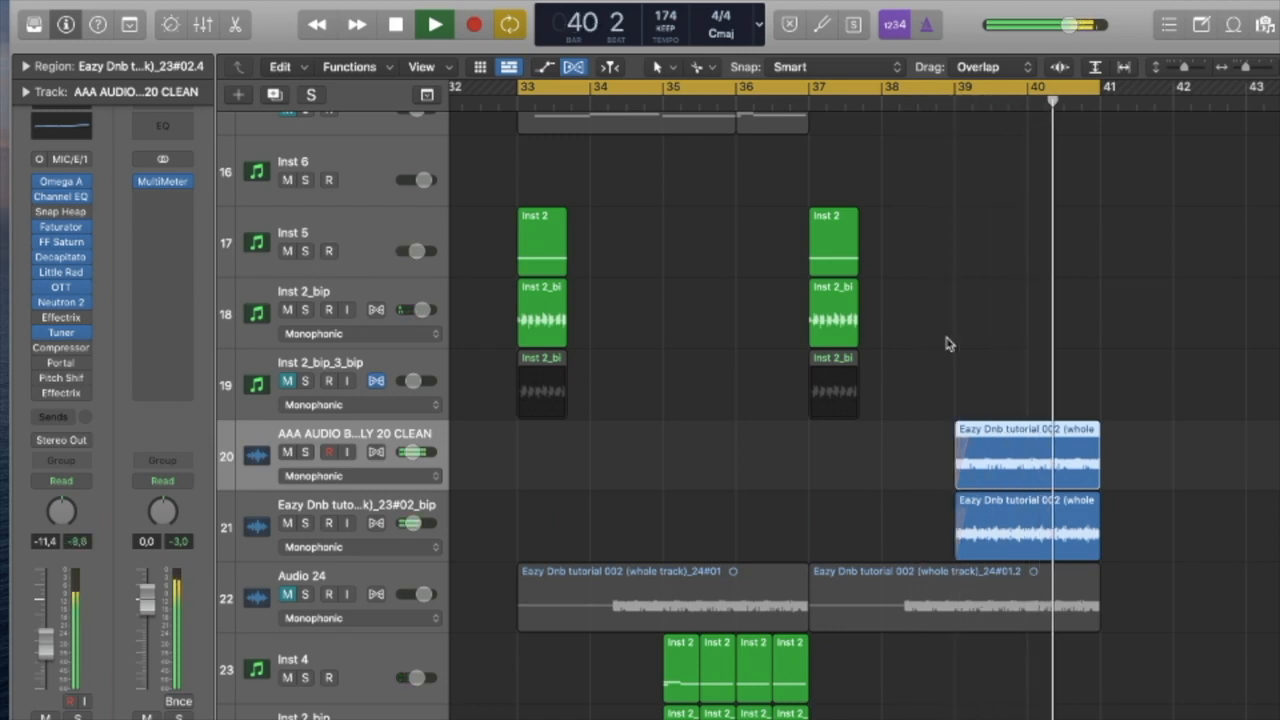
- Load the Analog_BD_Sin wavetable into Serum oscillator A on Inst 2
left_click(575, 88)
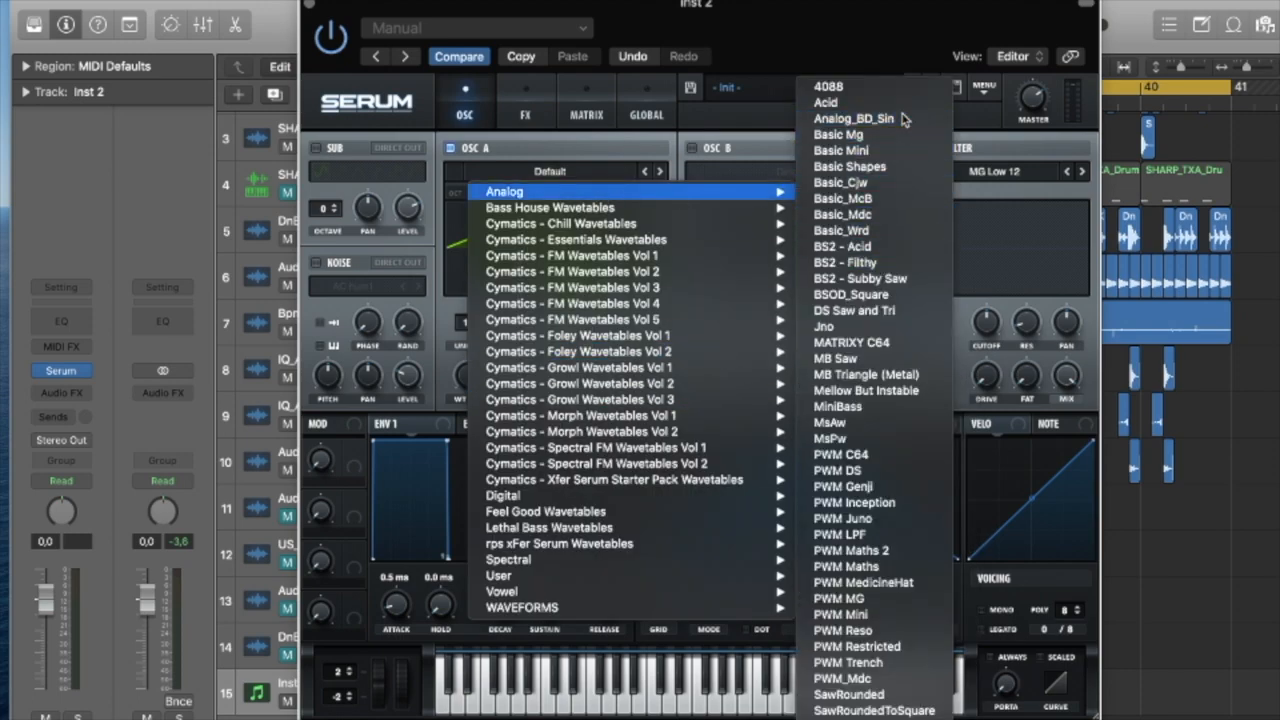
left_click(853, 118)
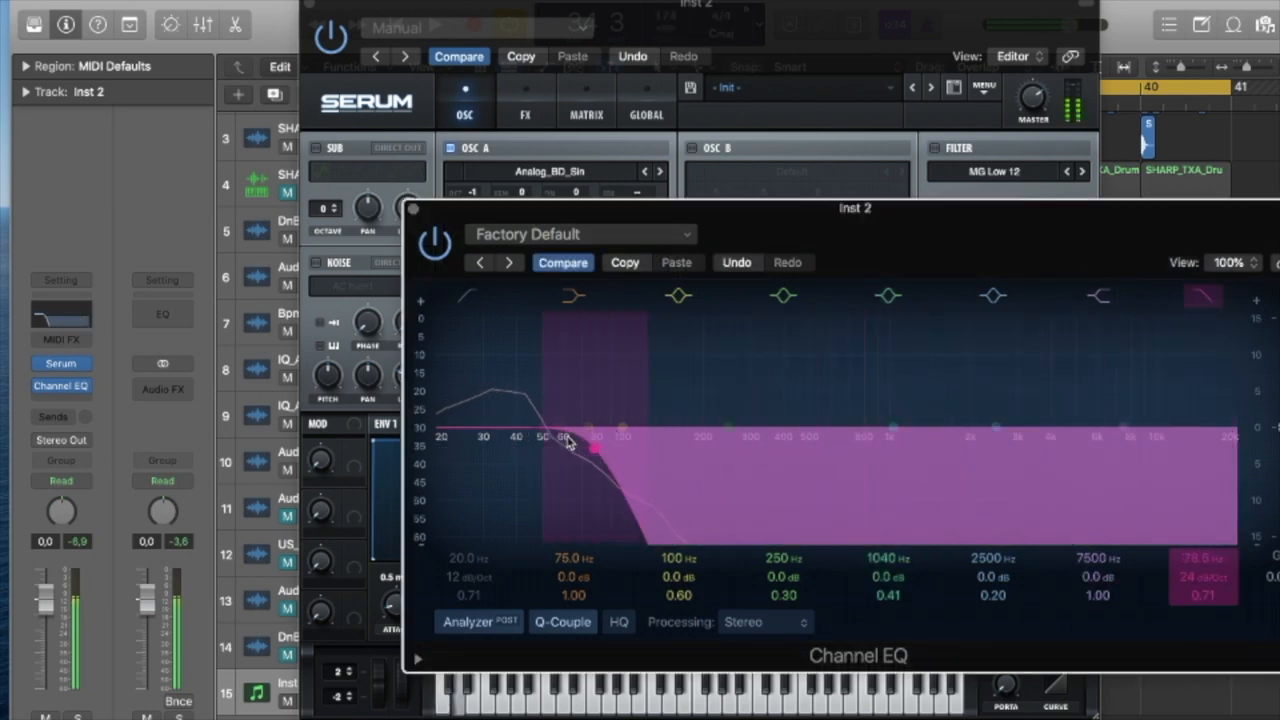
- Set Inst 2's Channel EQ to low-cut near 30 Hz and high-cut around 32 Hz
left_click_drag(575, 440, 575, 450)
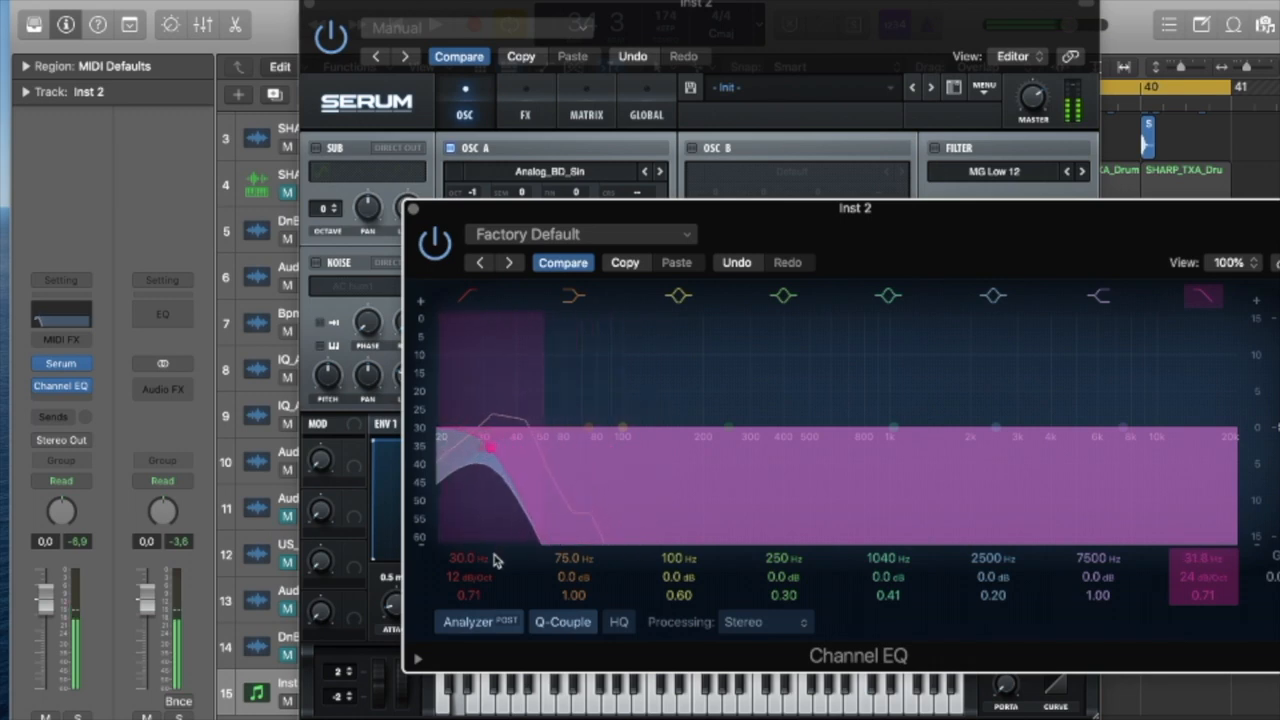
left_click_drag(490, 455, 525, 445)
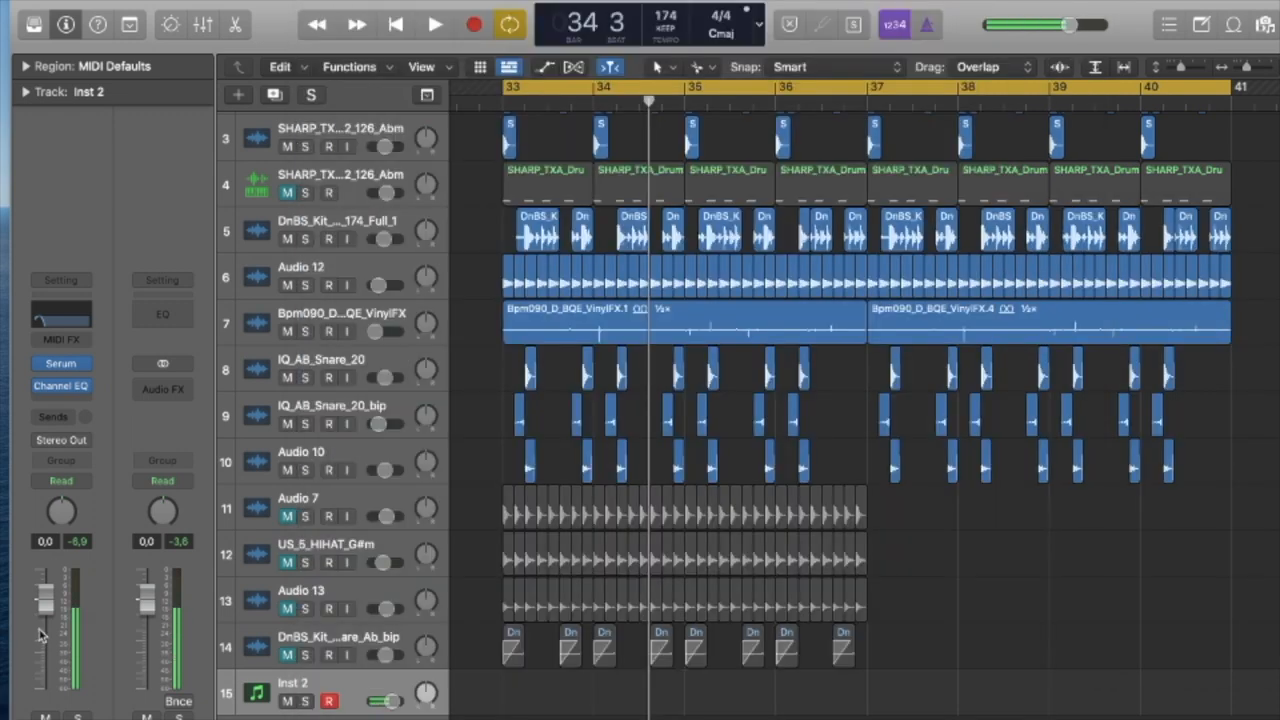
- Lower Inst 2's volume and record a MIDI part from bar 33 to bar 37
left_click_drag(45, 600, 45, 610)
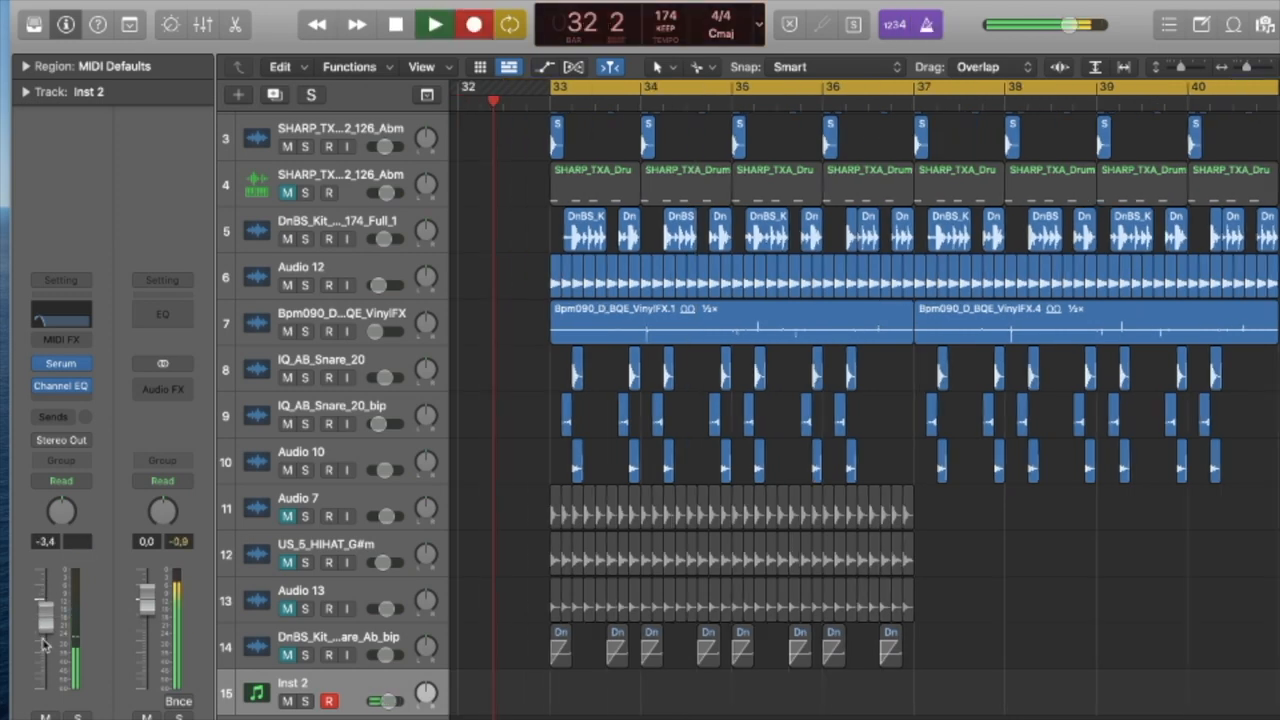
left_click(434, 24)
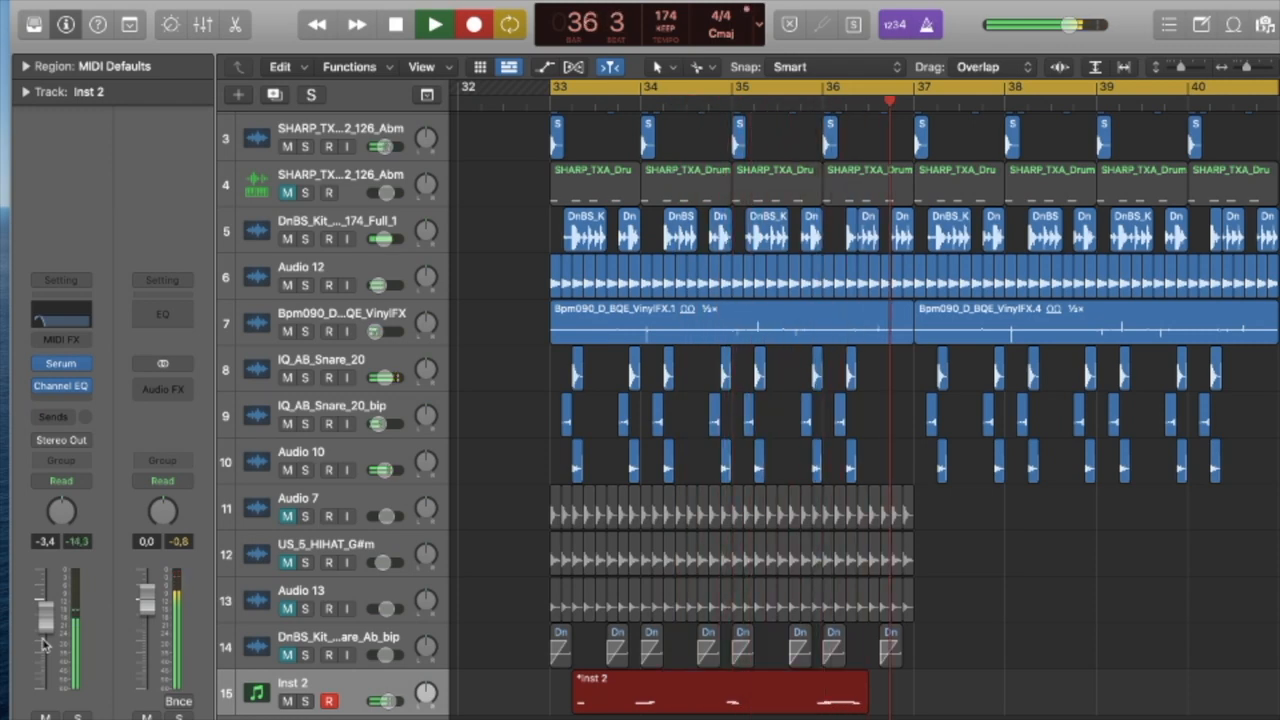
left_click(434, 24)
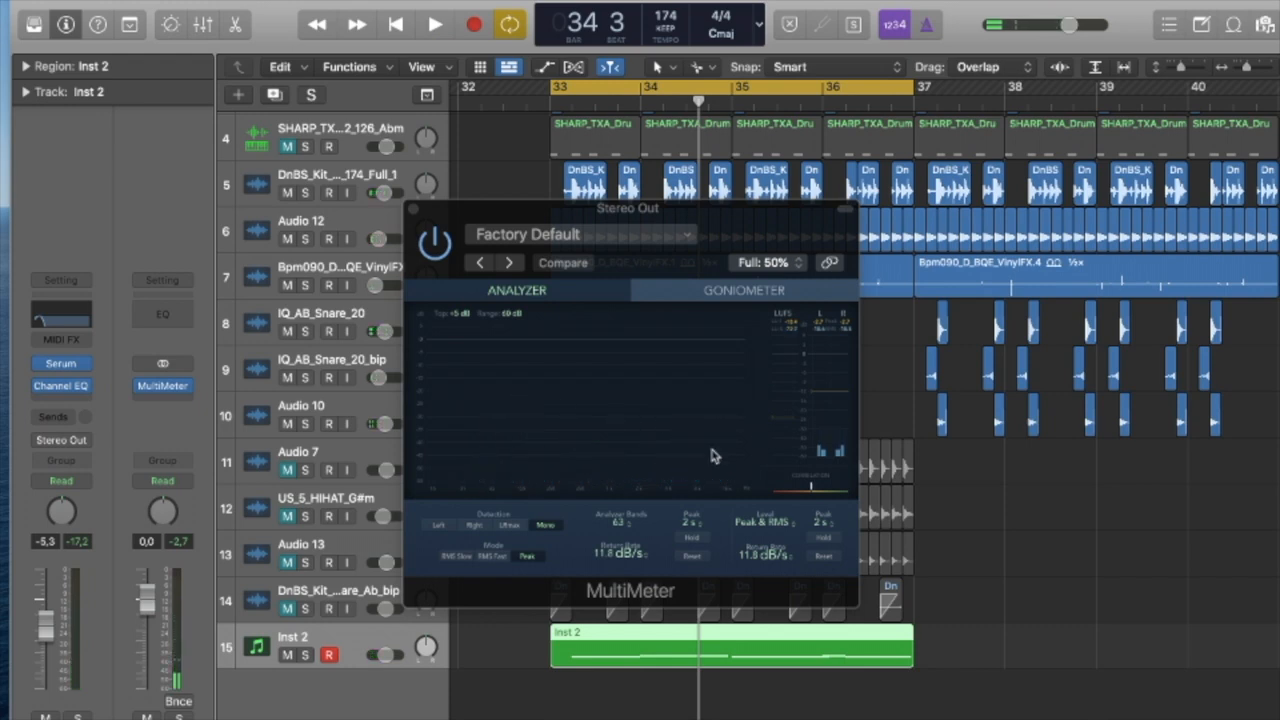
mouse_move(508, 432)
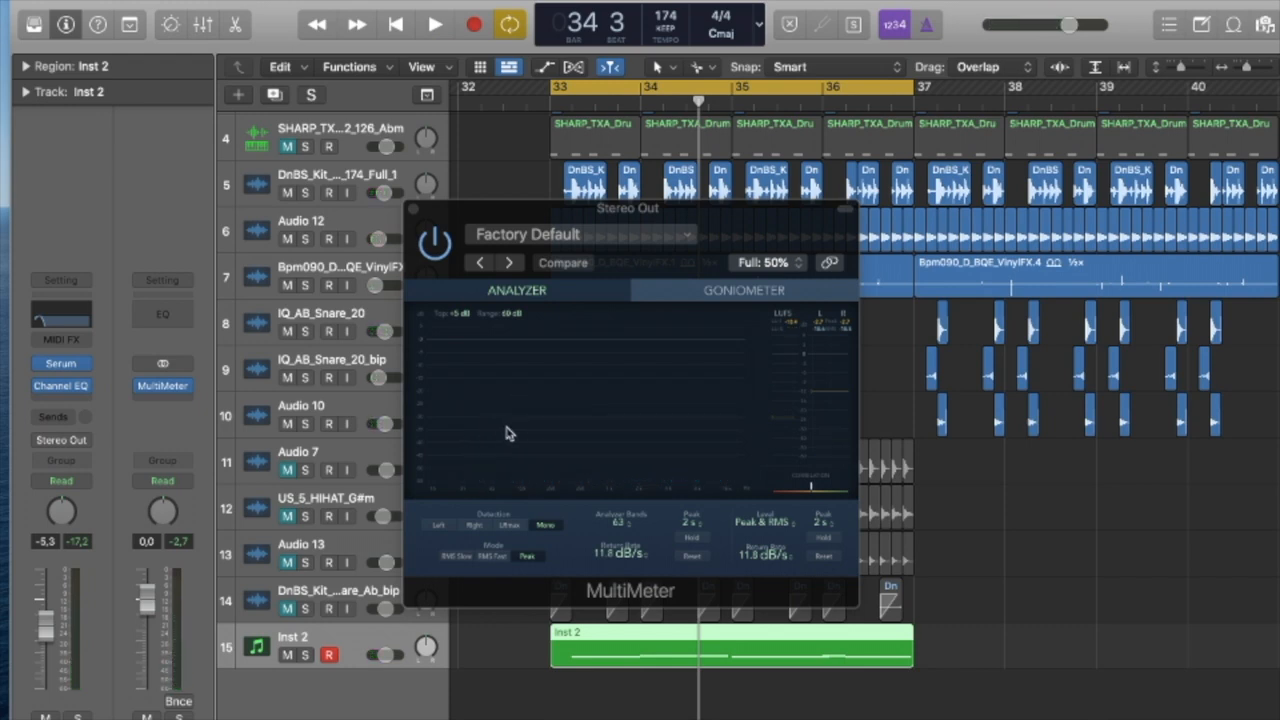
- Play the mix through a MultiMeter on Stereo Out to check levels
left_click(434, 24)
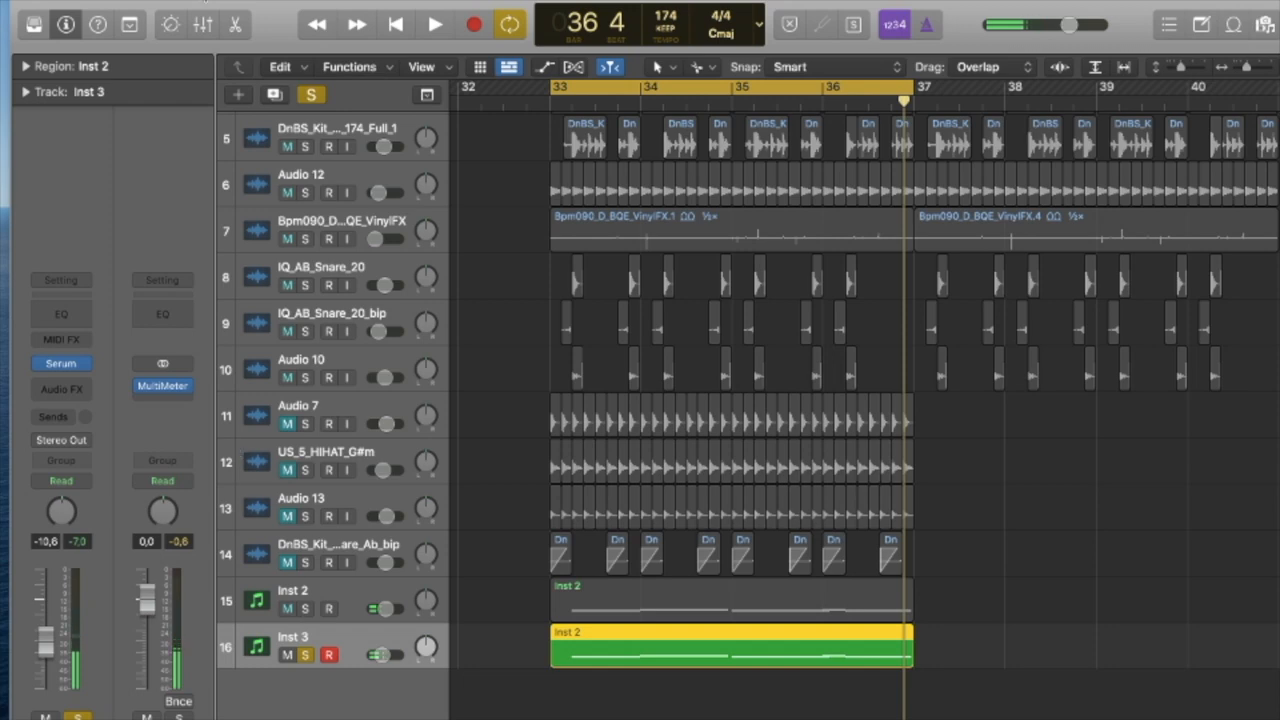
- Create an Inst 3 Serum track carrying a copy of the Inst 2 region
left_click(33, 24)
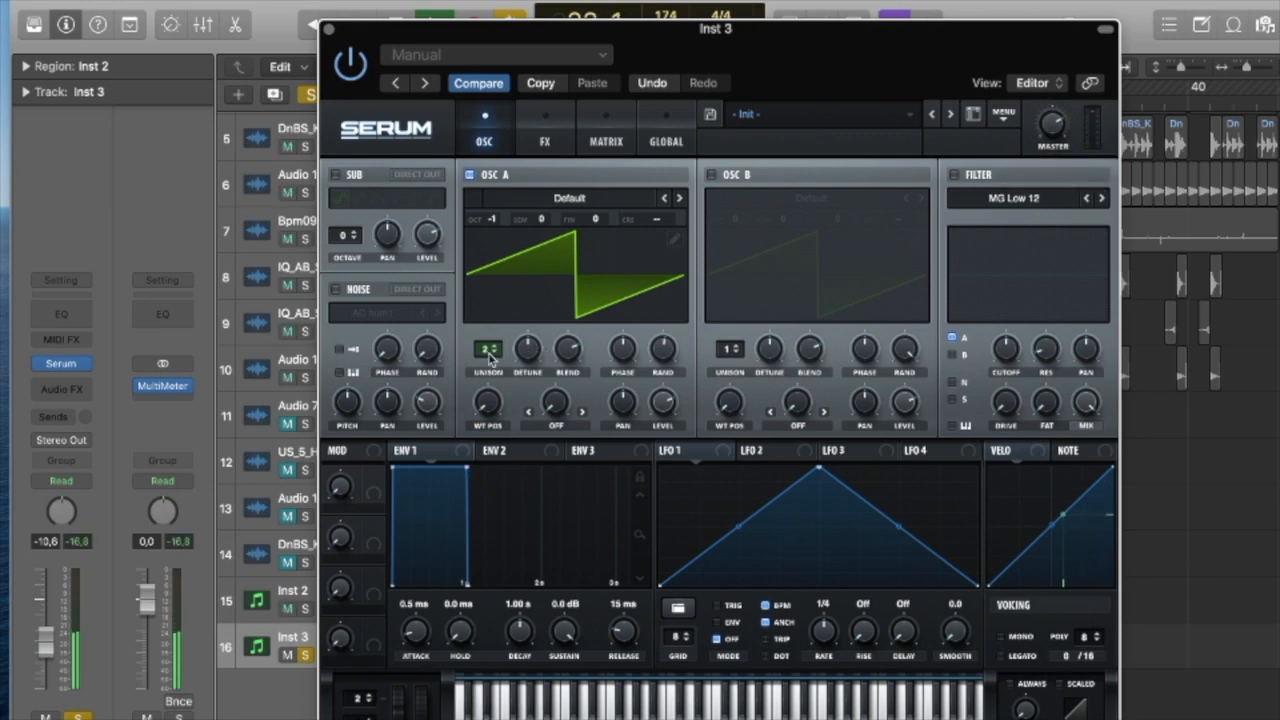
- Raise oscillator A to 12 unison voices and enable oscillator B
left_click_drag(487, 348, 487, 300)
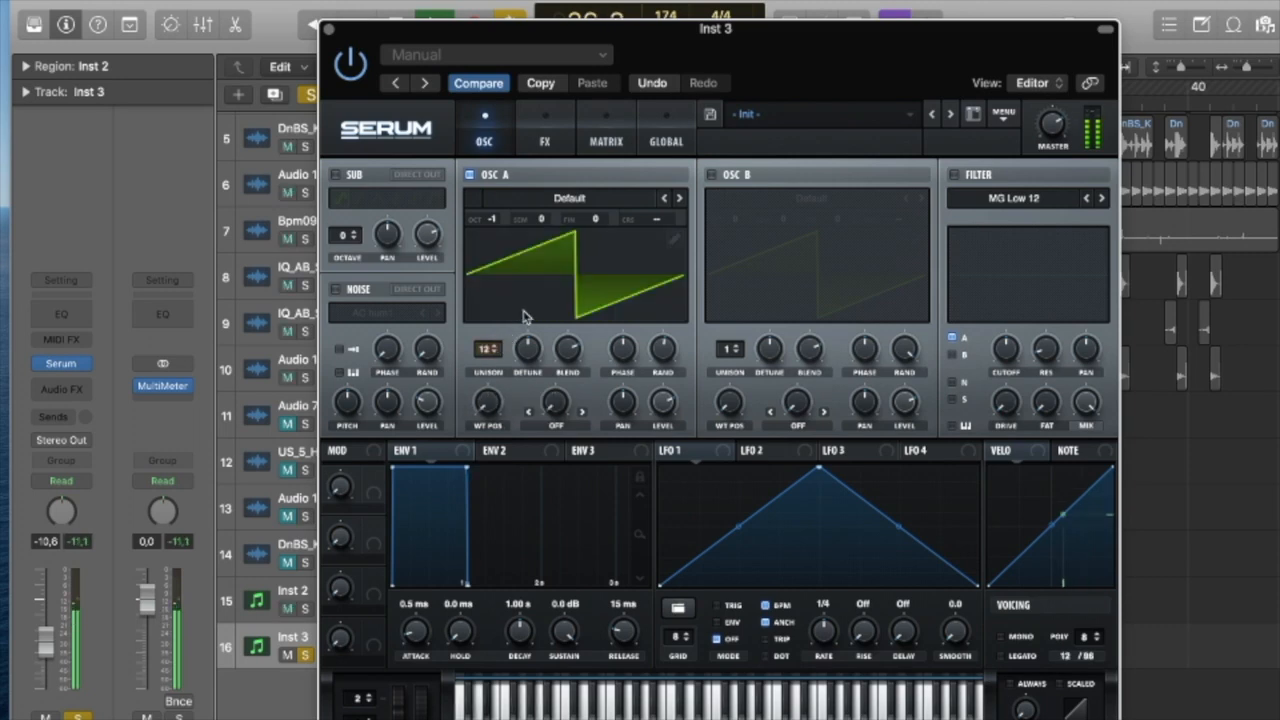
left_click(711, 174)
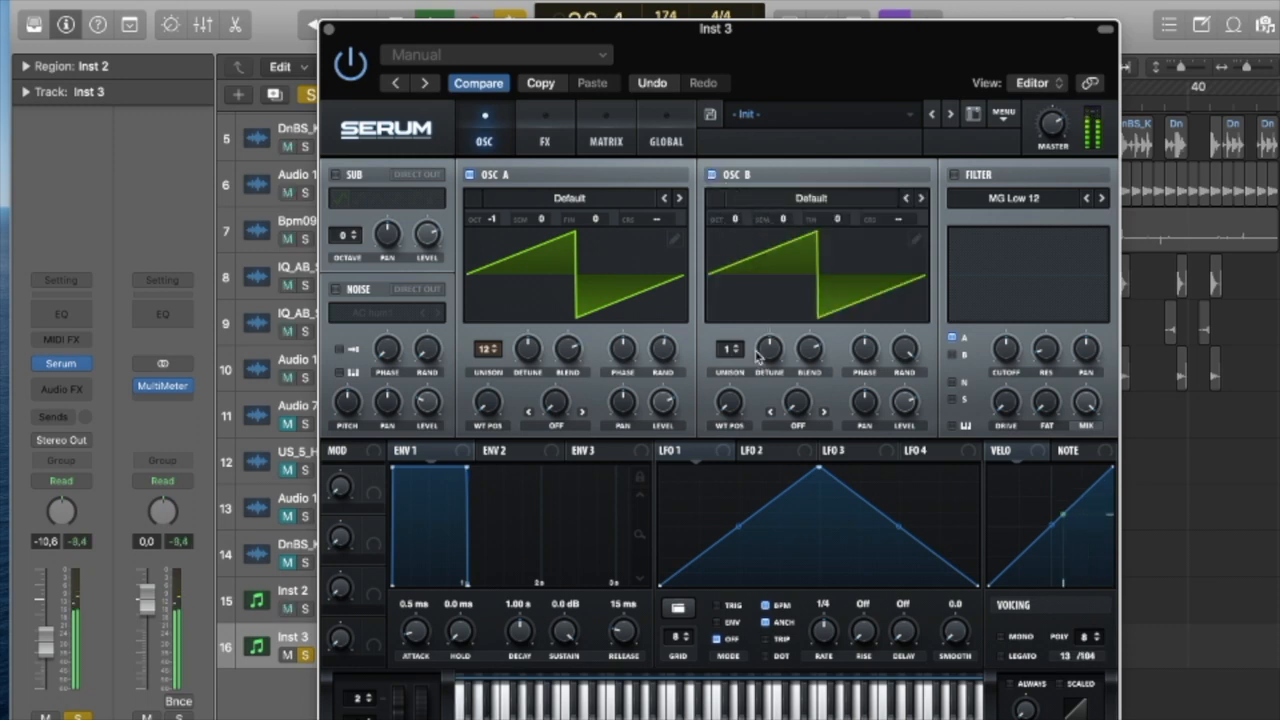
left_click_drag(768, 348, 768, 360)
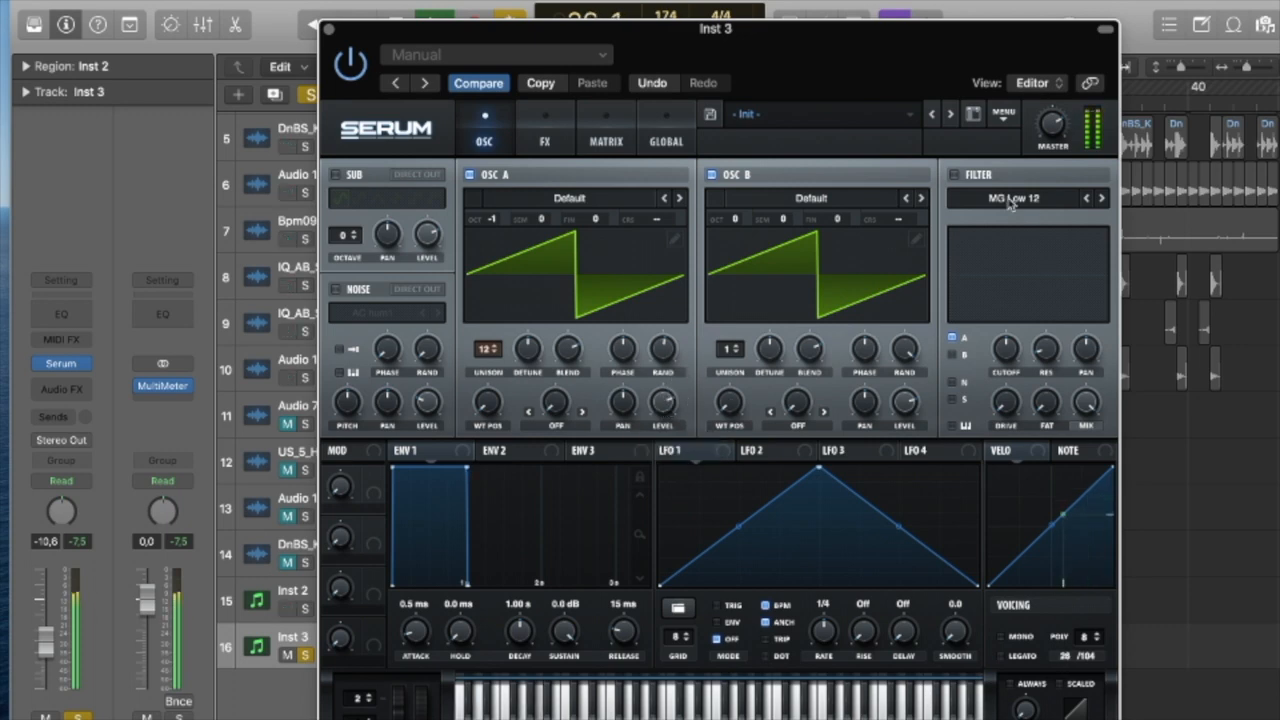
- Enable the MG Low 24 filter with cutoff around 1730 Hz
left_click(1100, 198)
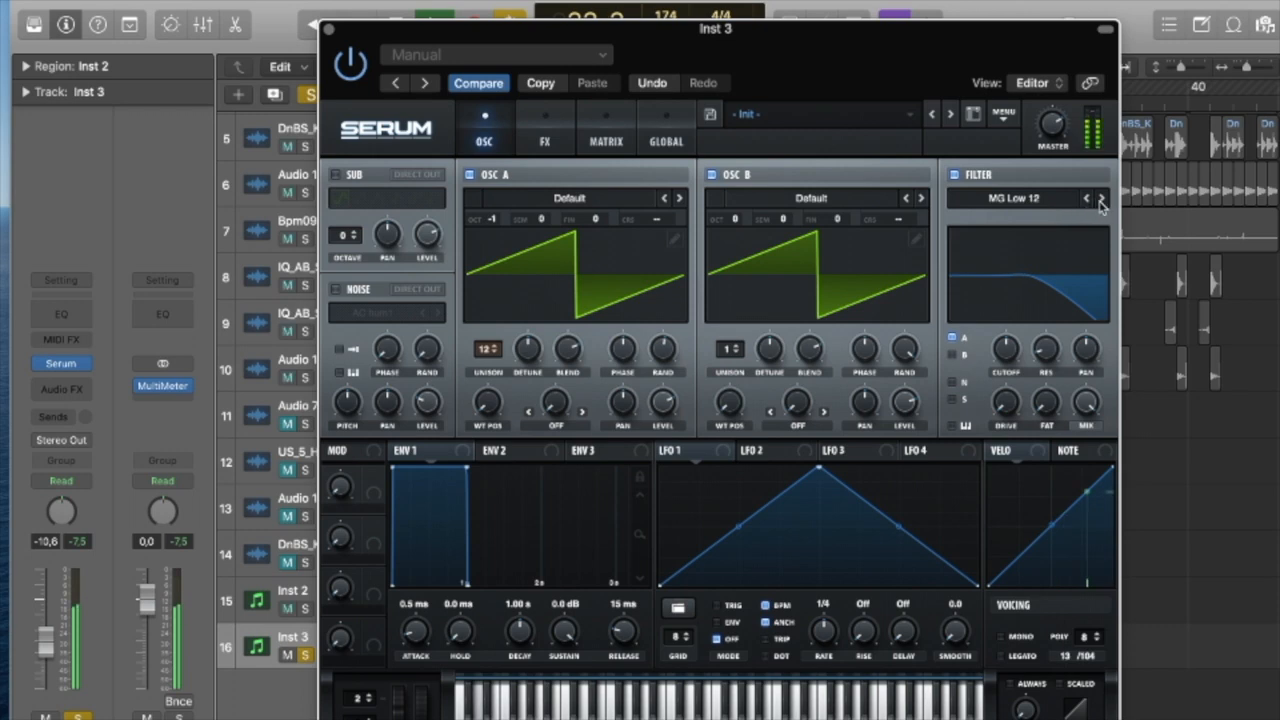
left_click(1101, 198)
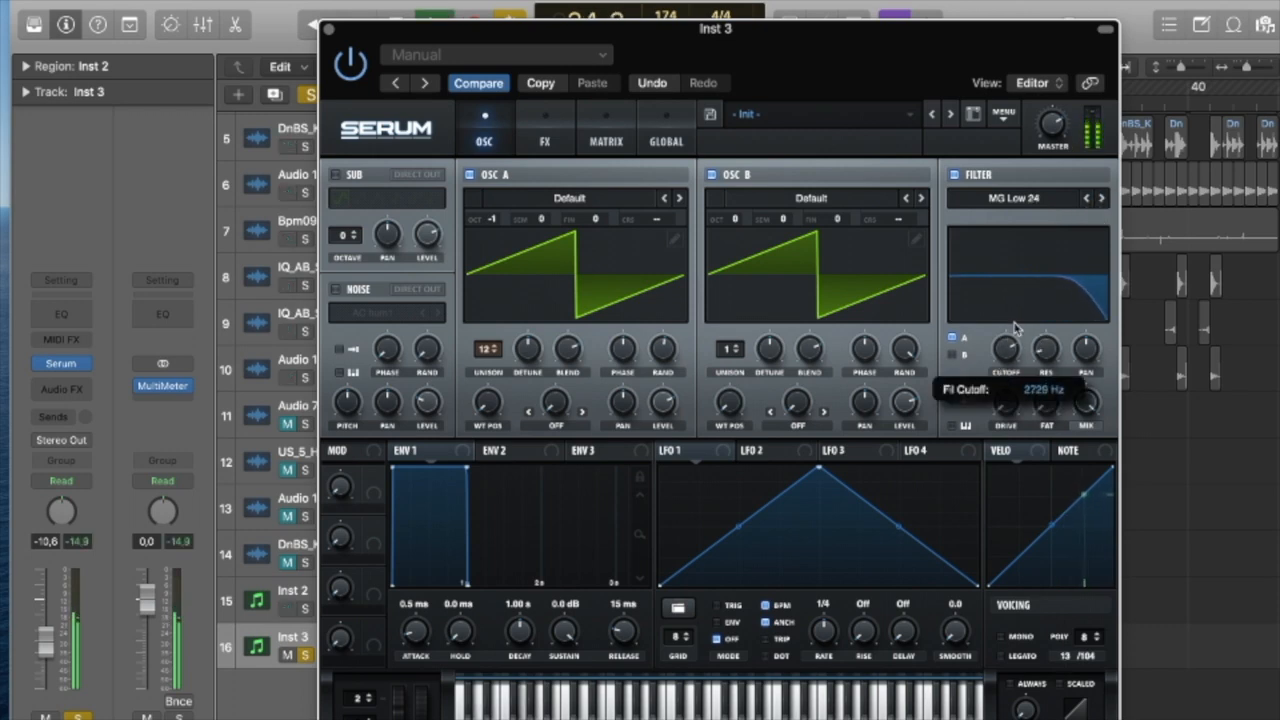
left_click_drag(1015, 310, 1010, 340)
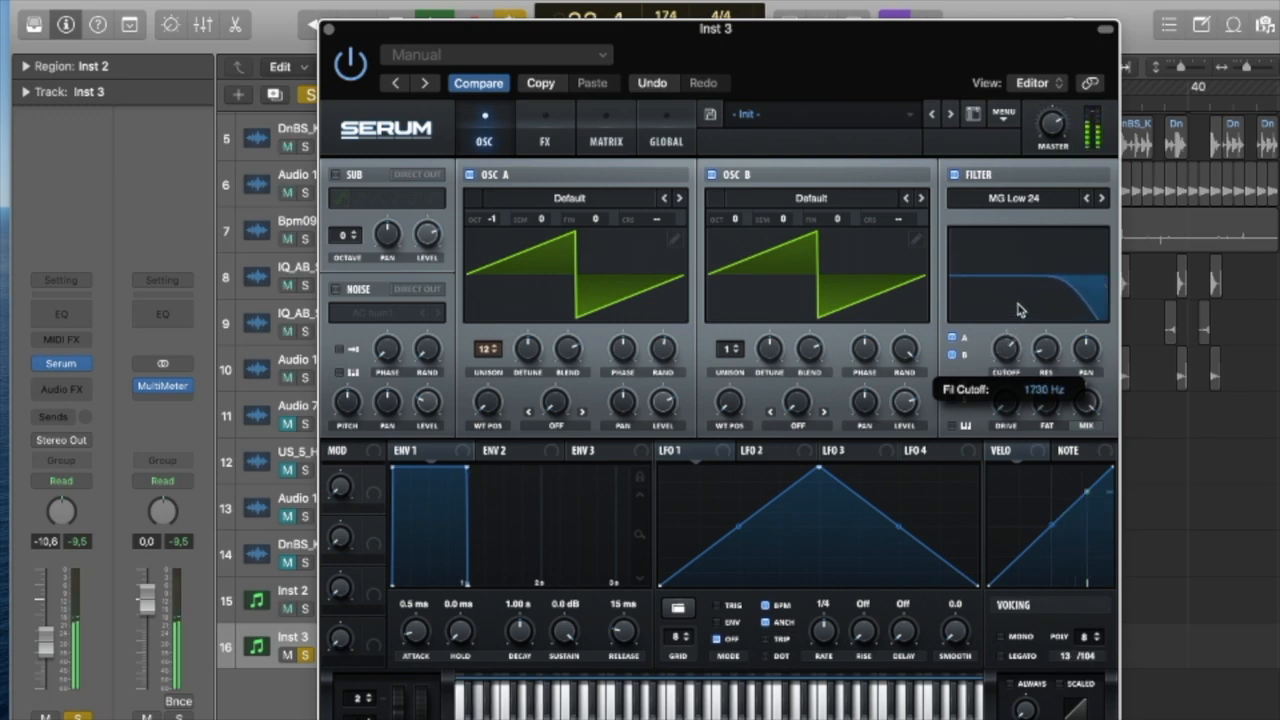
left_click_drag(1020, 300, 1010, 306)
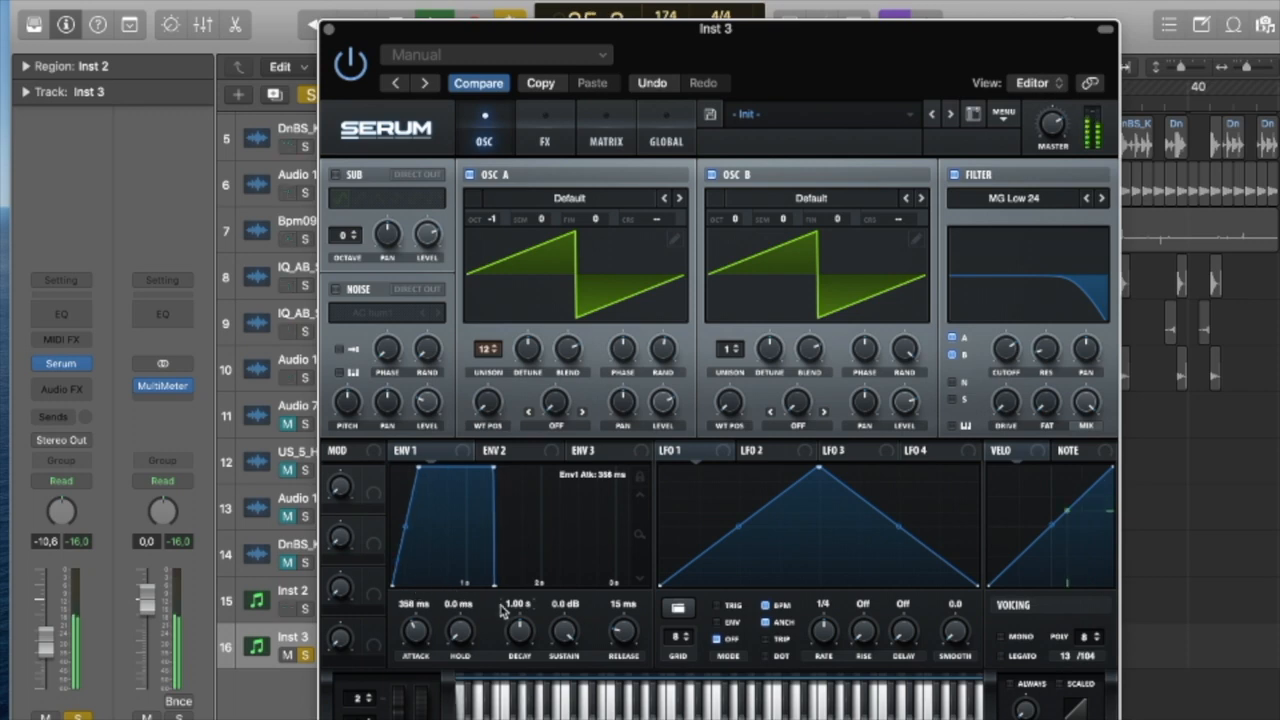
- Adjust envelope 1's attack and release and reduce oscillator A's unison
left_click_drag(415, 628, 415, 645)
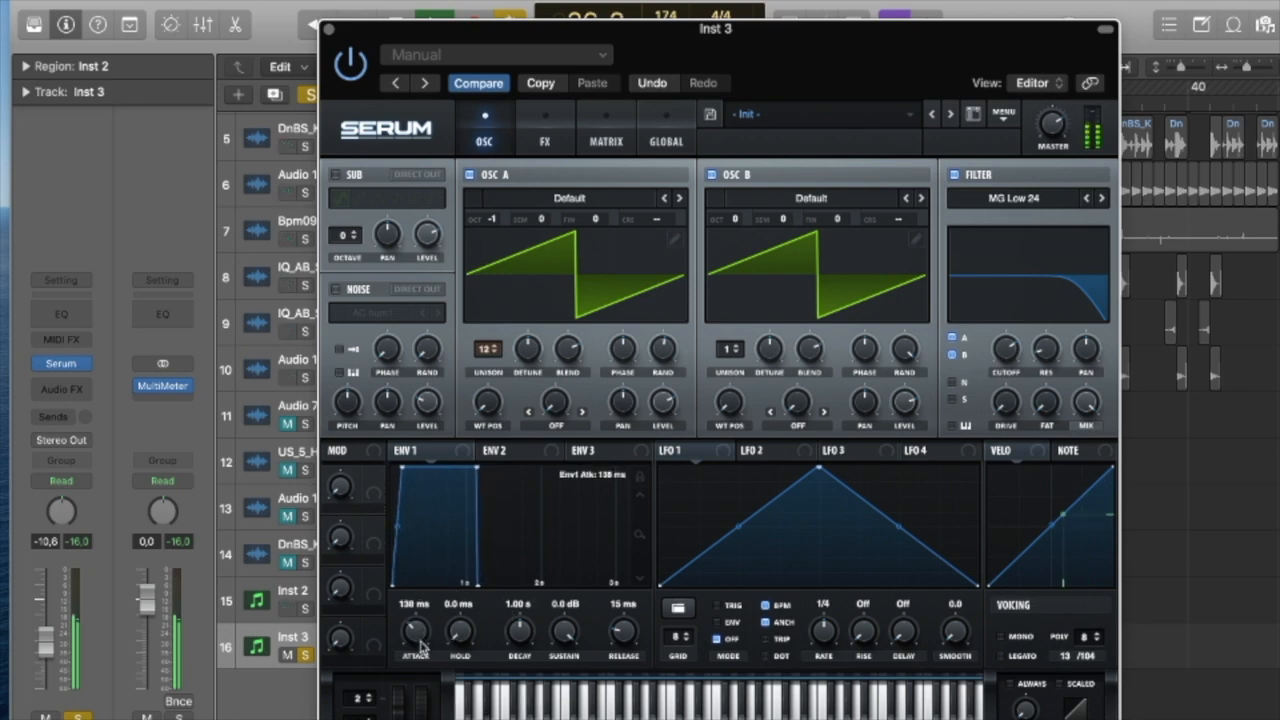
left_click_drag(623, 630, 623, 590)
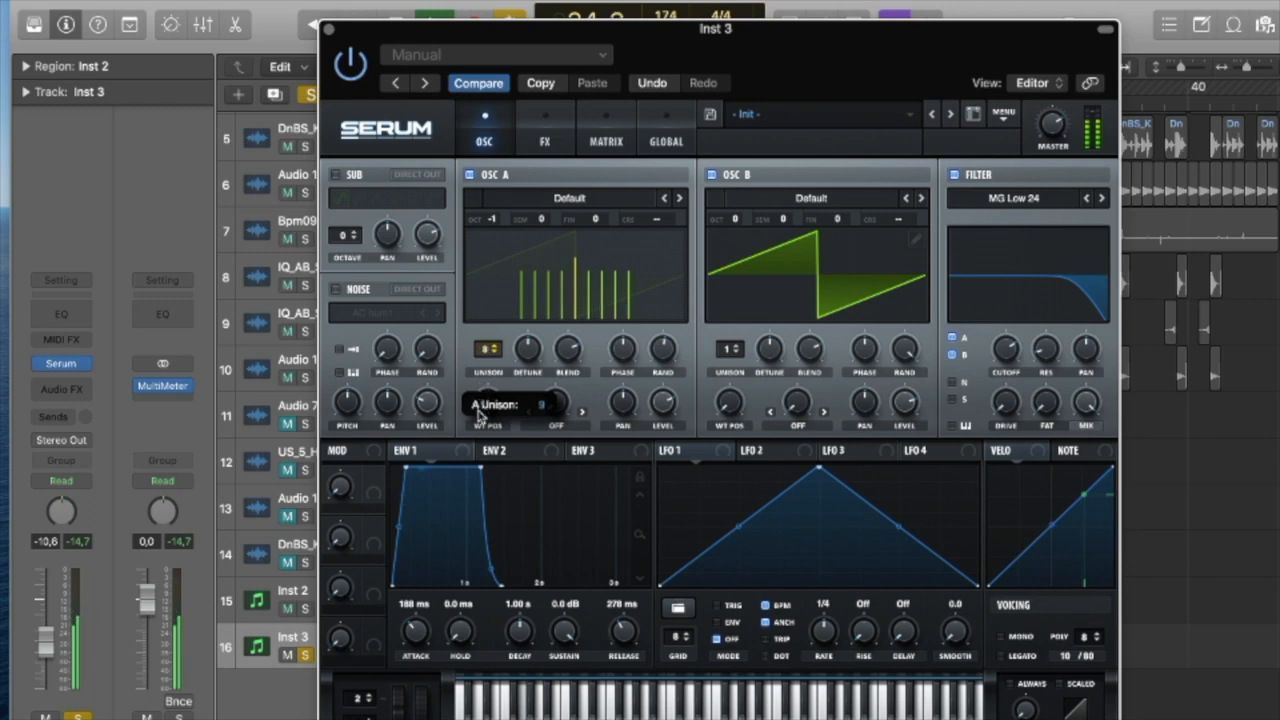
left_click_drag(488, 349, 488, 375)
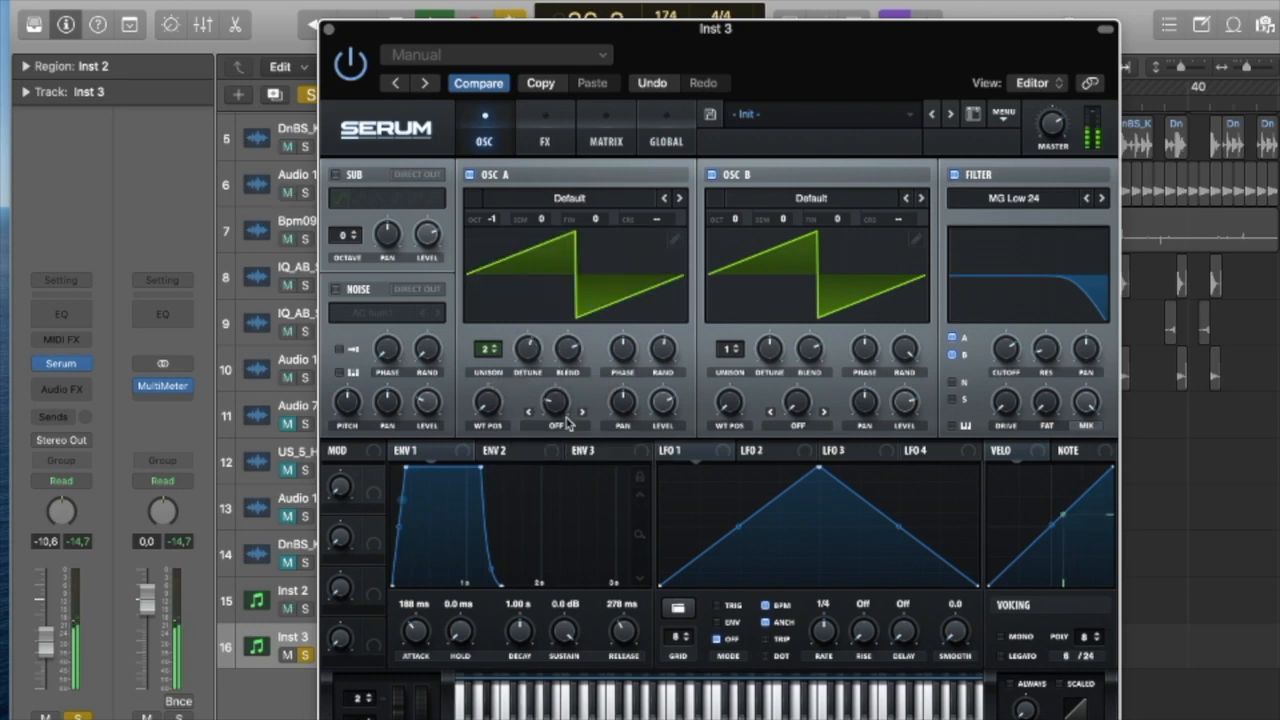
- Set oscillator A's warp mode to FM (FROM B)
left_click(555, 425)
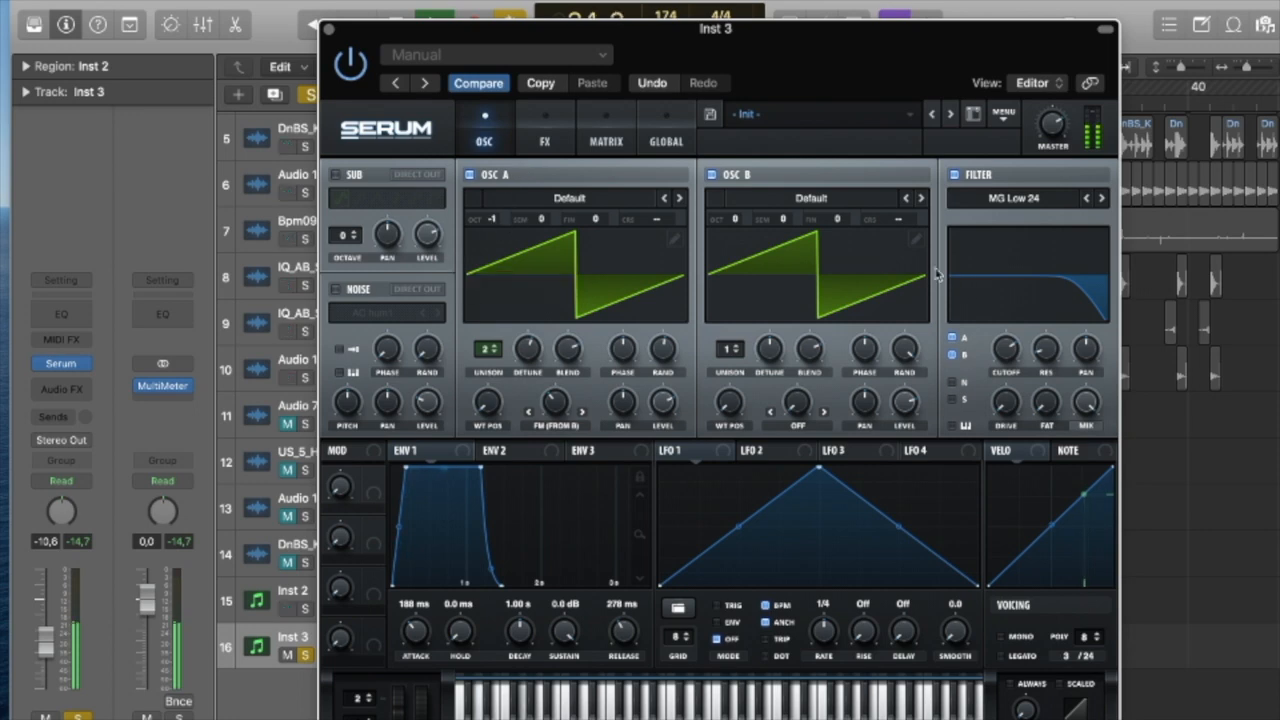
left_click(544, 127)
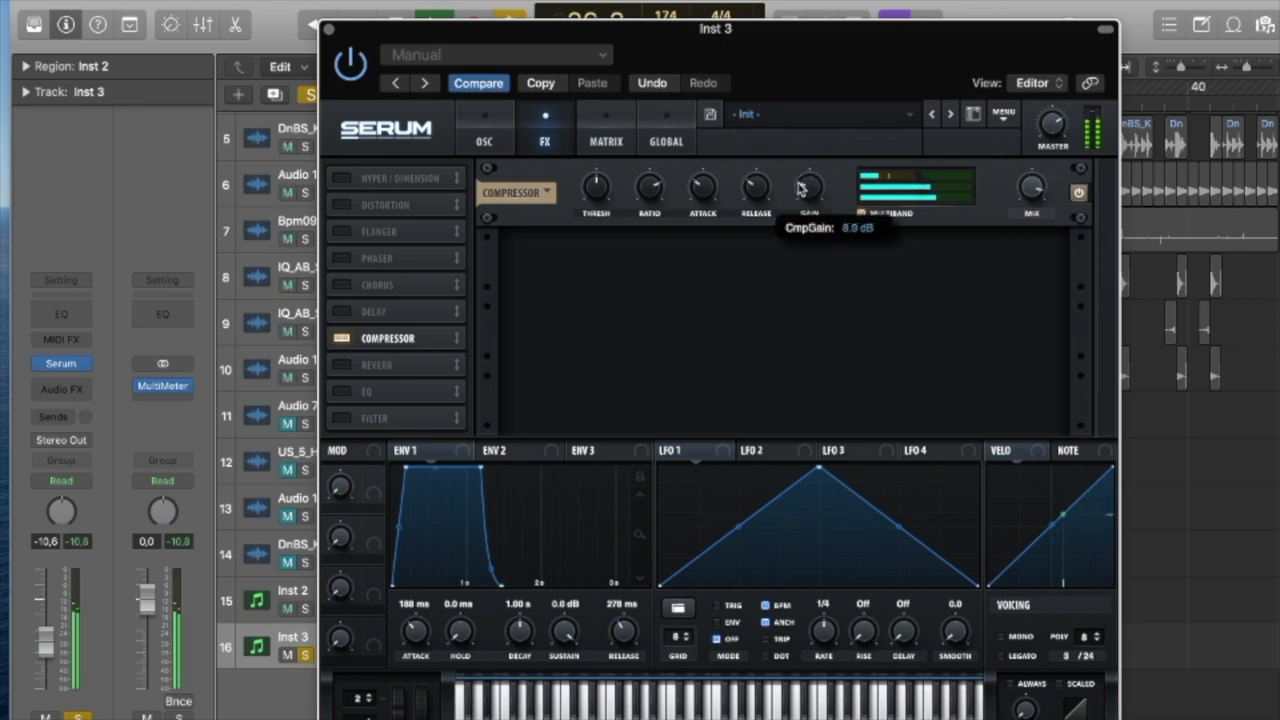
- Add a hall reverb to Serum's effects and adjust its low cut
left_click(388, 364)
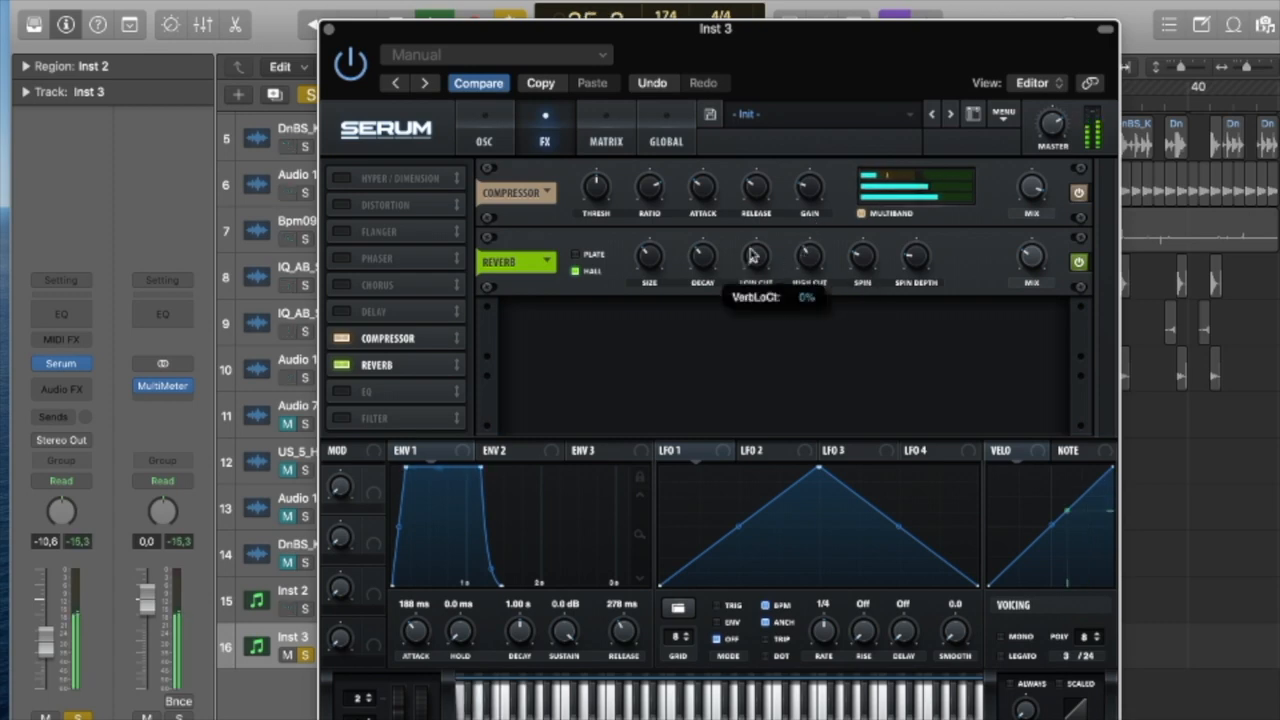
left_click_drag(755, 258, 765, 175)
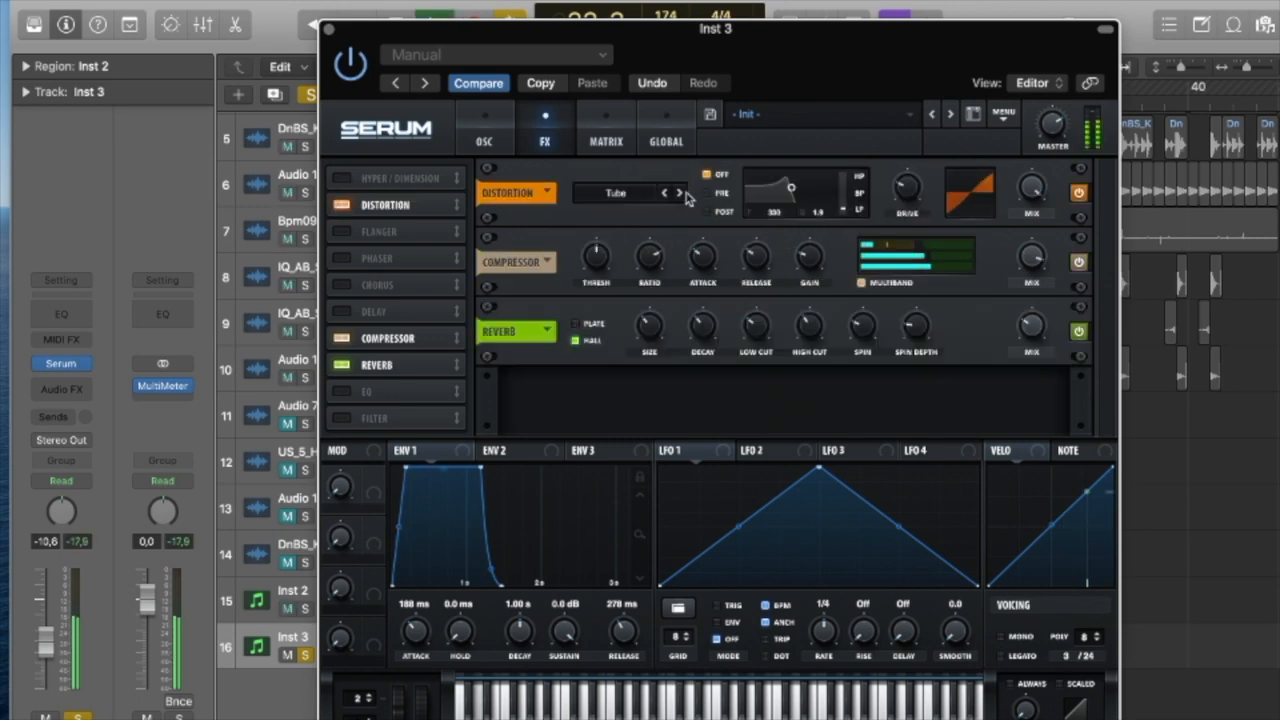
- Step the Serum distortion through types to tube distortion
left_click(679, 192)
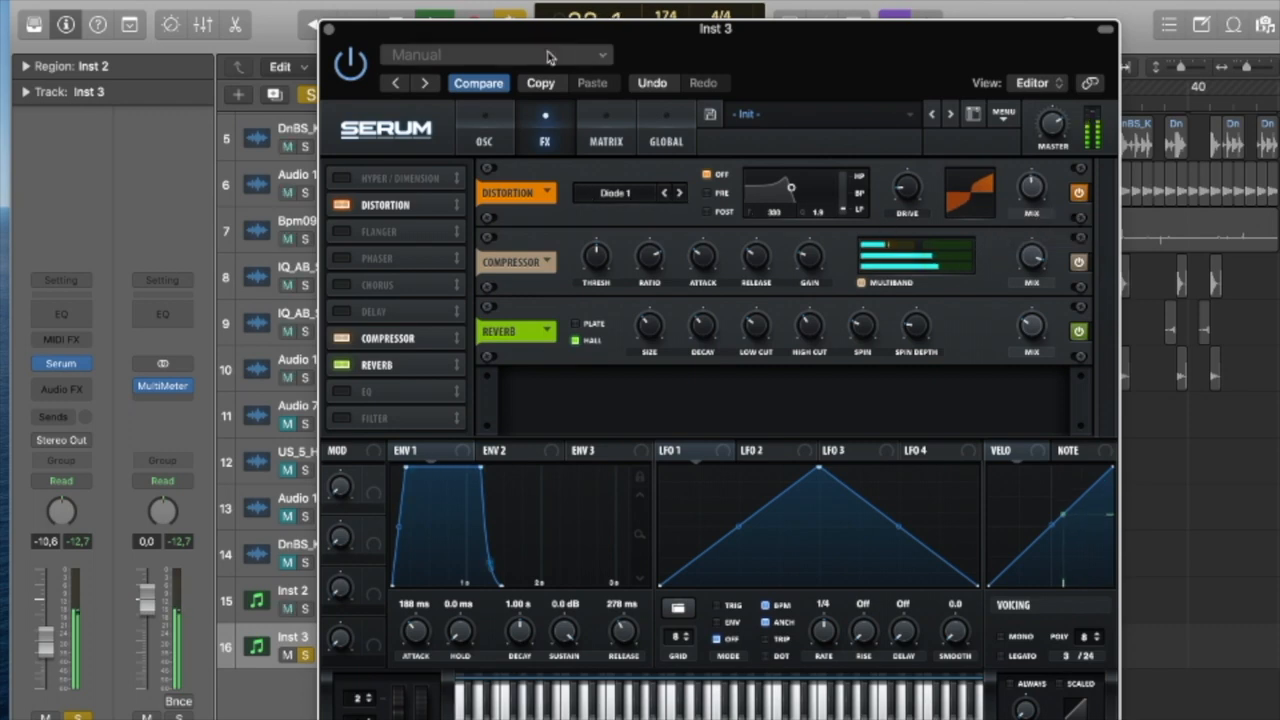
left_click(679, 192)
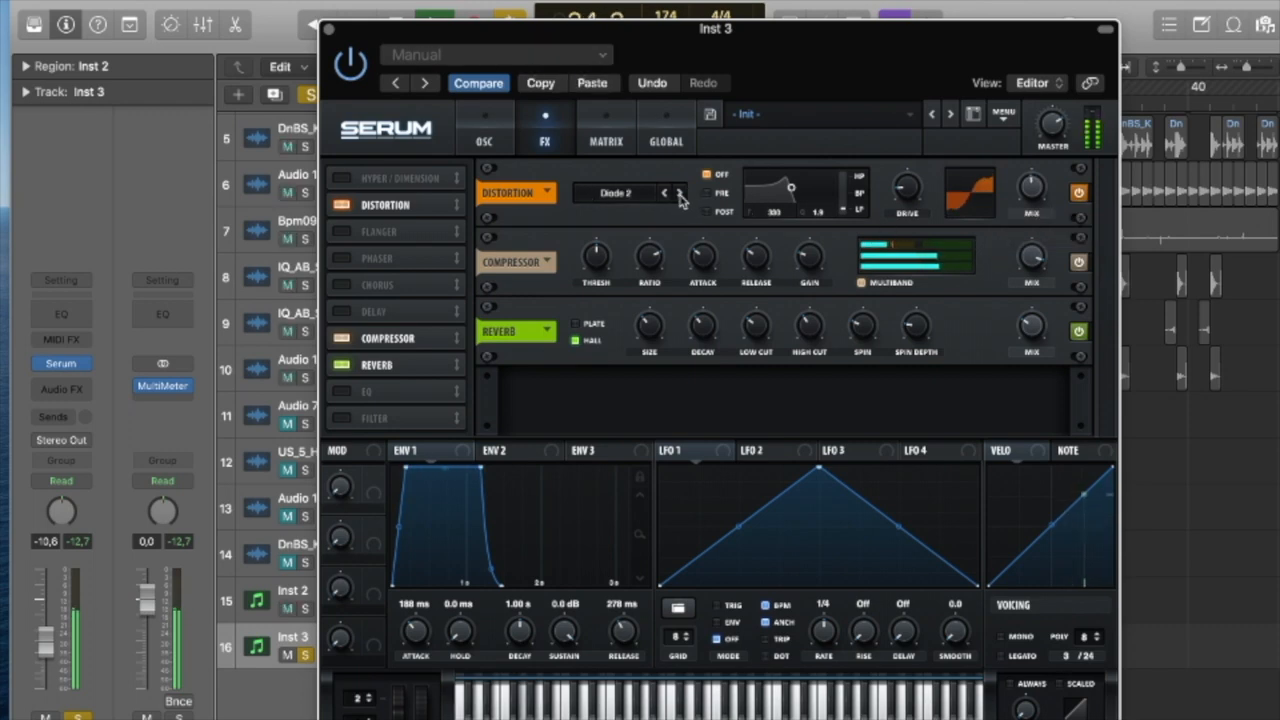
left_click(664, 192)
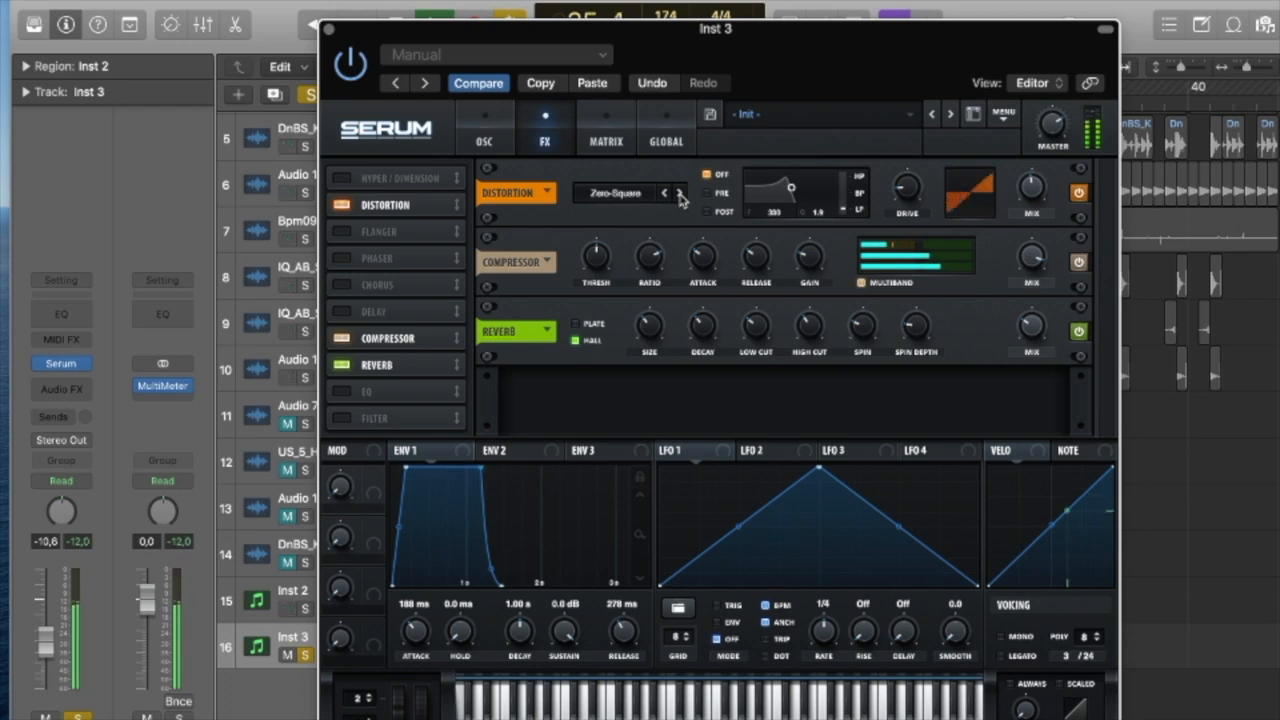
left_click(665, 192)
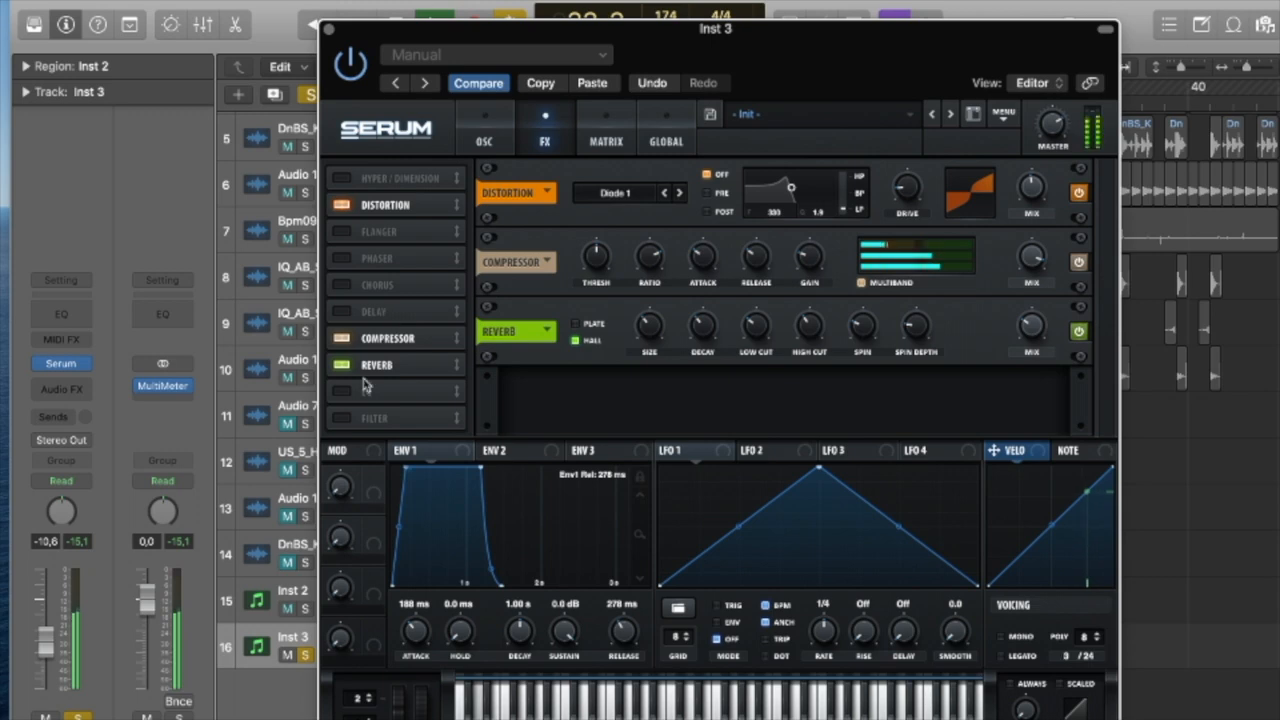
- Add an MG Low 6 filter to the effects chain and return to the oscillators
left_click(341, 417)
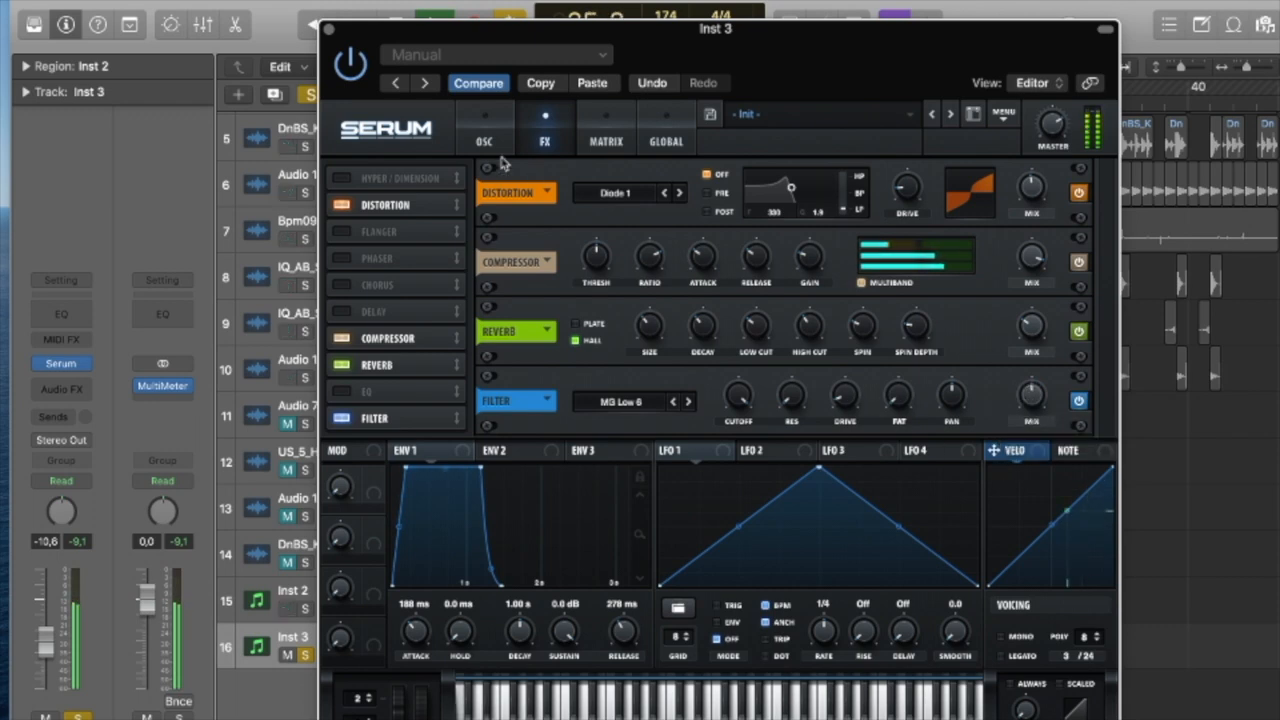
left_click(484, 128)
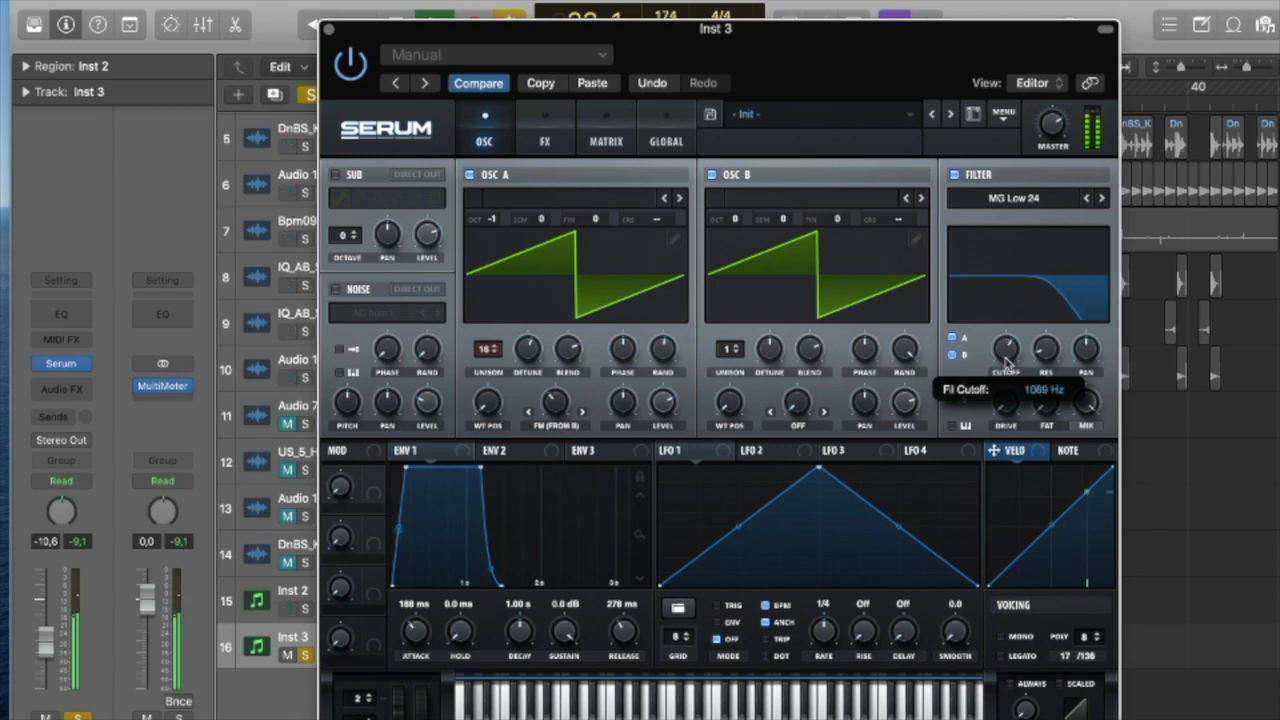
- Pull Serum's main low-pass filter cutoff down to roughly 682 Hz
left_click_drag(1006, 350, 1006, 360)
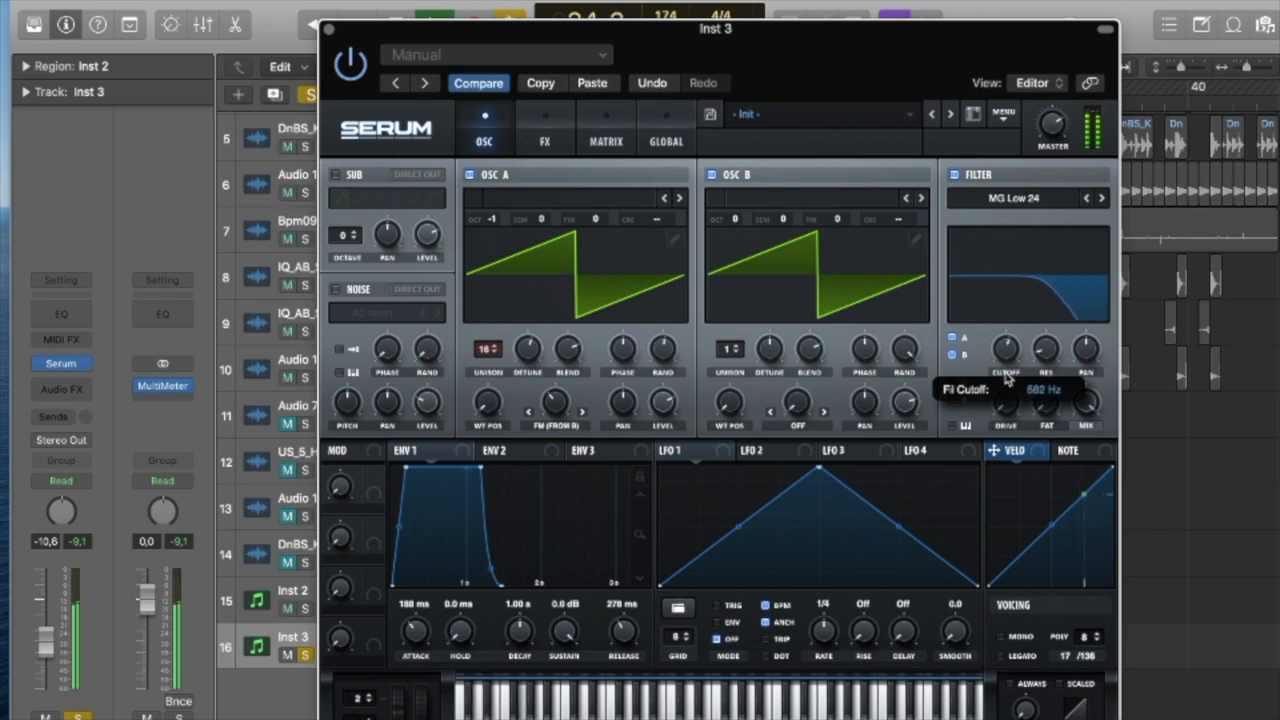
left_click_drag(1010, 350, 1010, 330)
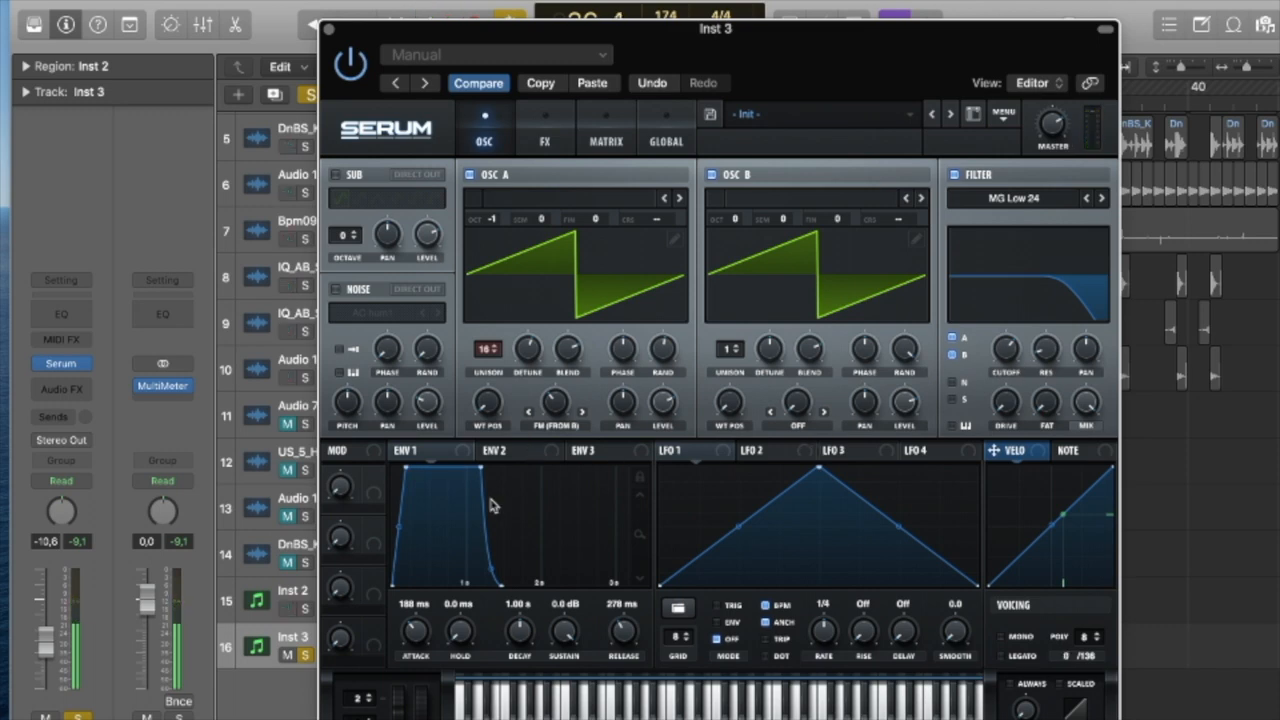
mouse_move(437, 503)
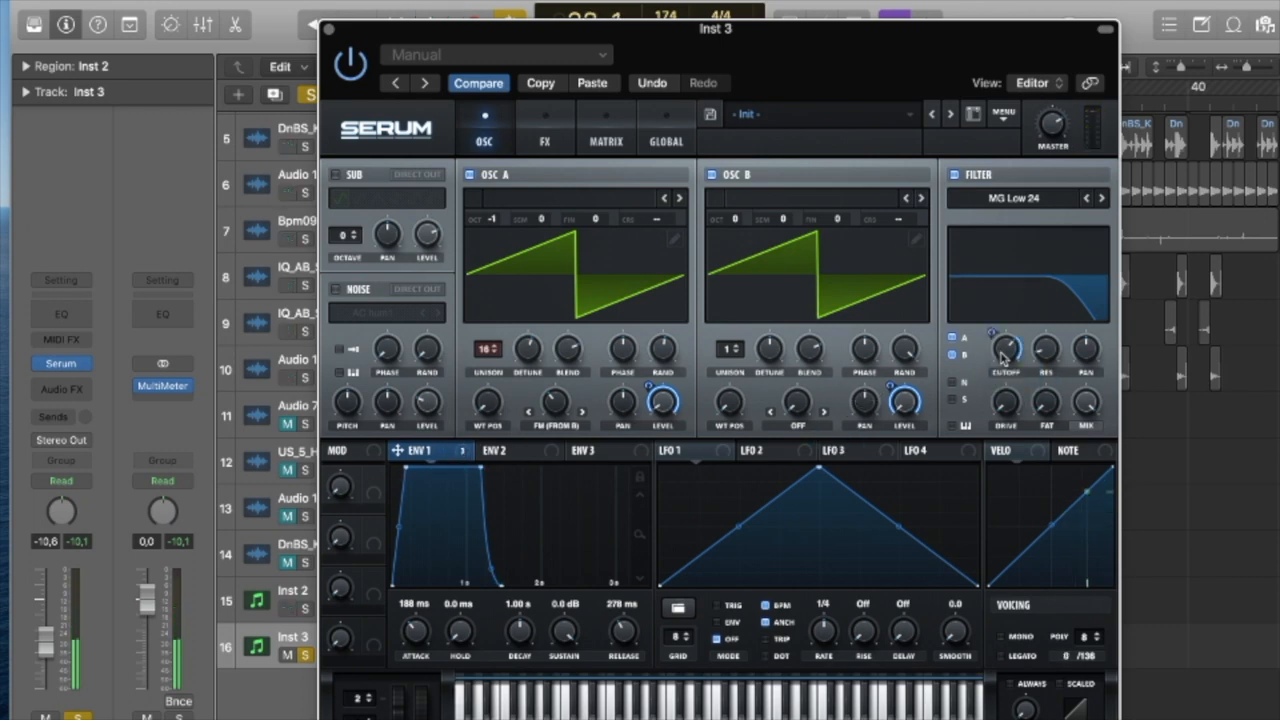
mouse_move(1007, 348)
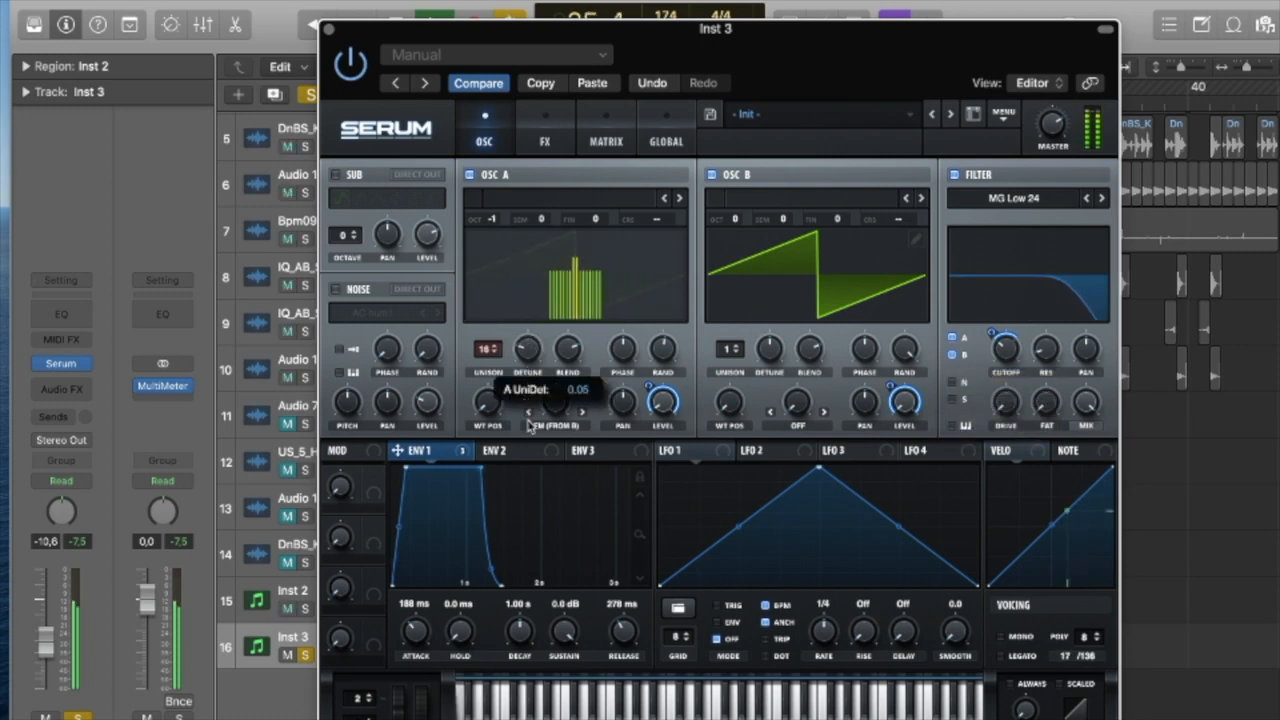
- Set unison detune on oscillators A and B and the LFO 1 depth on cutoff
left_click_drag(530, 410, 530, 400)
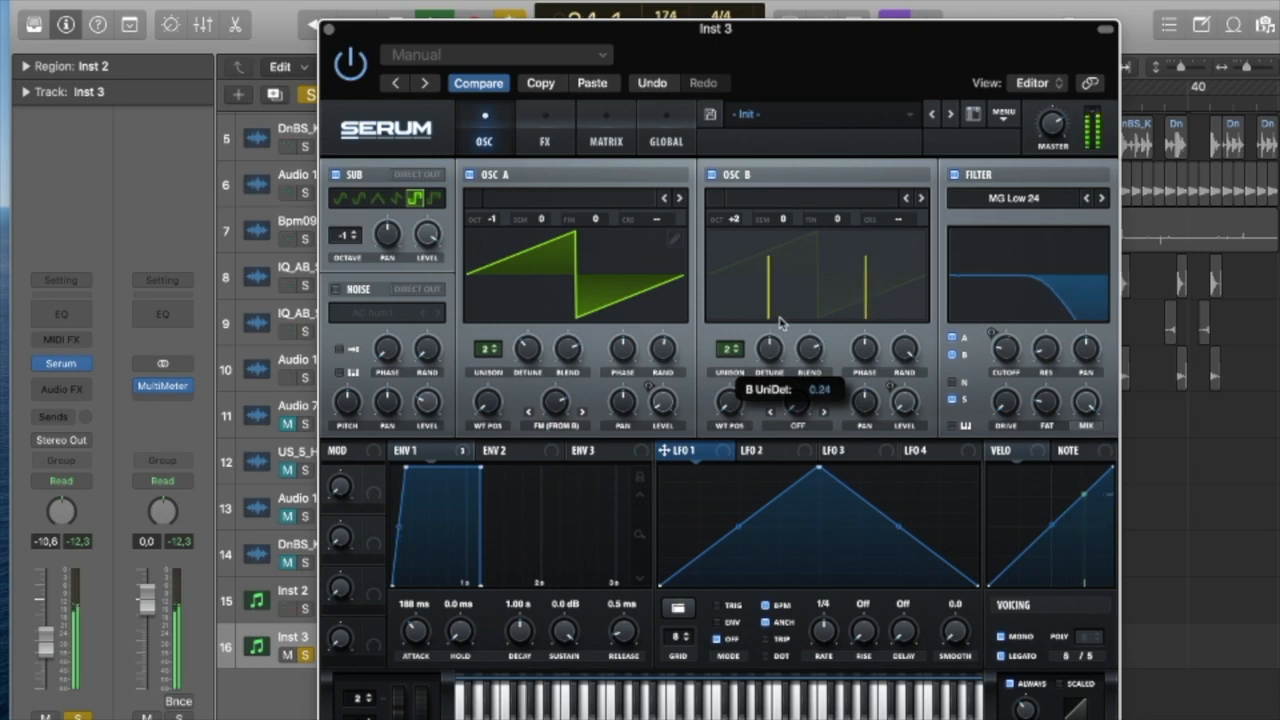
left_click_drag(780, 323, 790, 305)
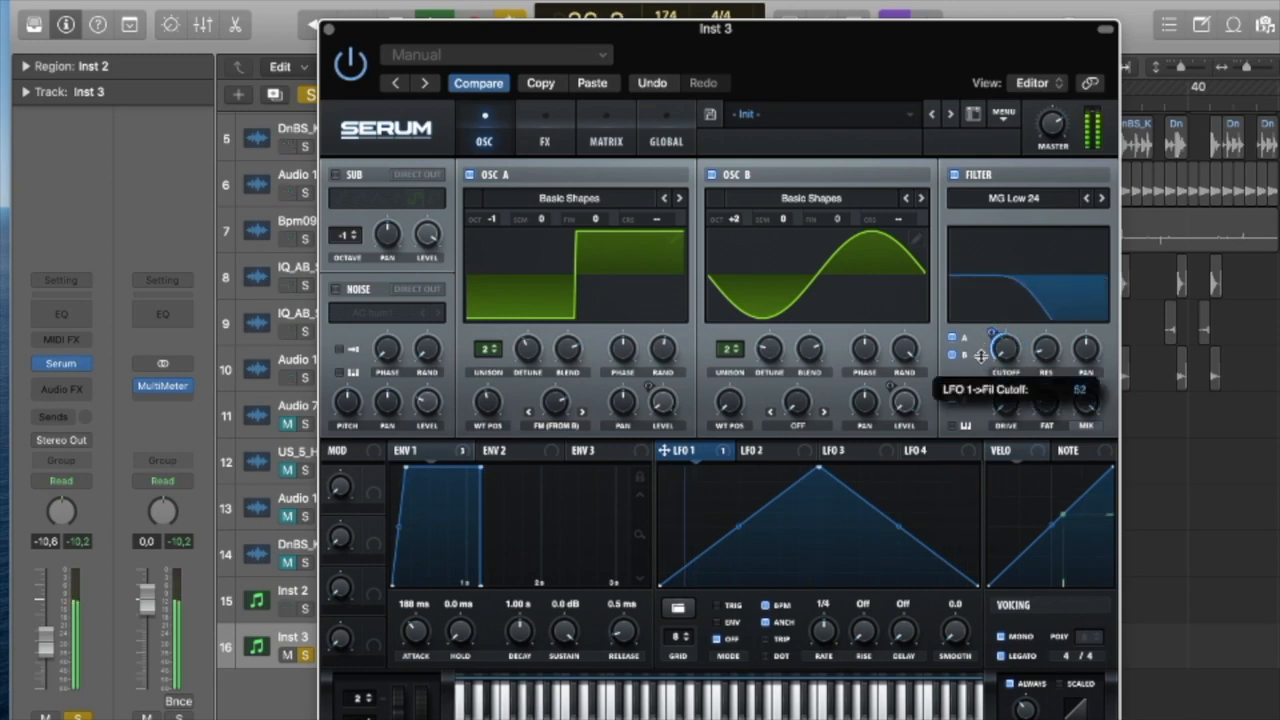
left_click_drag(1005, 350, 1005, 360)
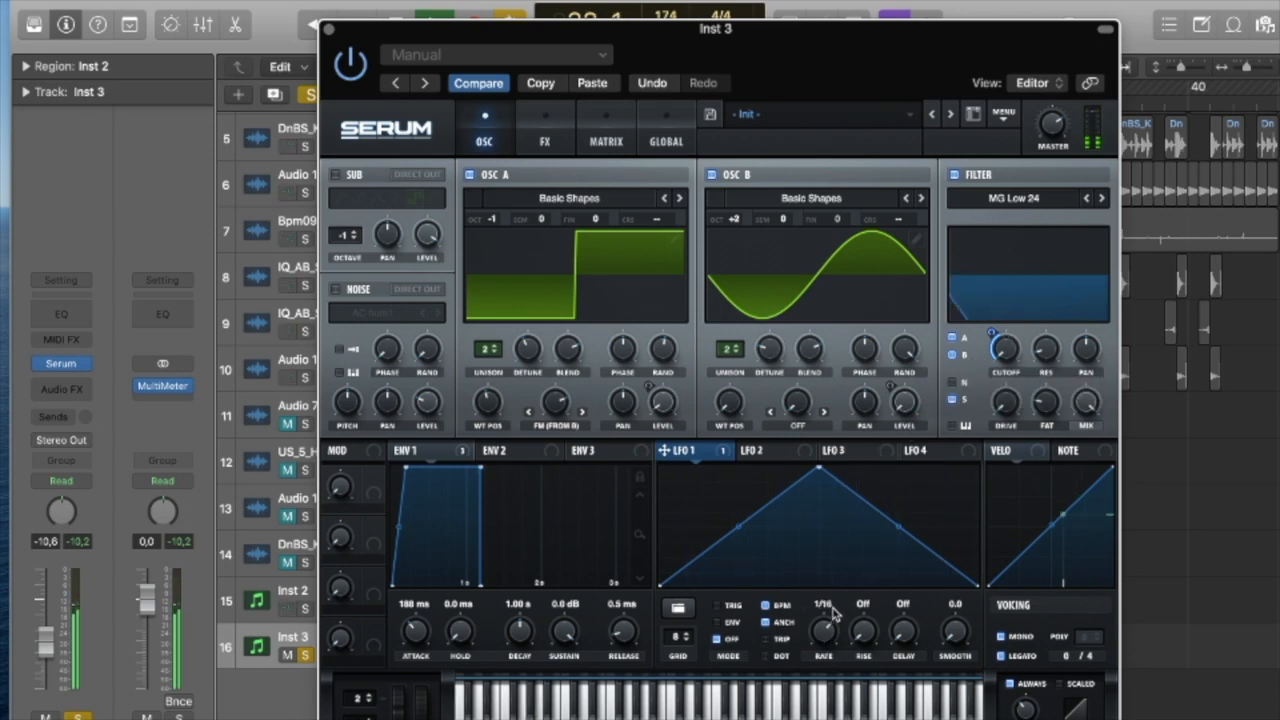
- Set LFO 1 to a dotted 1/16 rate, OSC B to +3 octaves and filter drive to about 32%
left_click_drag(823, 628, 823, 610)
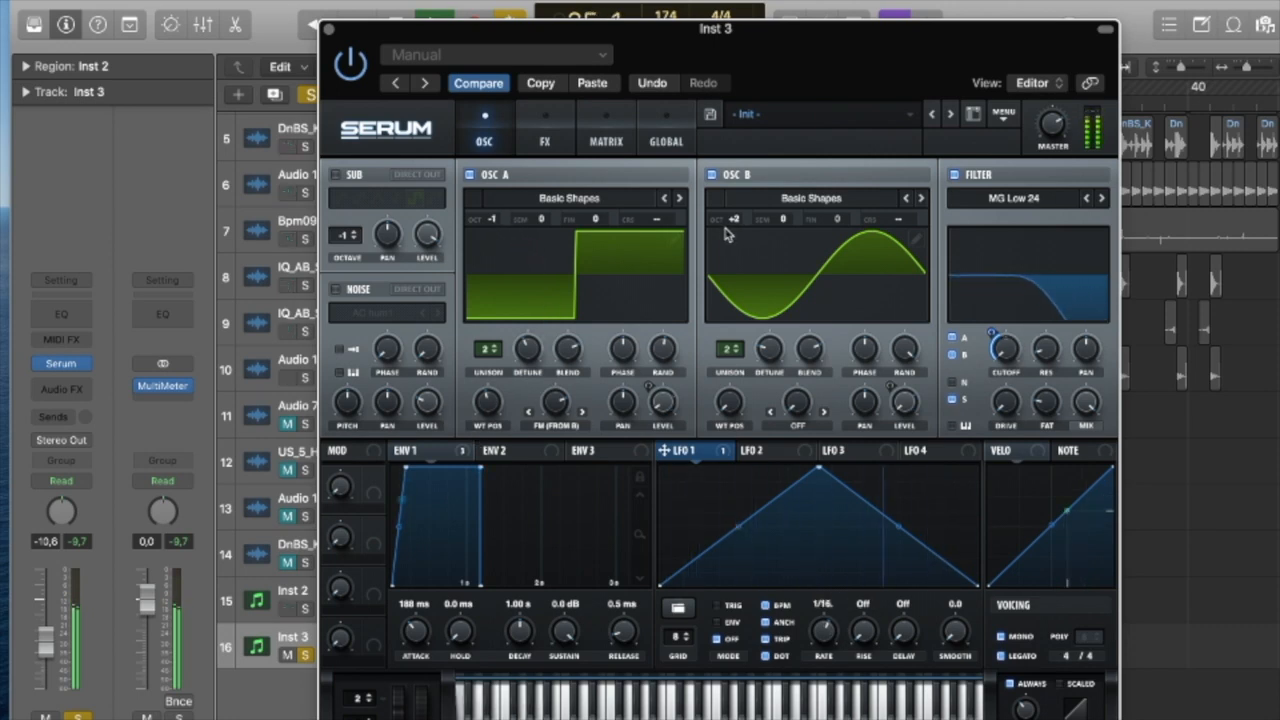
left_click_drag(735, 218, 735, 200)
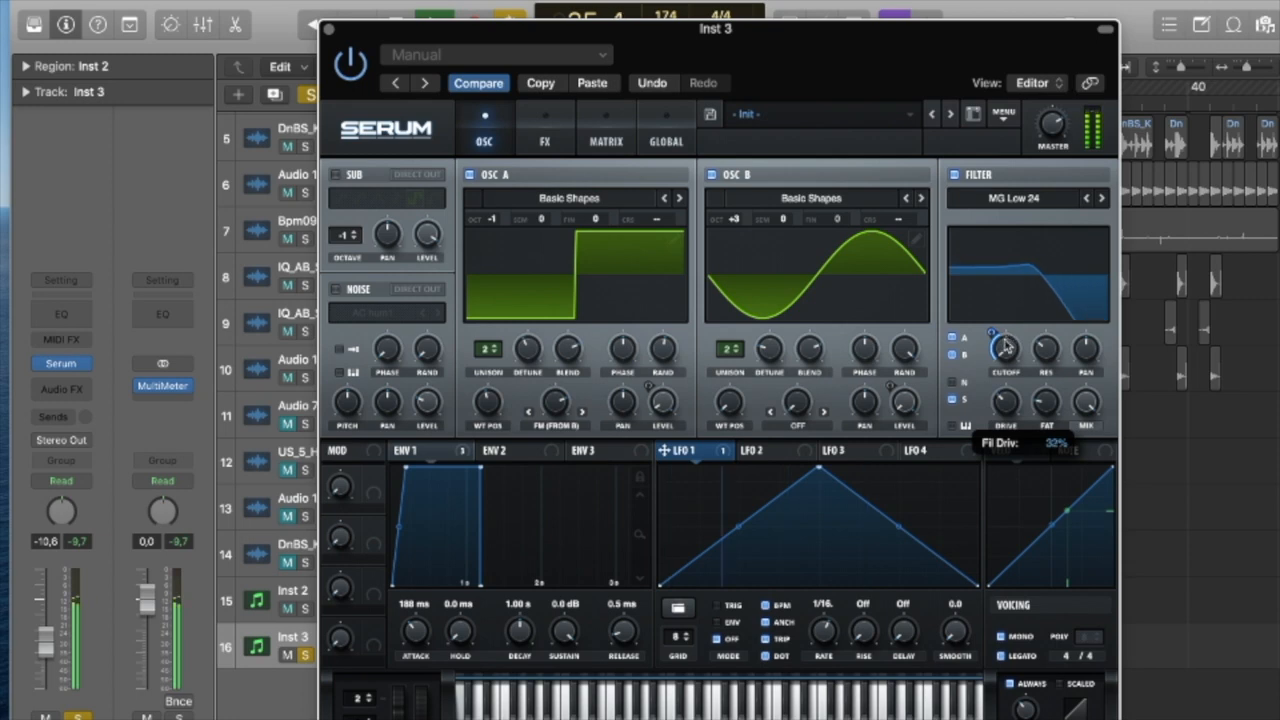
left_click_drag(1005, 350, 1005, 340)
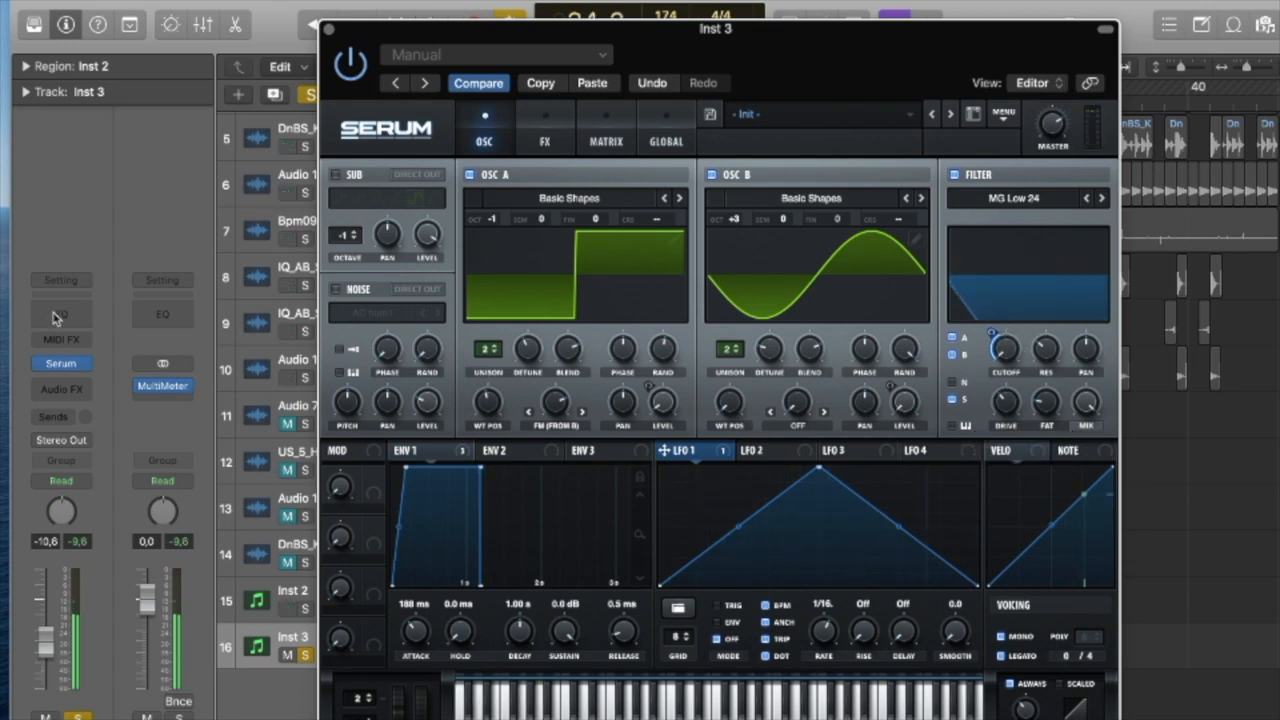
- Add a Channel EQ after Serum on Inst 3 with a low cut at about 282 Hz
left_click(60, 386)
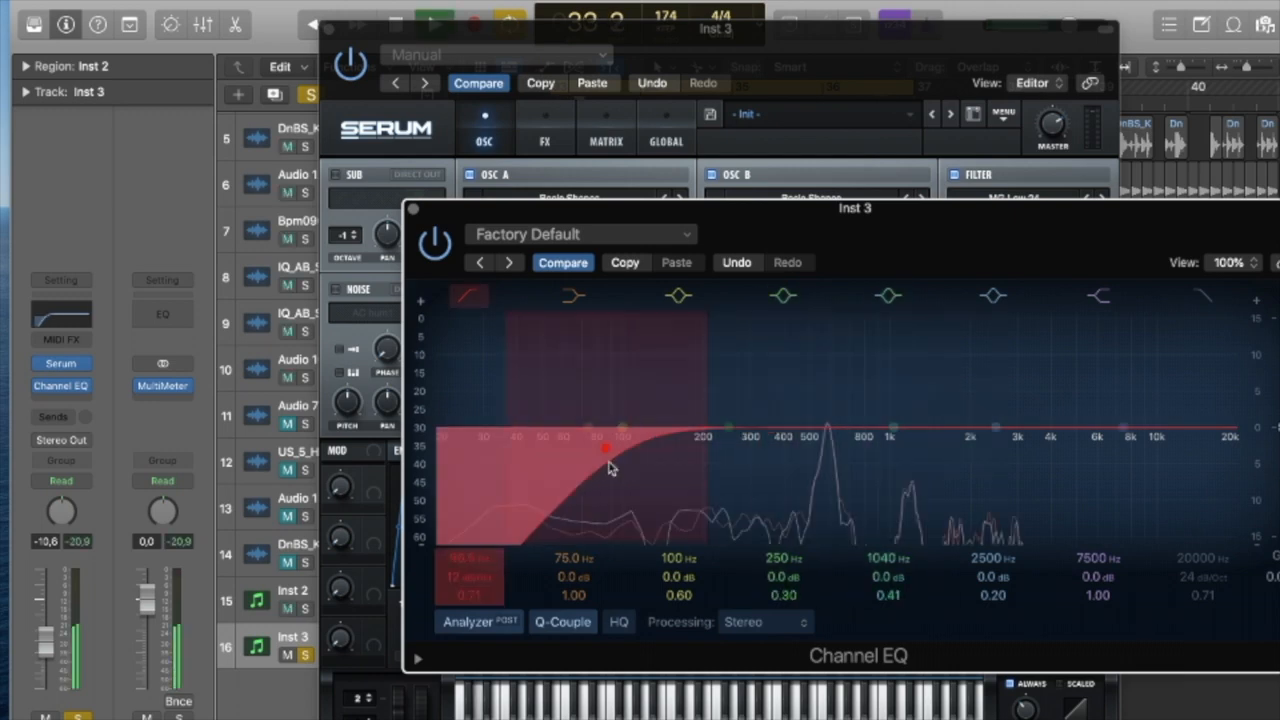
left_click_drag(605, 447, 768, 448)
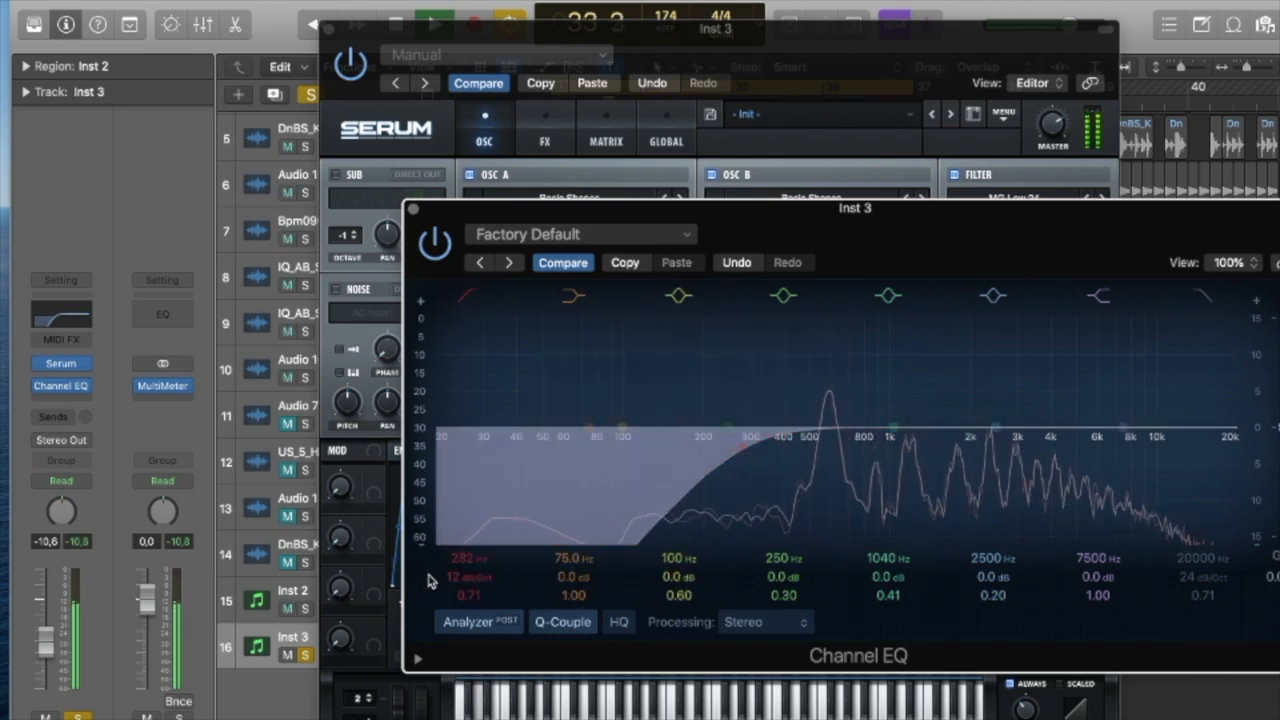
left_click(888, 295)
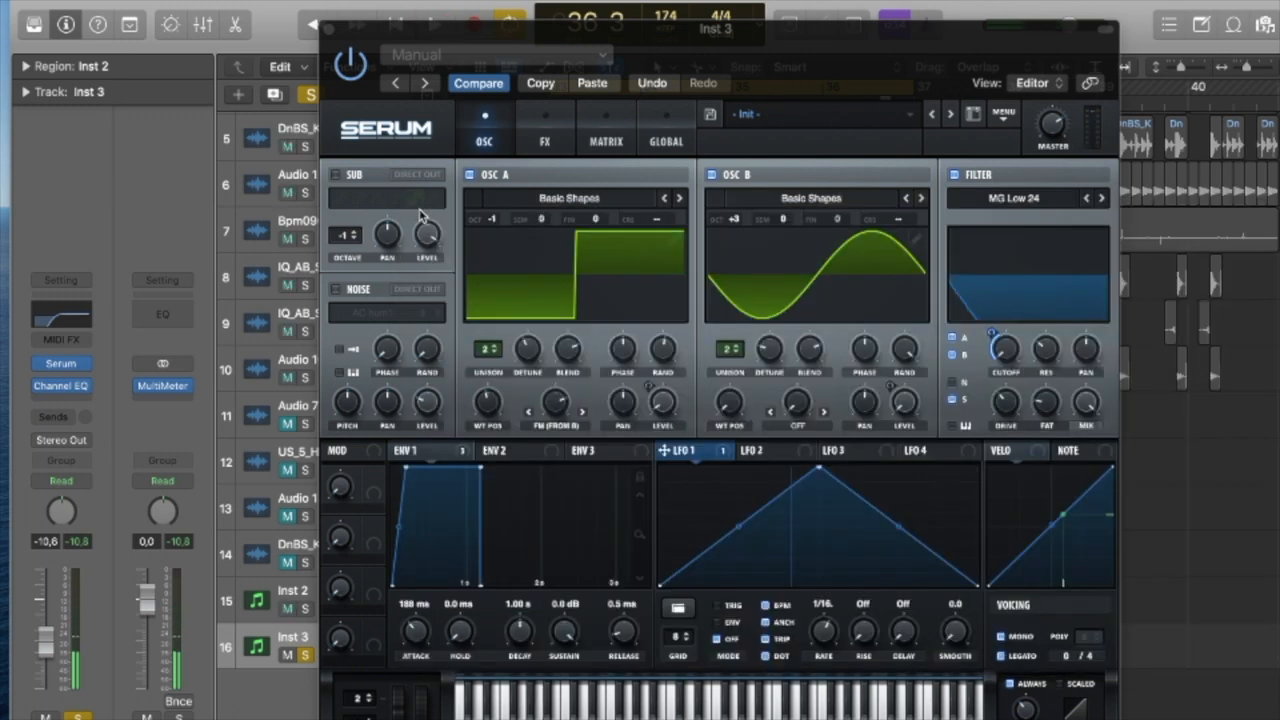
mouse_move(340, 291)
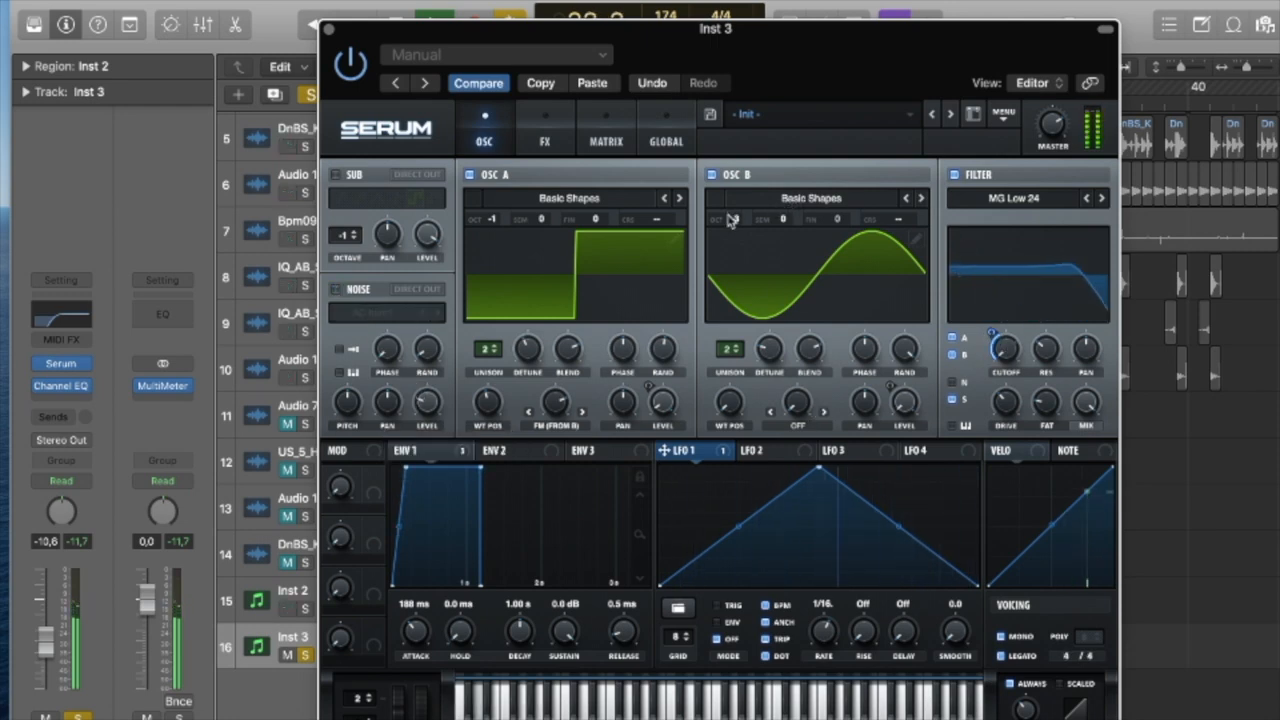
- Adjust a control in Serum while shaping LFO 1 for the Eazy - Tutorial 002 preset
left_click_drag(723, 219, 723, 200)
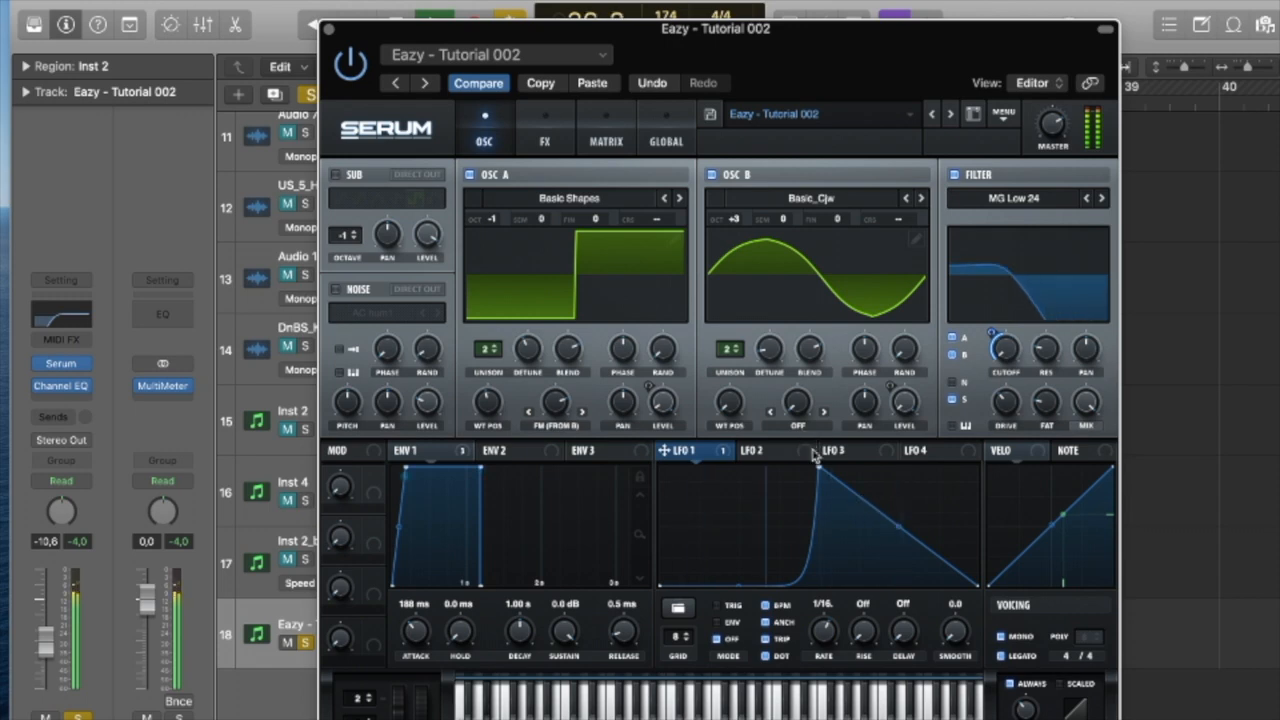
- Reshape LFO 1's breakpoints so the curve rises to a mid-height peak mid-cycle and falls away
left_click_drag(810, 475, 810, 545)
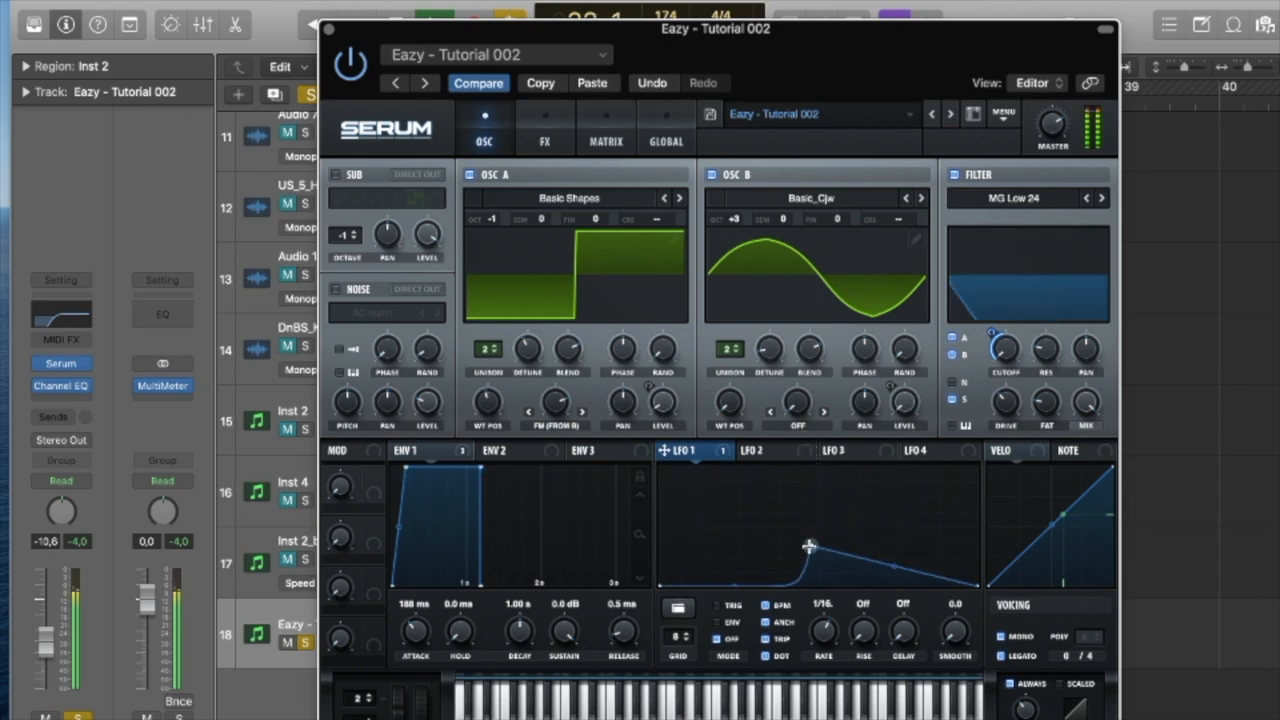
left_click_drag(808, 547, 705, 485)
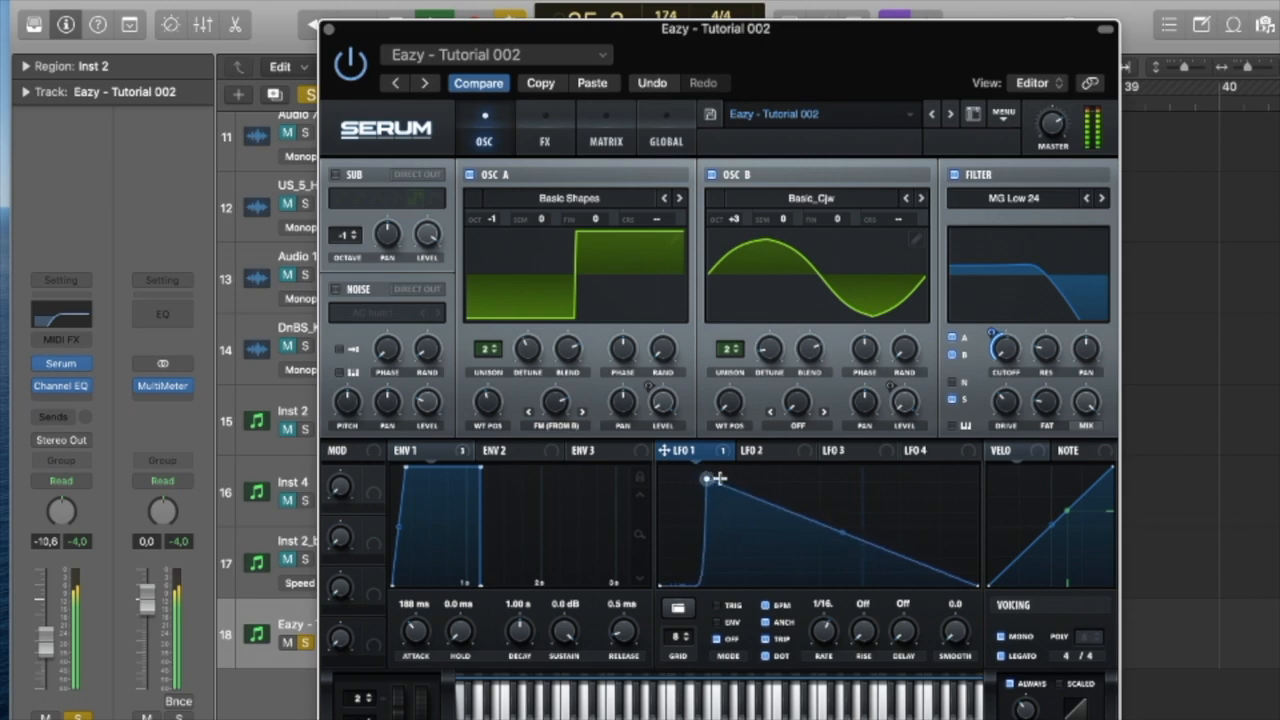
left_click_drag(707, 478, 970, 465)
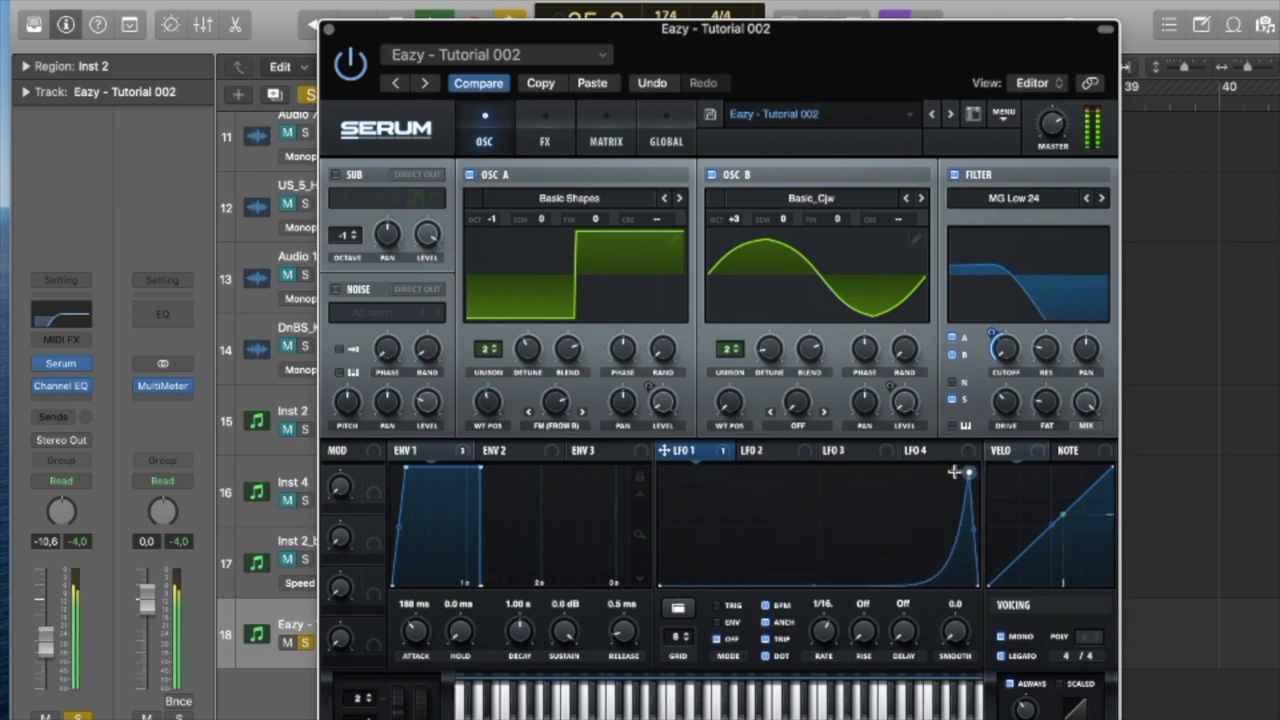
left_click_drag(968, 472, 850, 490)
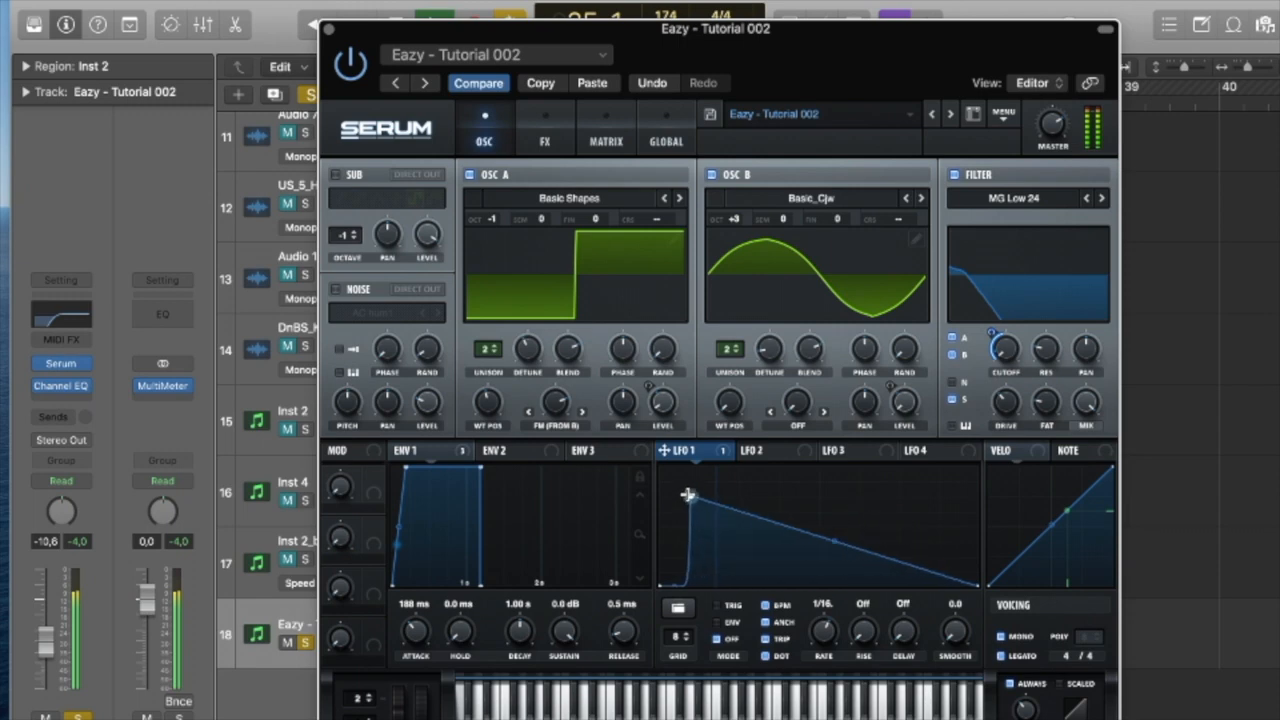
left_click_drag(688, 494, 693, 562)
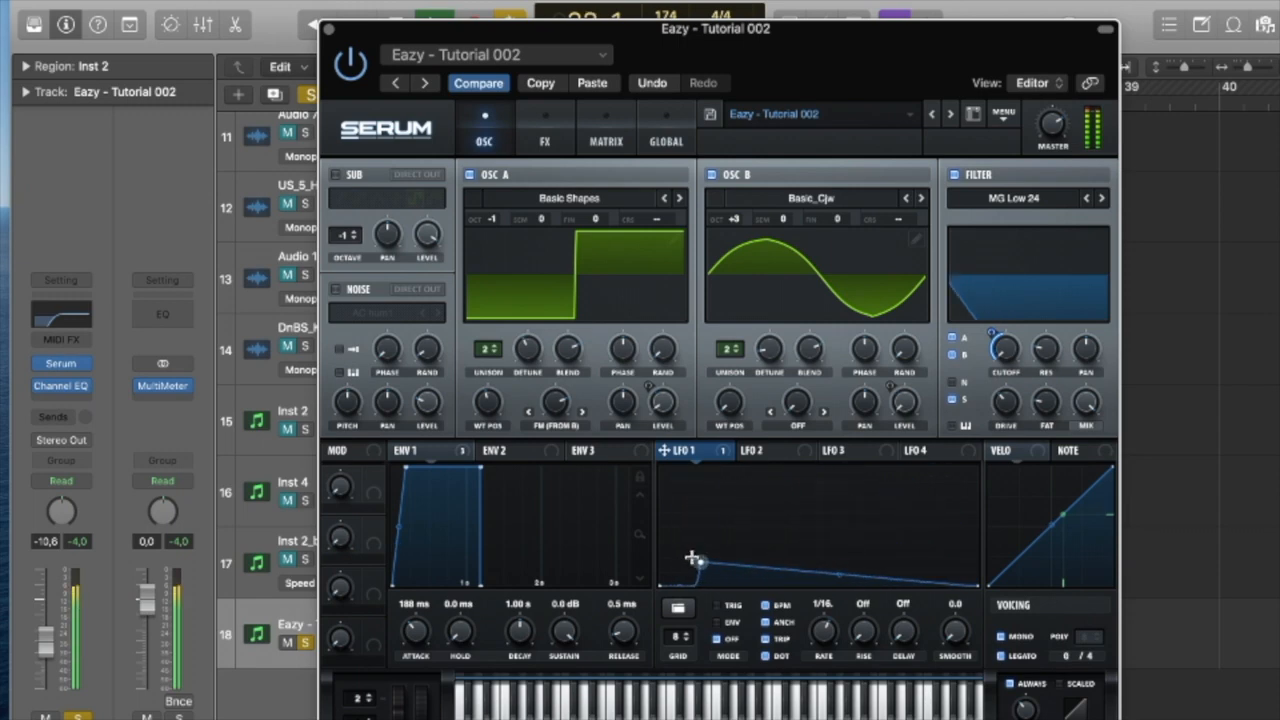
left_click_drag(693, 558, 810, 525)
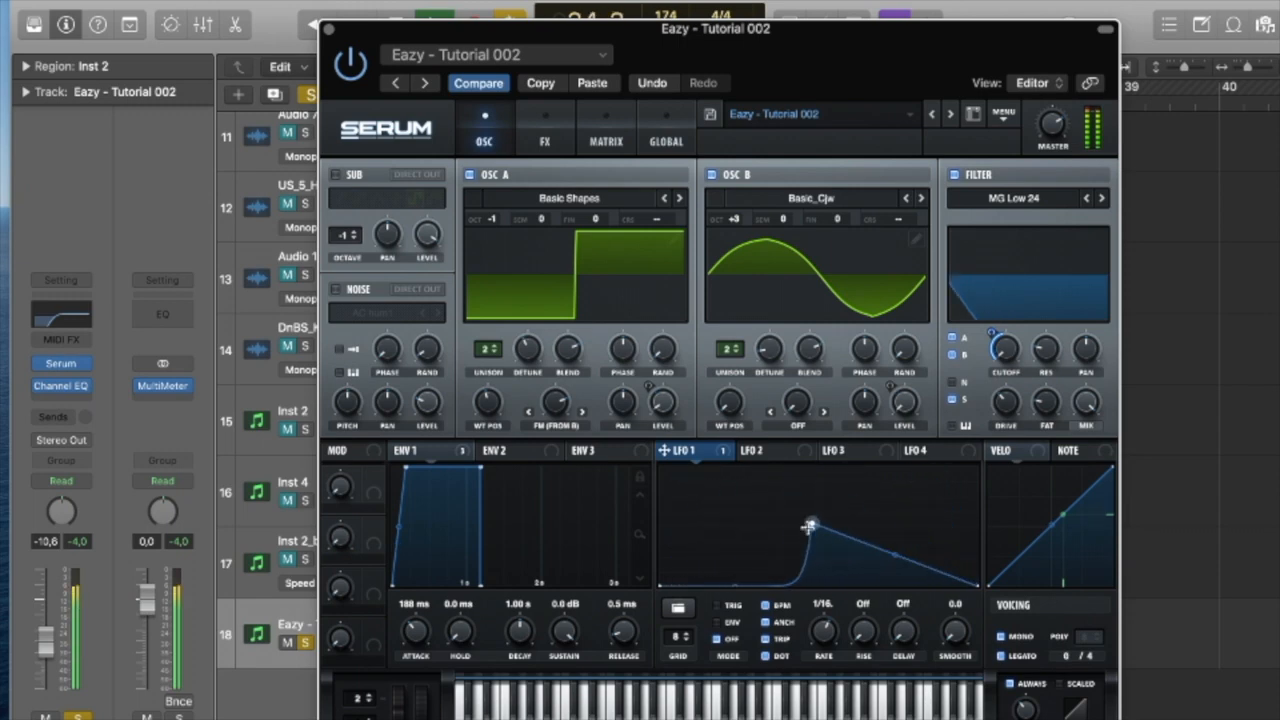
left_click_drag(810, 525, 765, 497)
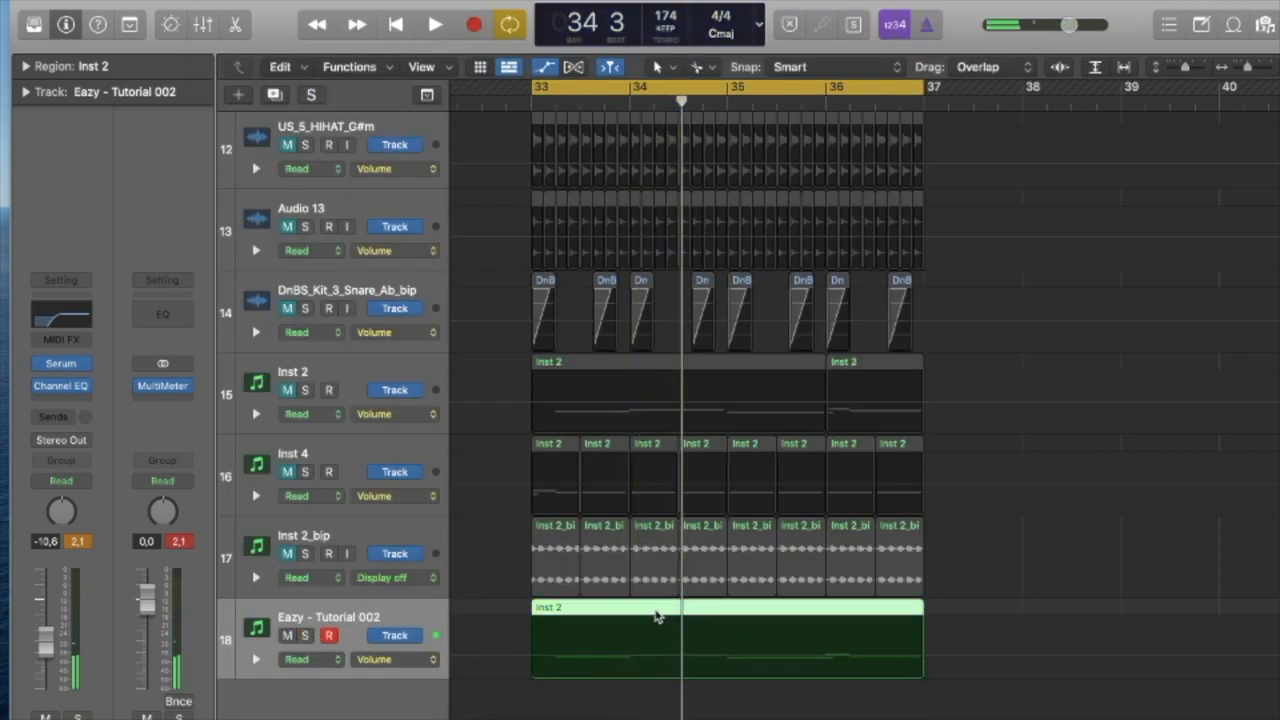
- Bounce the synth region in place to a new Audio 16 track, leaving the original
right_click(655, 625)
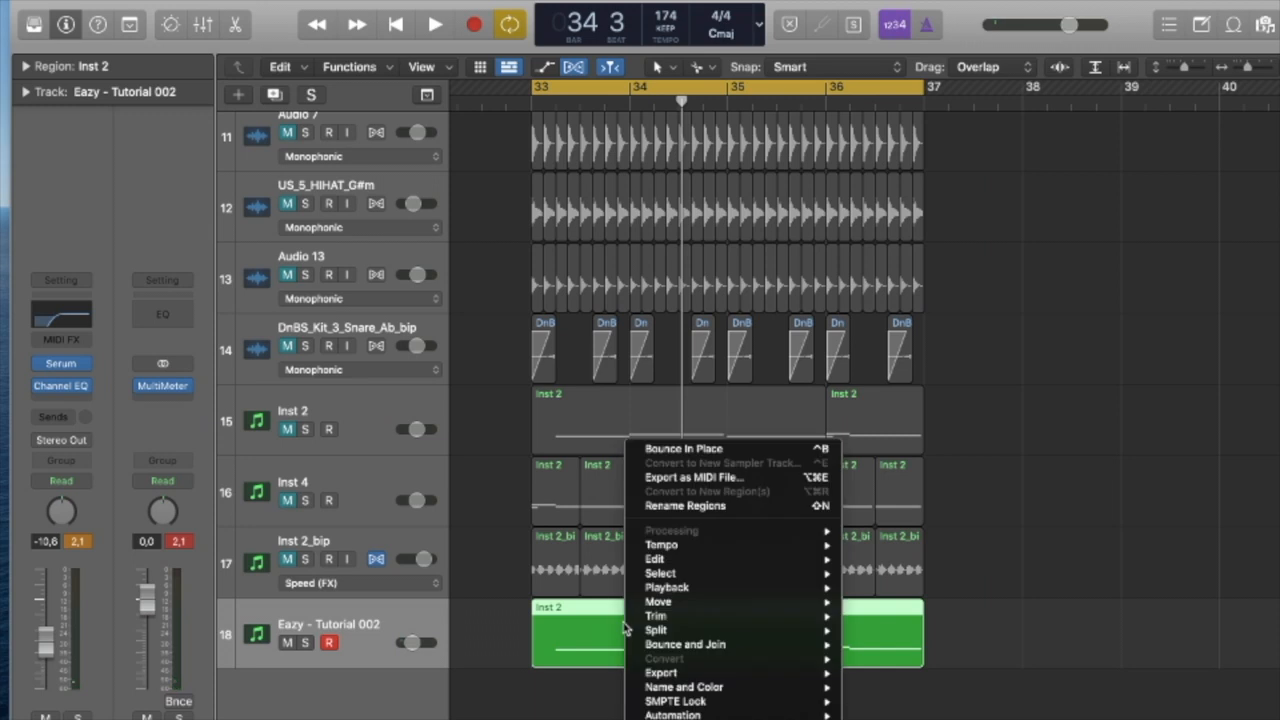
left_click(683, 448)
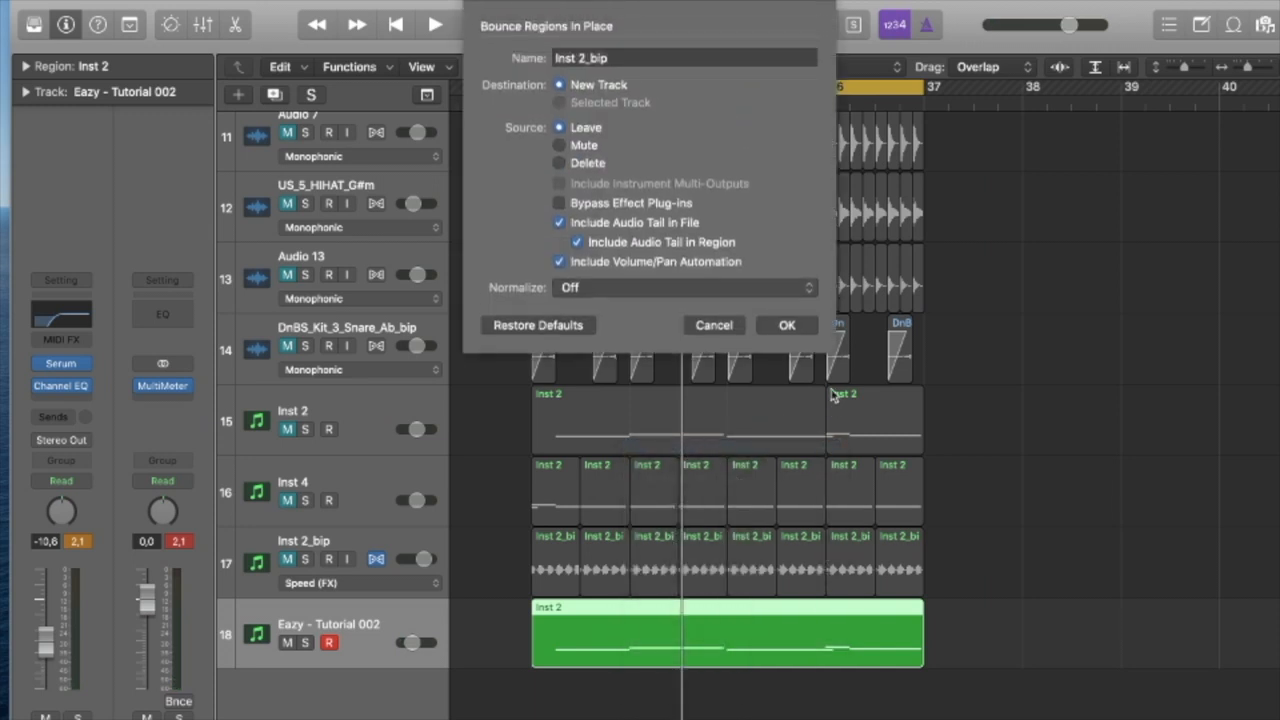
left_click(787, 325)
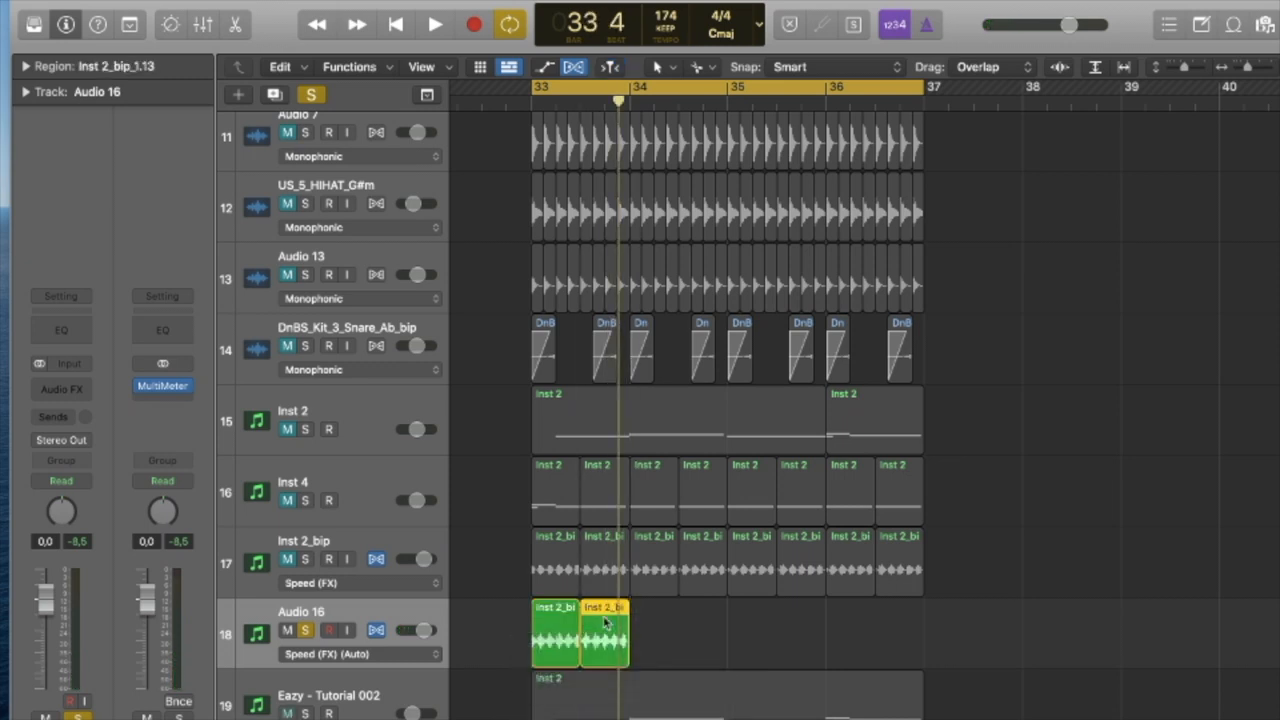
- Delete the trailing region from Inst 2_bip and Audio 16, leaving seven regions, and solo Inst 2_bip
left_click(434, 24)
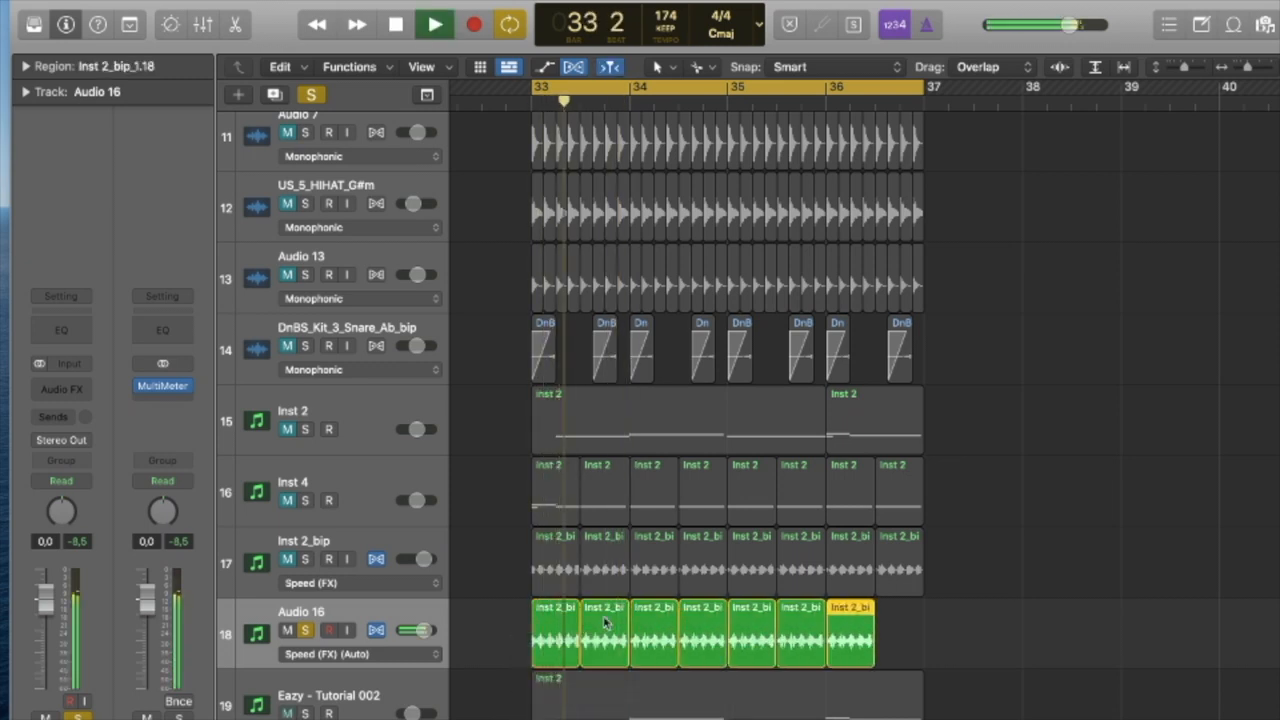
left_click(434, 24)
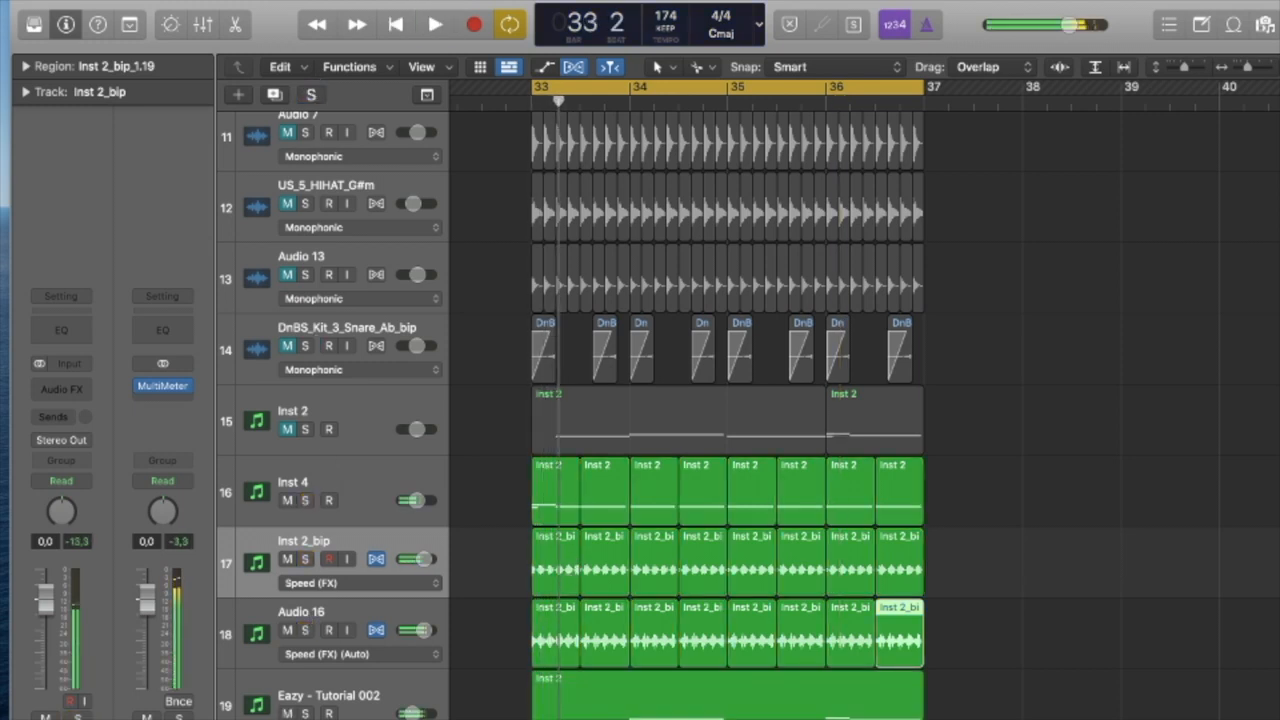
left_click(434, 24)
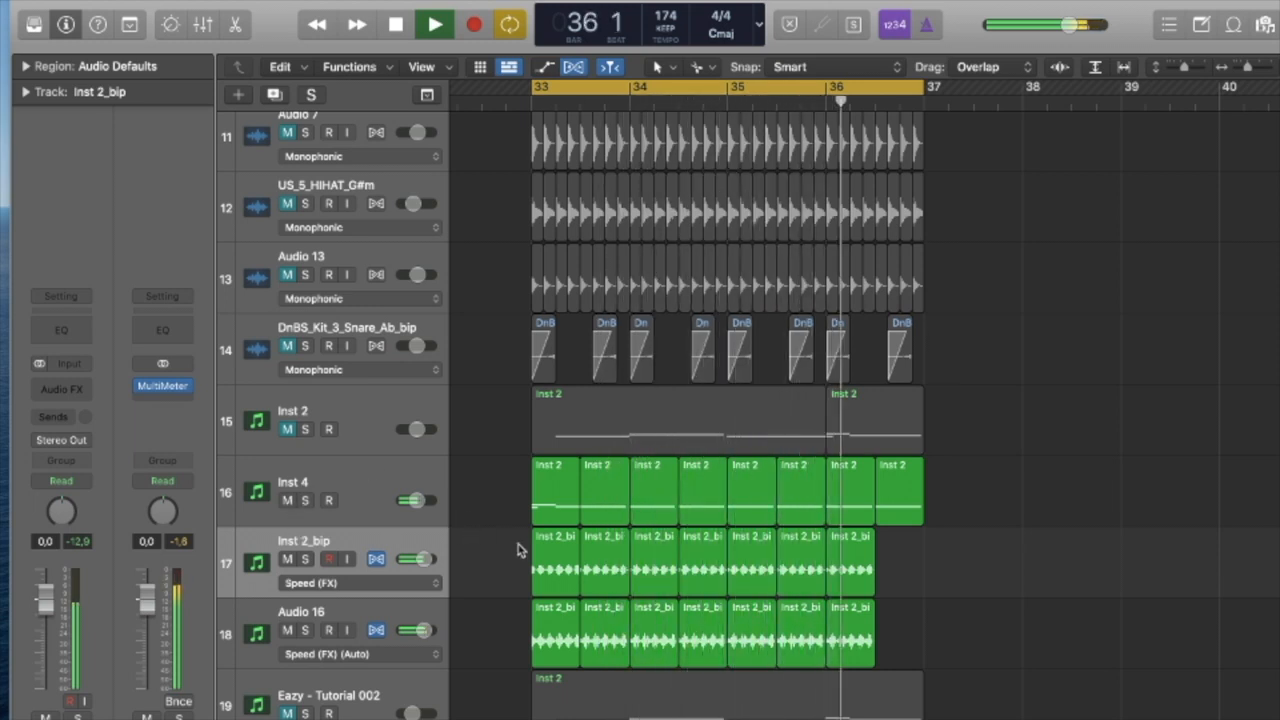
left_click(434, 24)
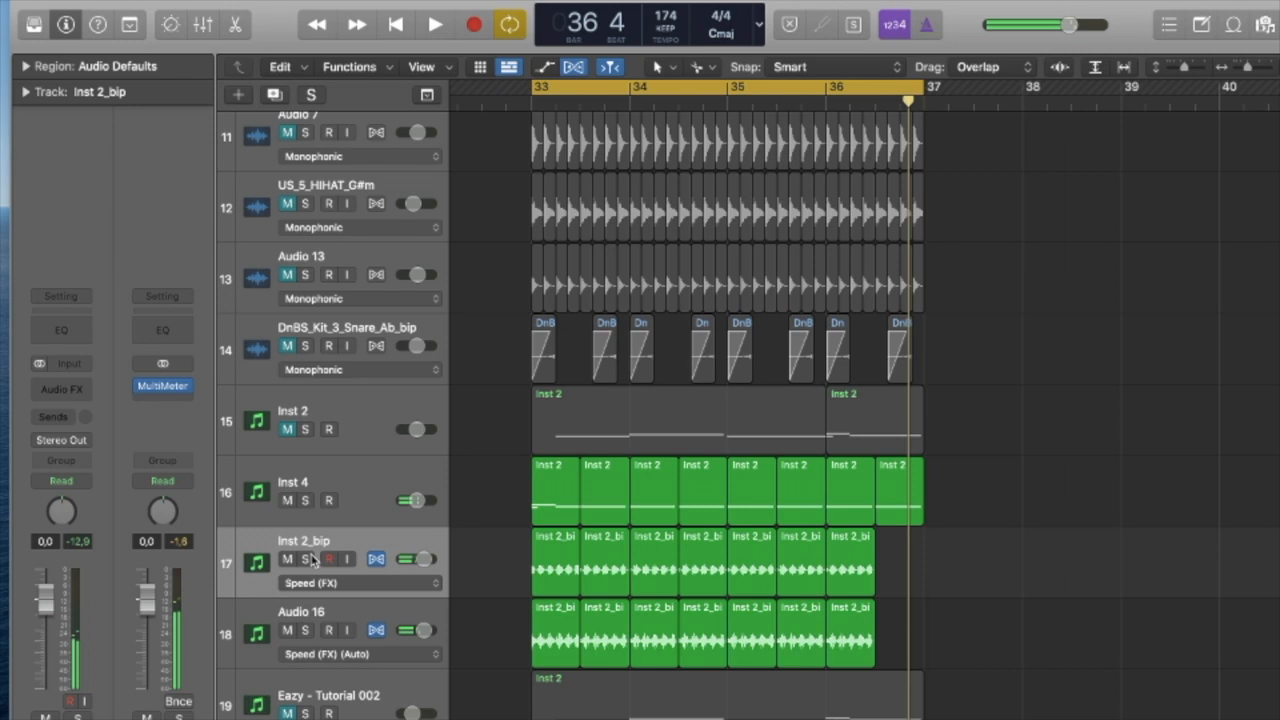
left_click(305, 559)
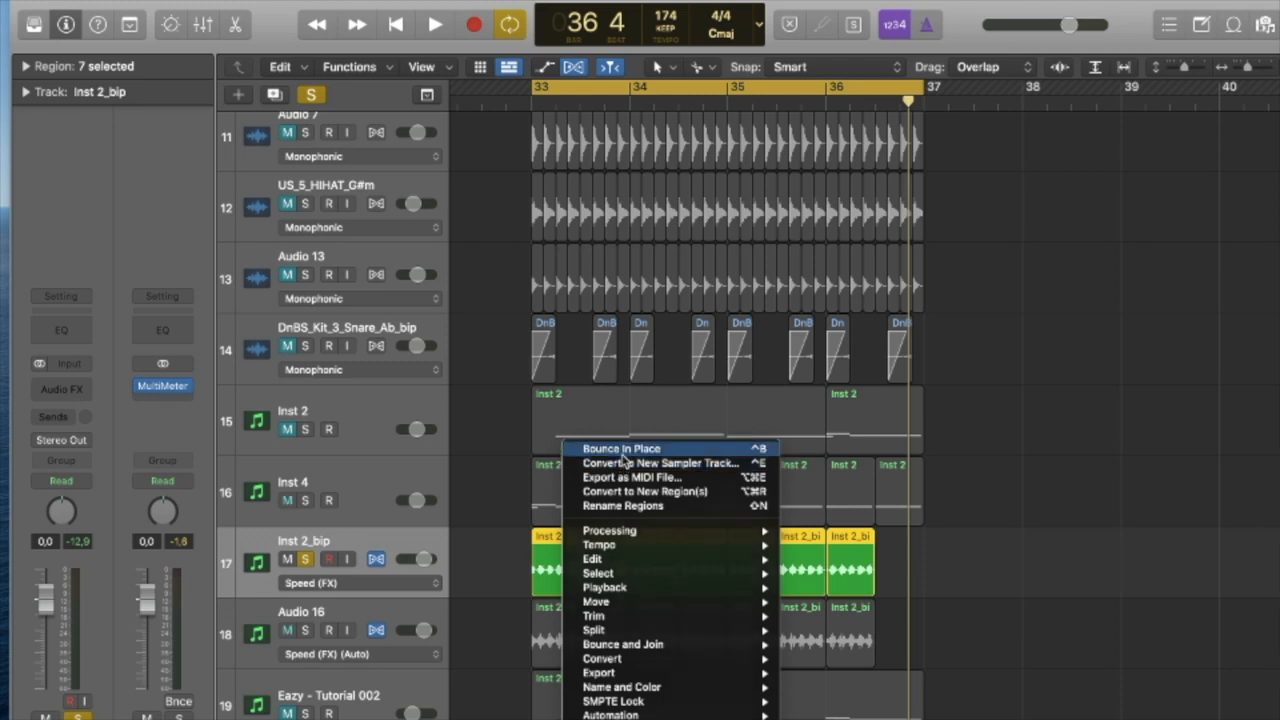
- Bounce the bip regions into one joined region on a new track, transposed −13
left_click(620, 448)
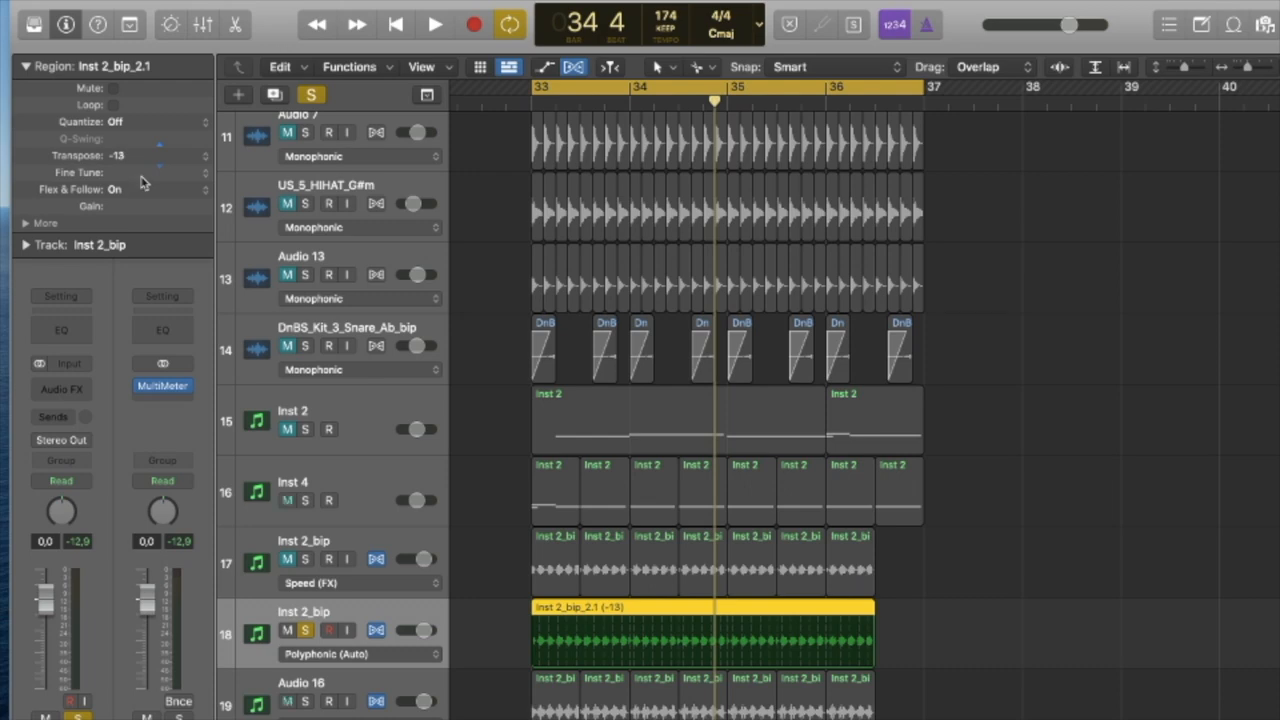
left_click(434, 24)
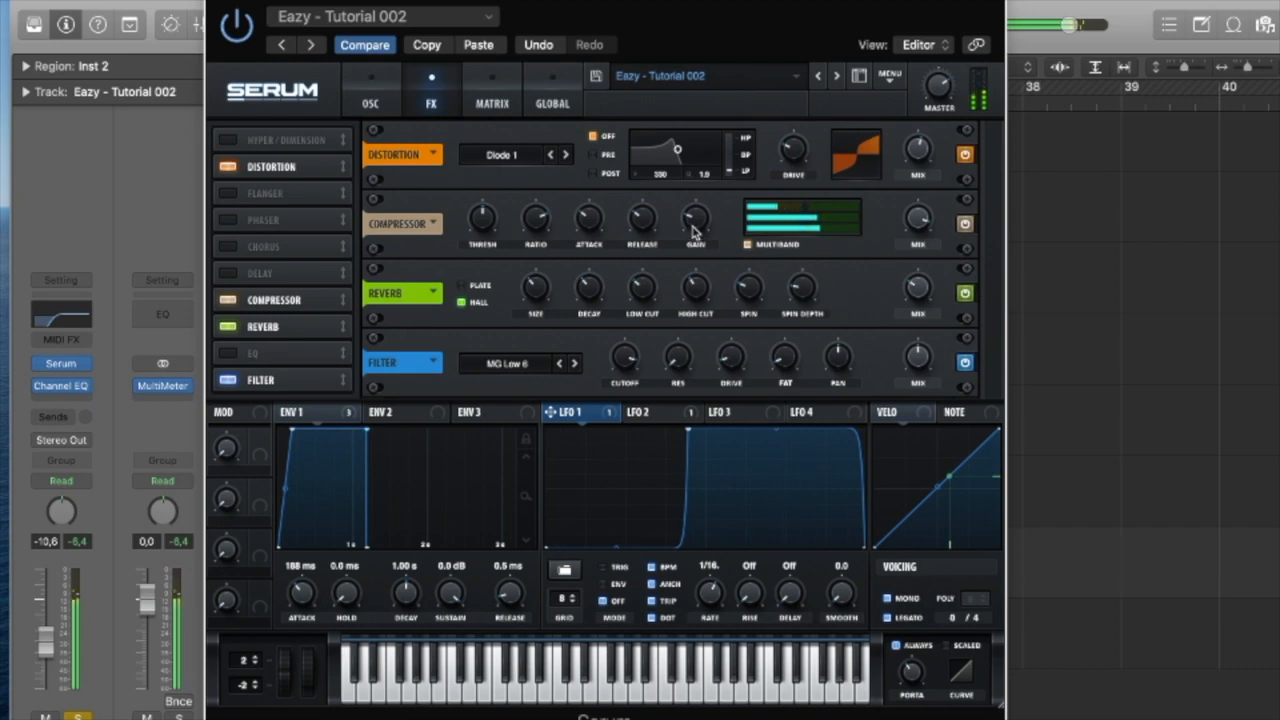
- Adjust Serum's compressor gain and set the hall reverb mix to 15%
left_click_drag(695, 218, 690, 215)
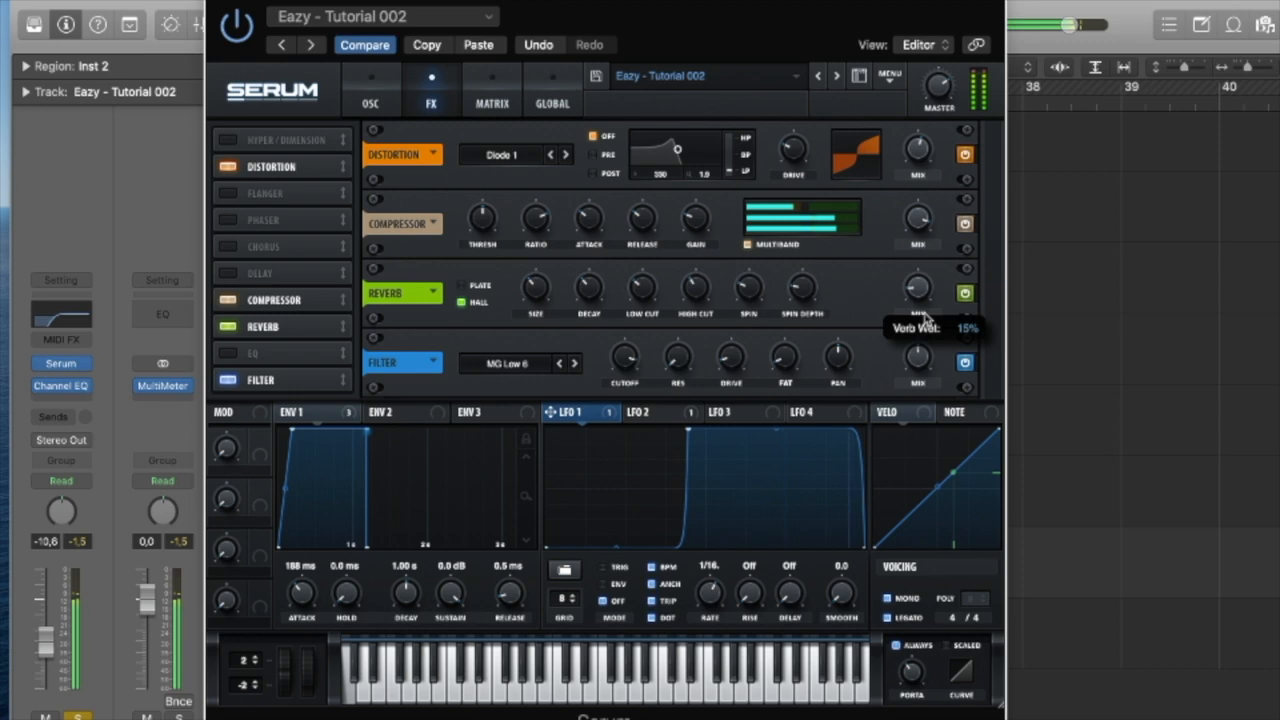
left_click_drag(917, 290, 917, 300)
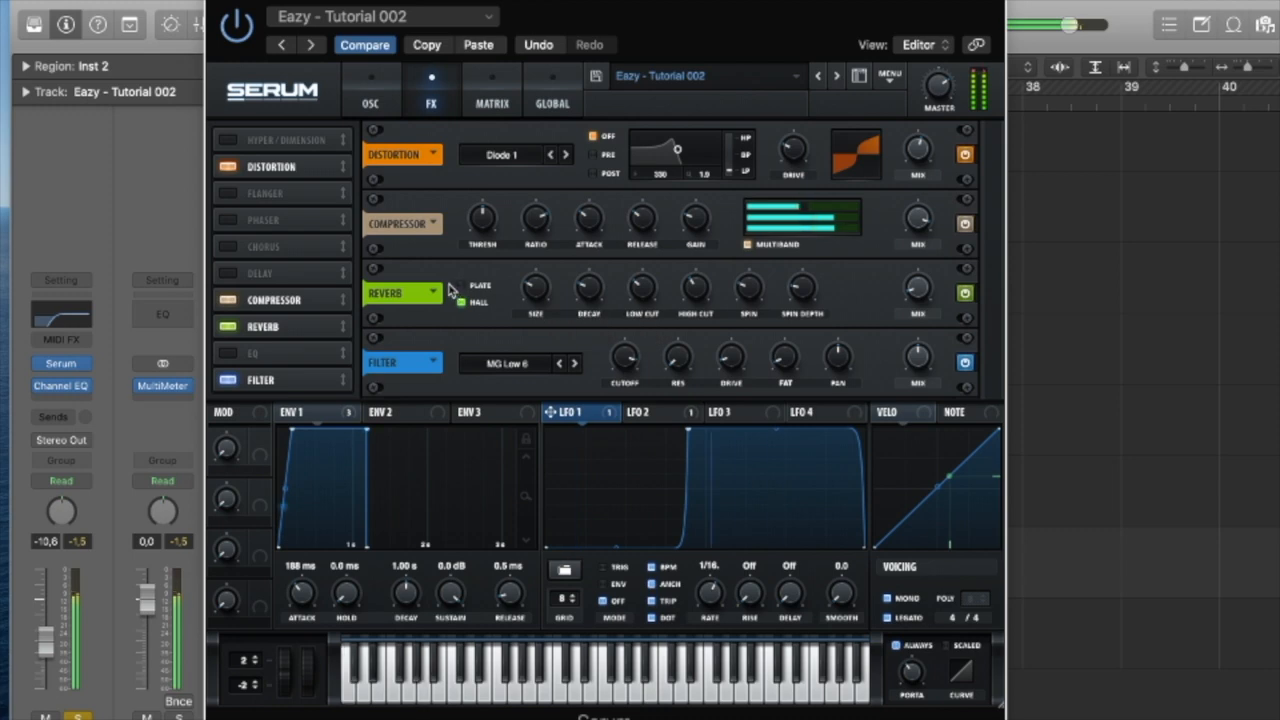
- Swap the chorus for a phaser at about 0.13 Hz rate with a 31% wet mix
left_click(228, 247)
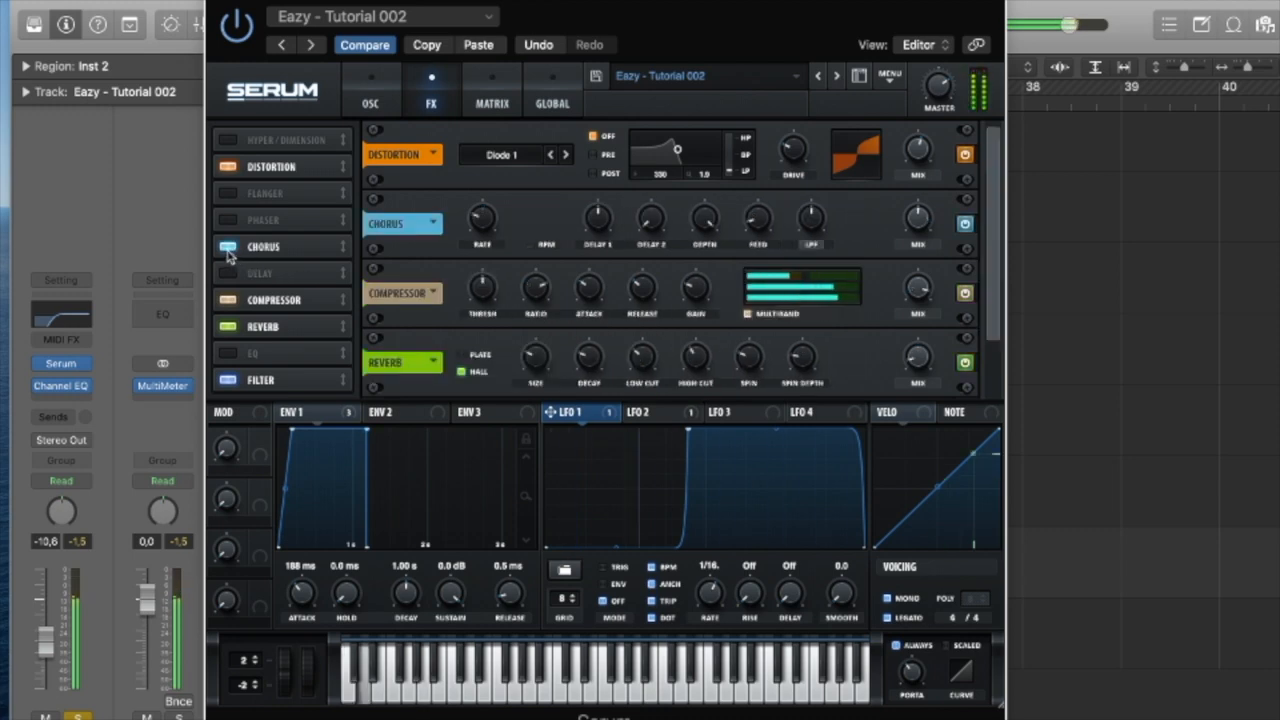
left_click(228, 219)
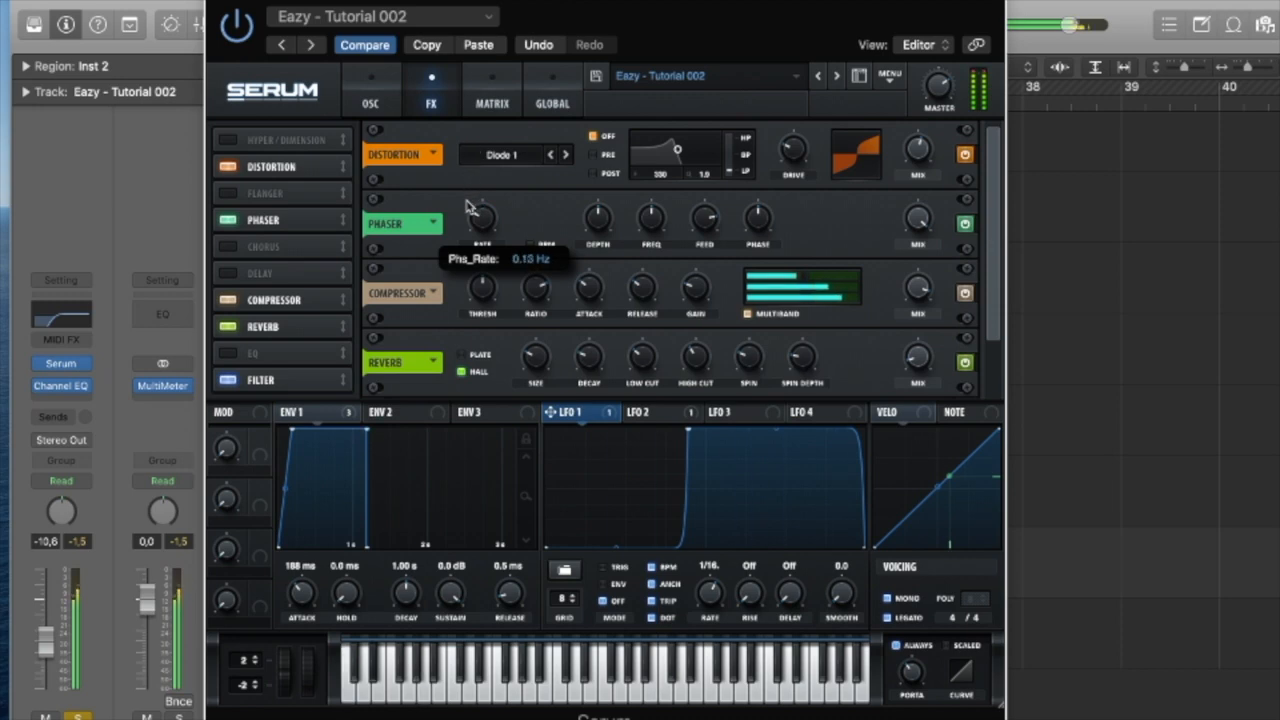
left_click_drag(481, 215, 481, 230)
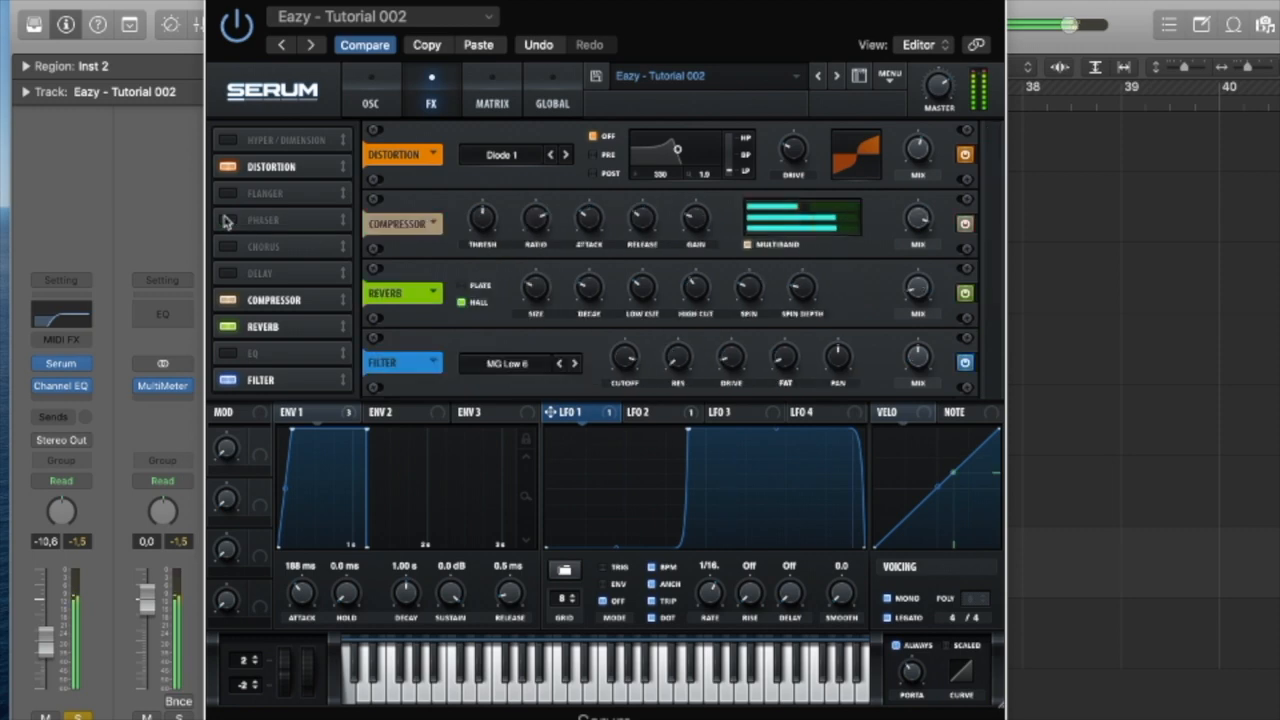
left_click(227, 219)
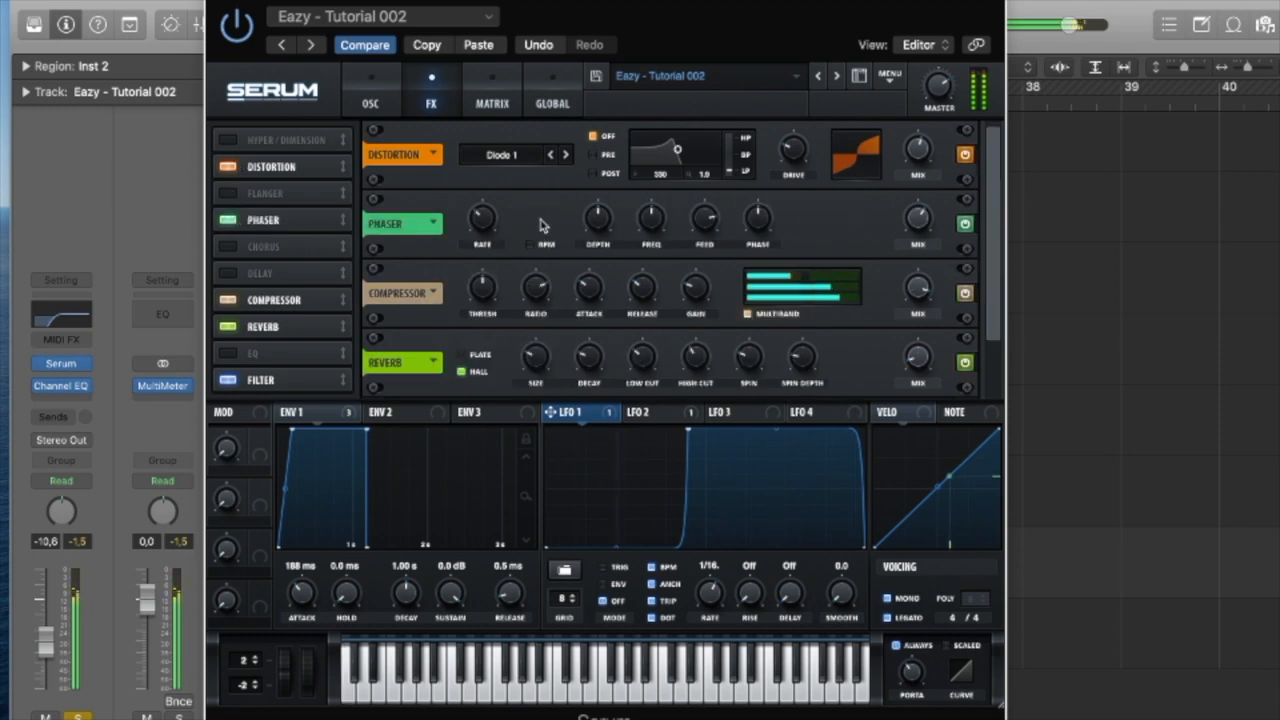
mouse_move(481, 218)
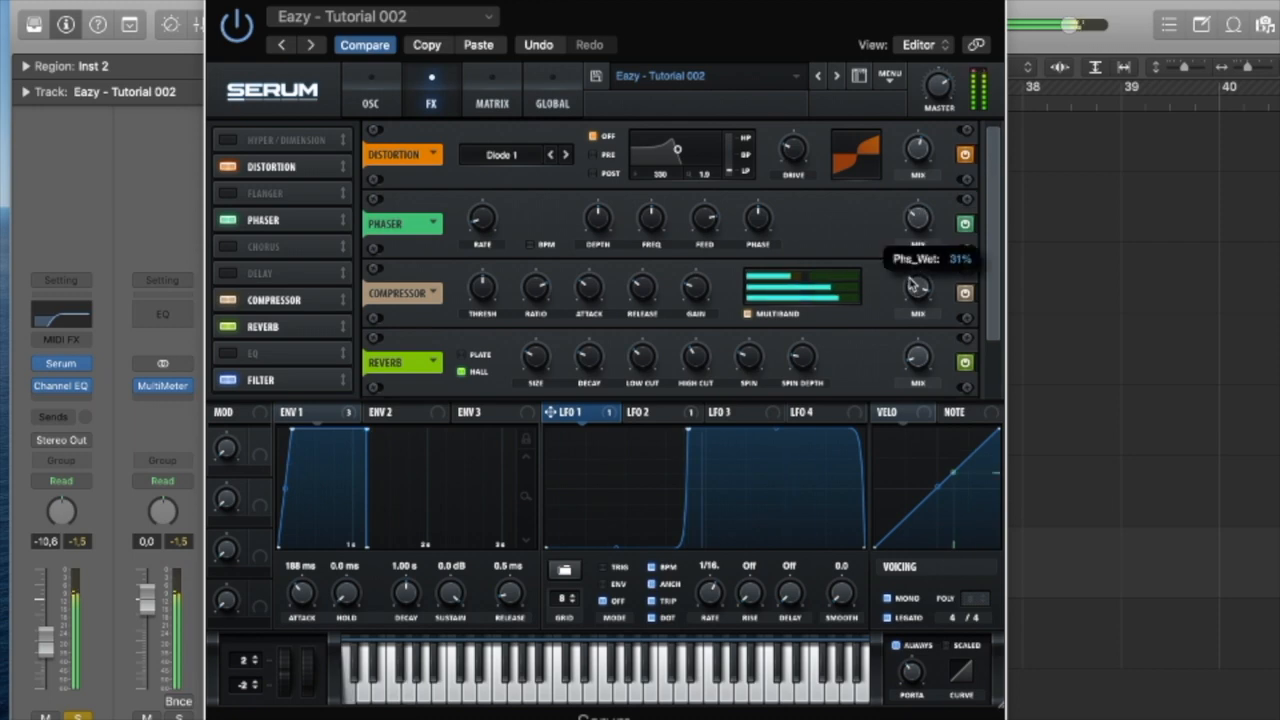
left_click(280, 139)
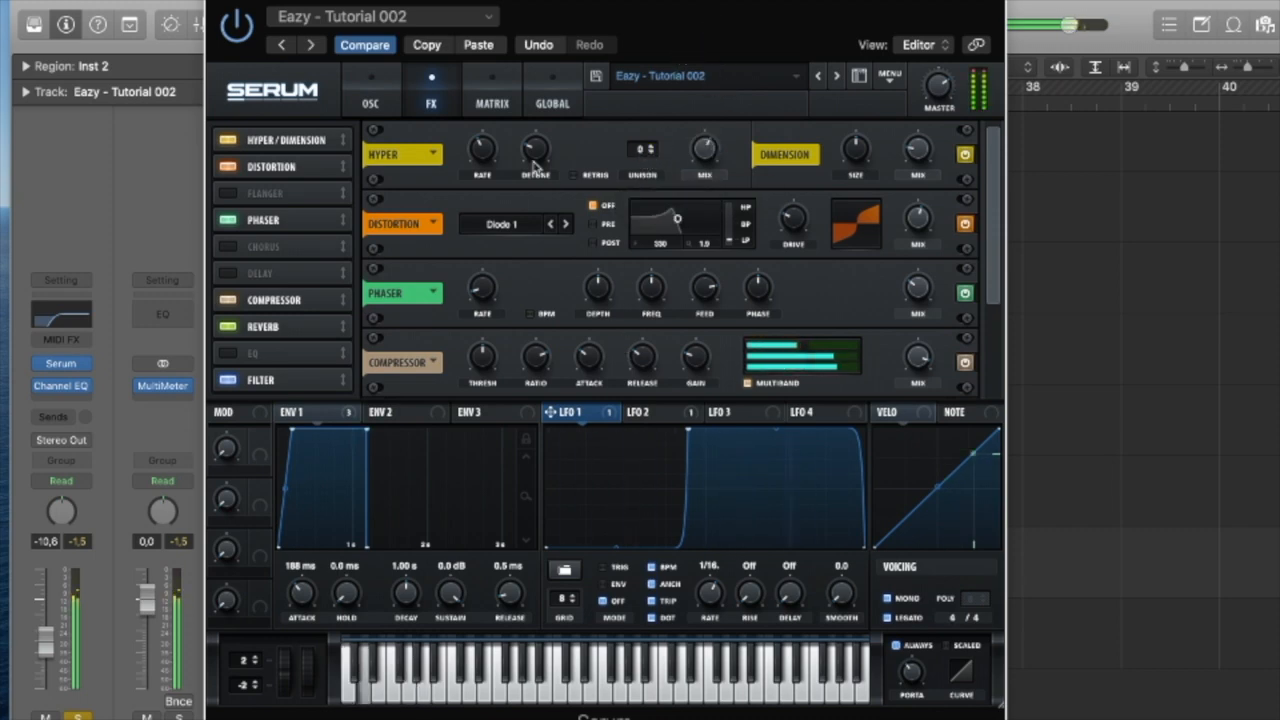
mouse_move(330, 130)
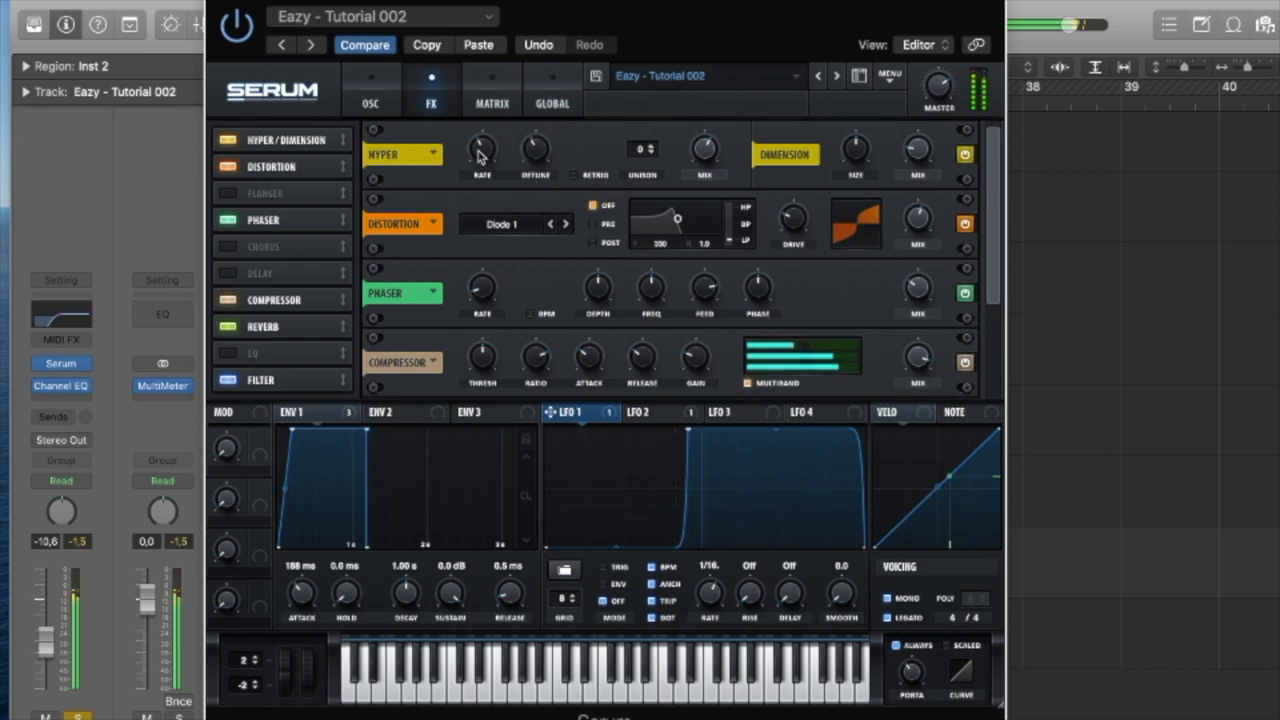
mouse_move(740, 157)
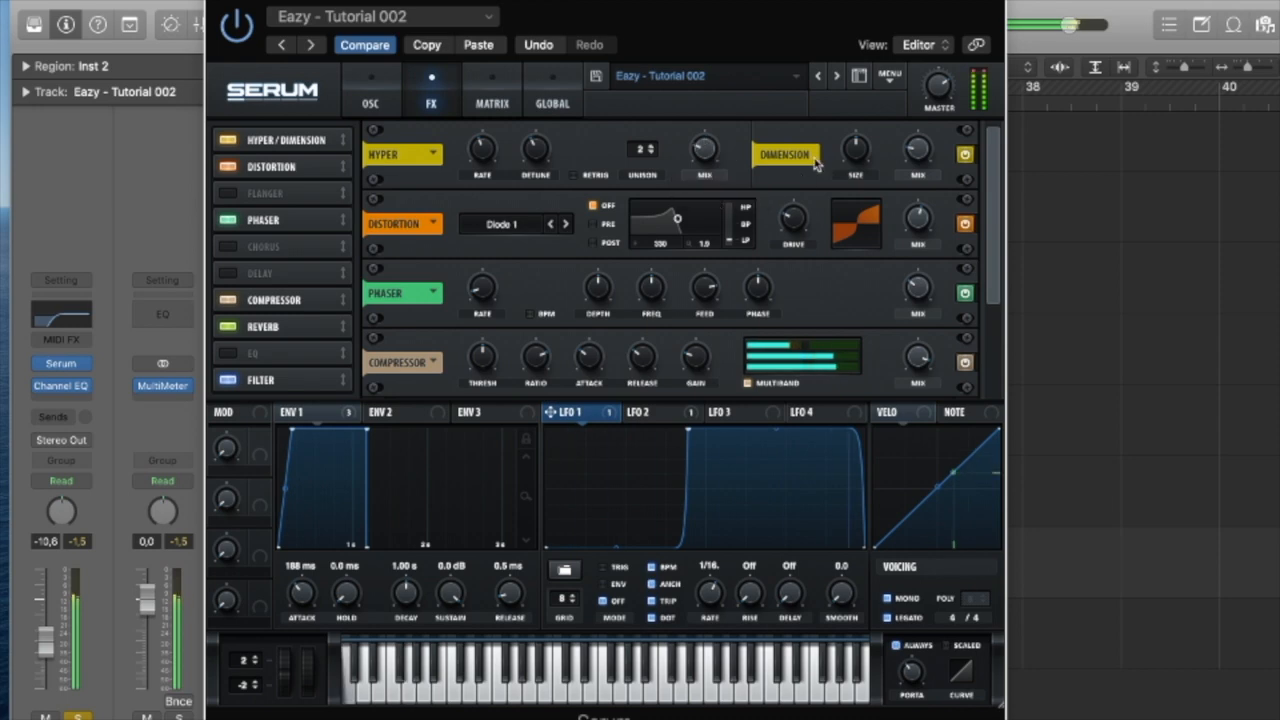
mouse_move(935, 138)
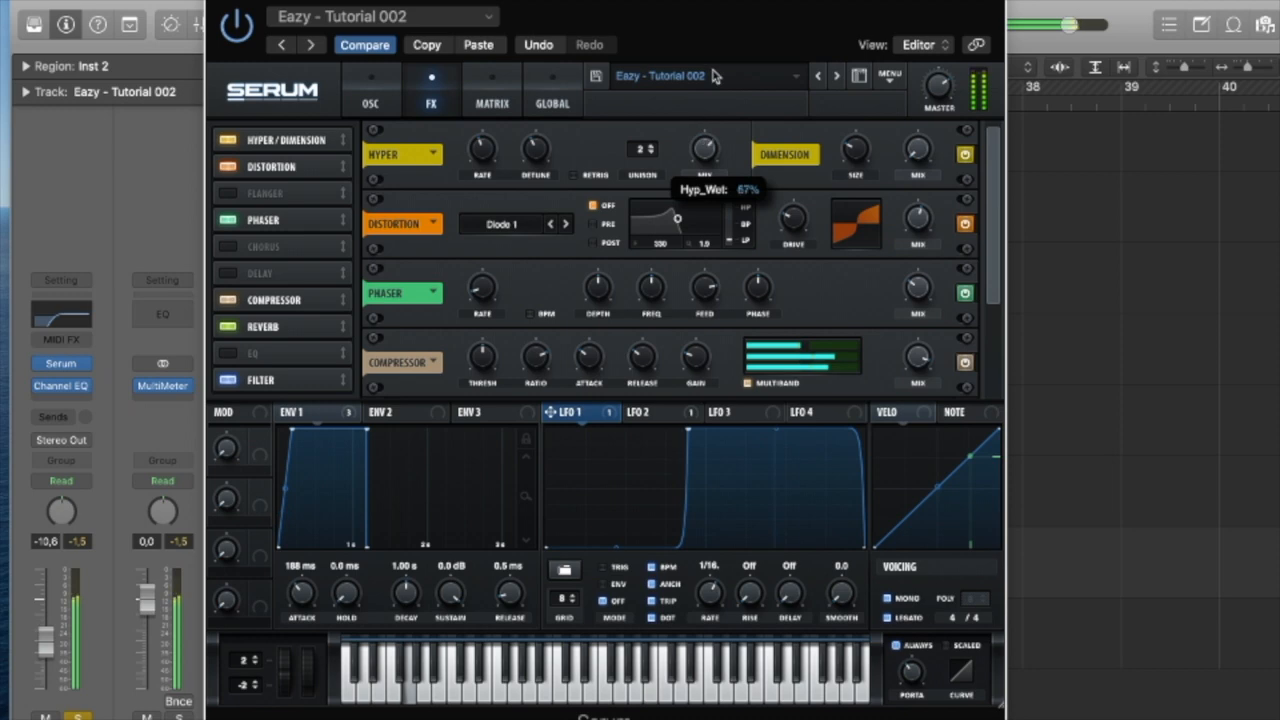
- Set Serum's Hyper mix to 67% wet with 2 unison voices
left_click_drag(705, 148, 705, 130)
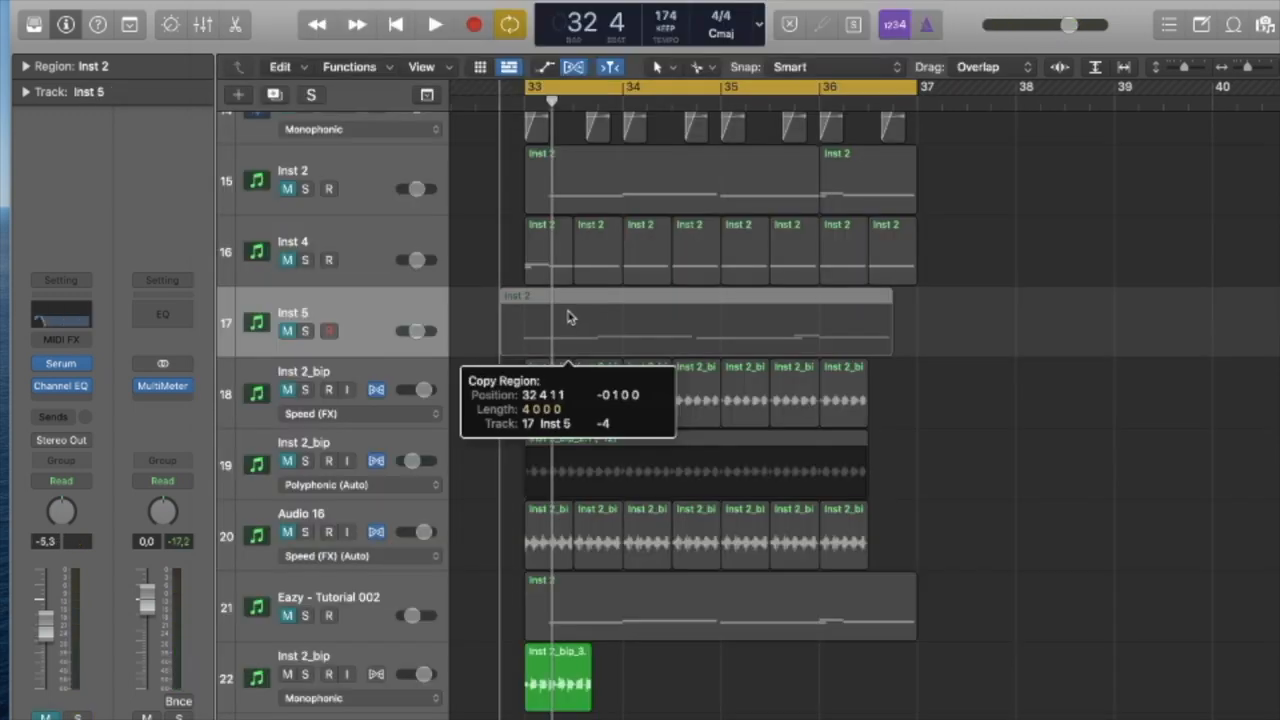
- Place a one-beat copy of the Inst 2 region on Inst 5 at bar 33 and move Inst 5 down to position 21
left_click(525, 320)
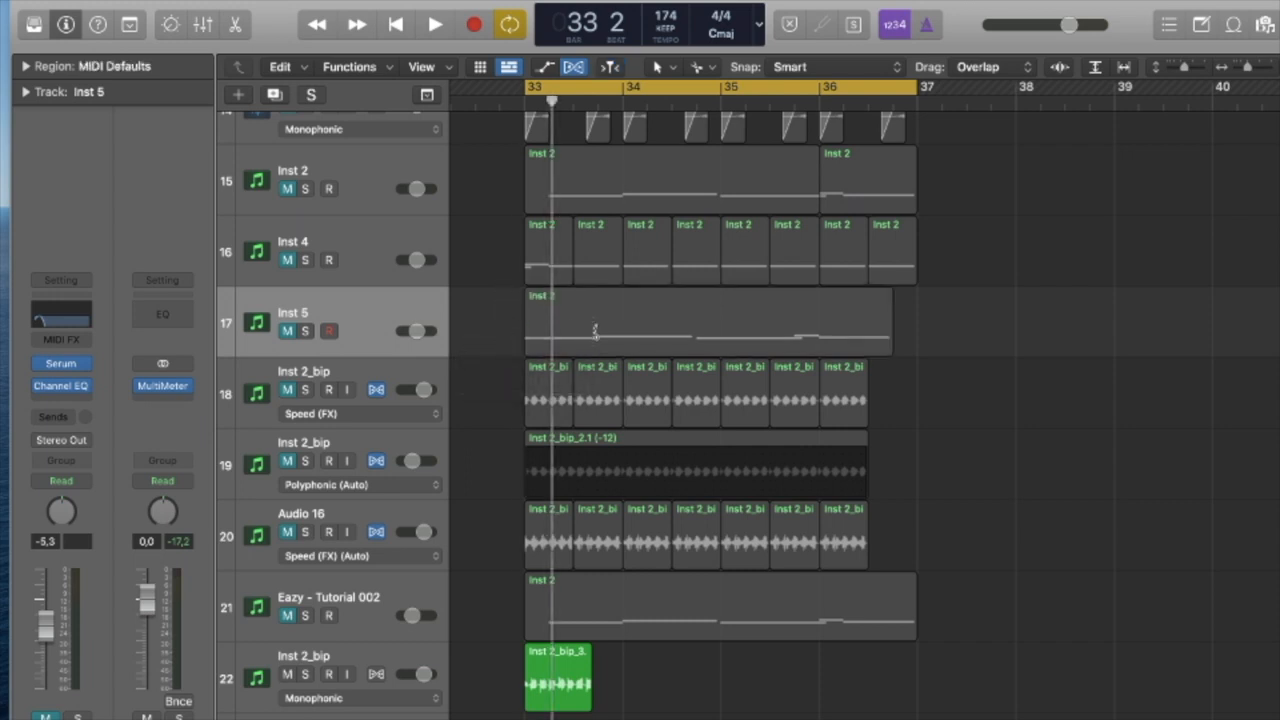
left_click(740, 320)
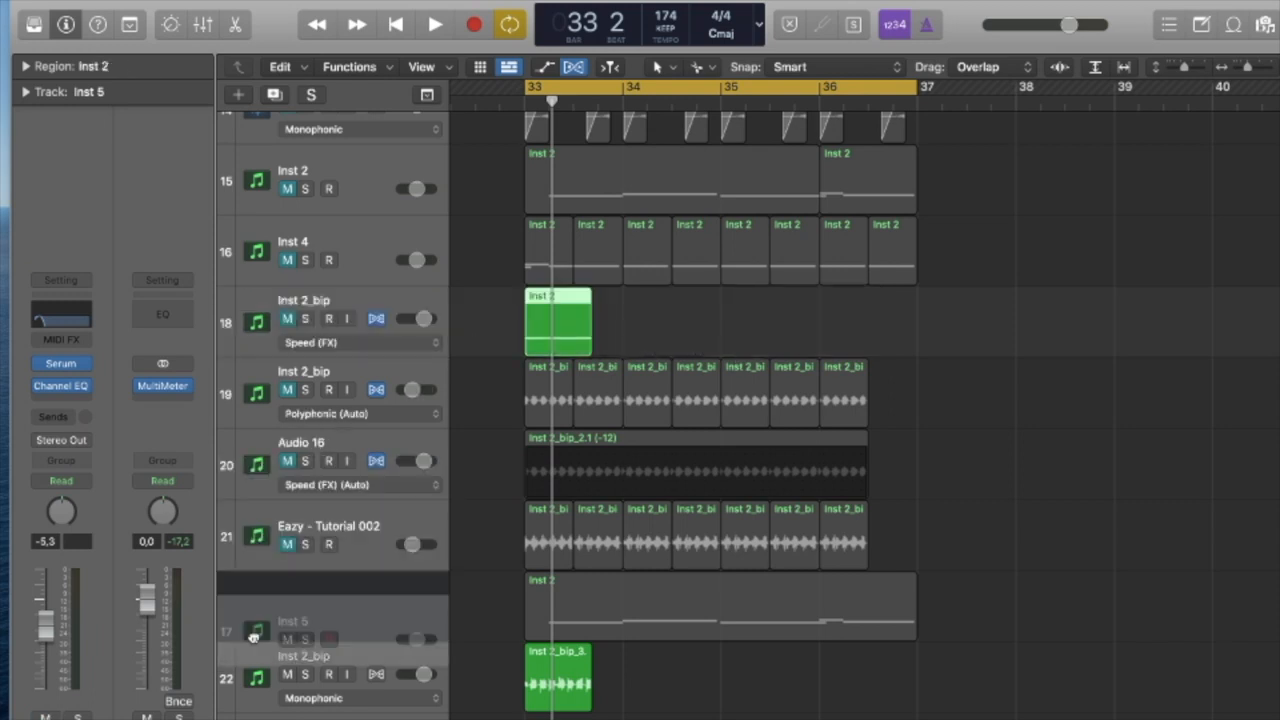
left_click(434, 24)
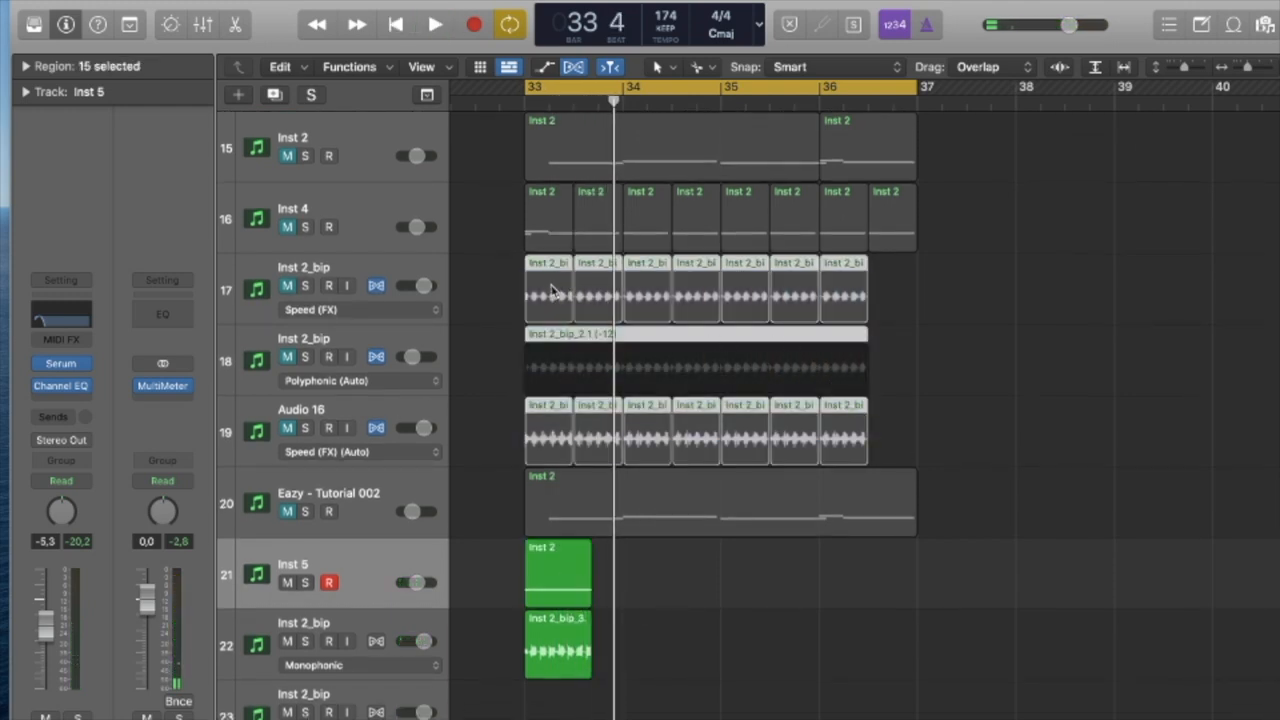
- Move the Inst 2_bip, Audio 16 and Inst 4 regions from bar 33 to start at bar 35
left_click(434, 24)
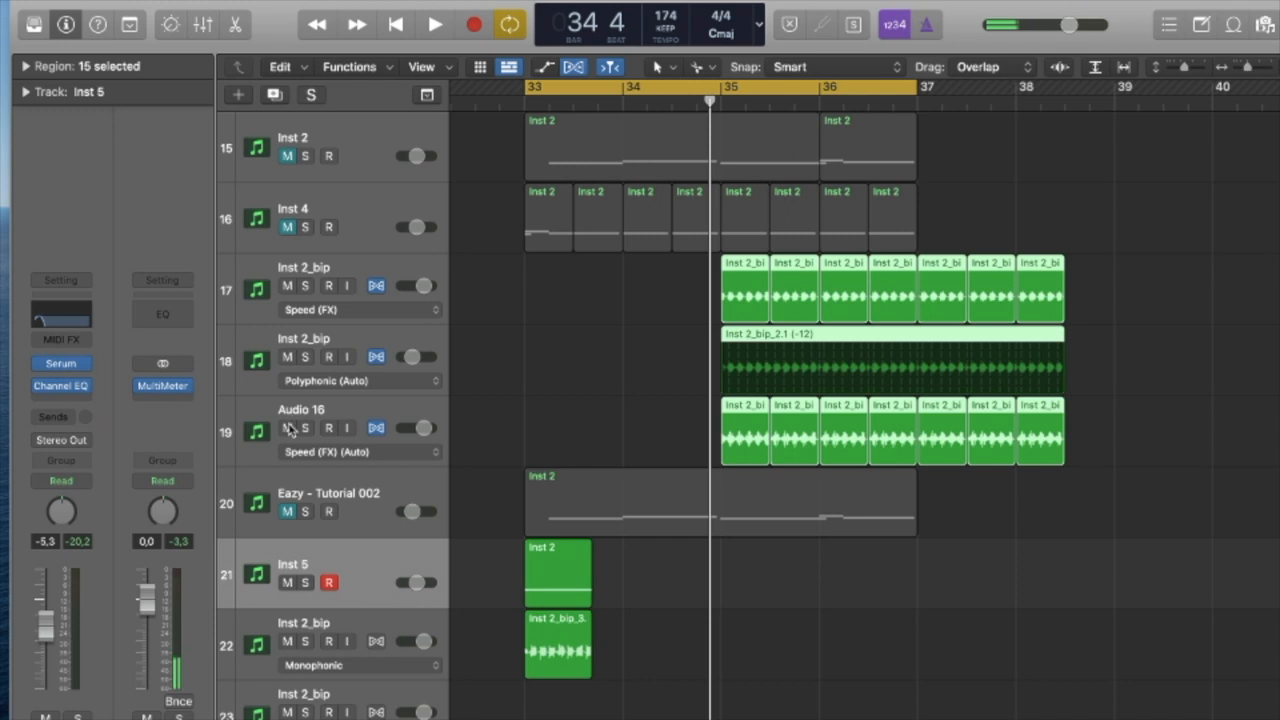
left_click(434, 24)
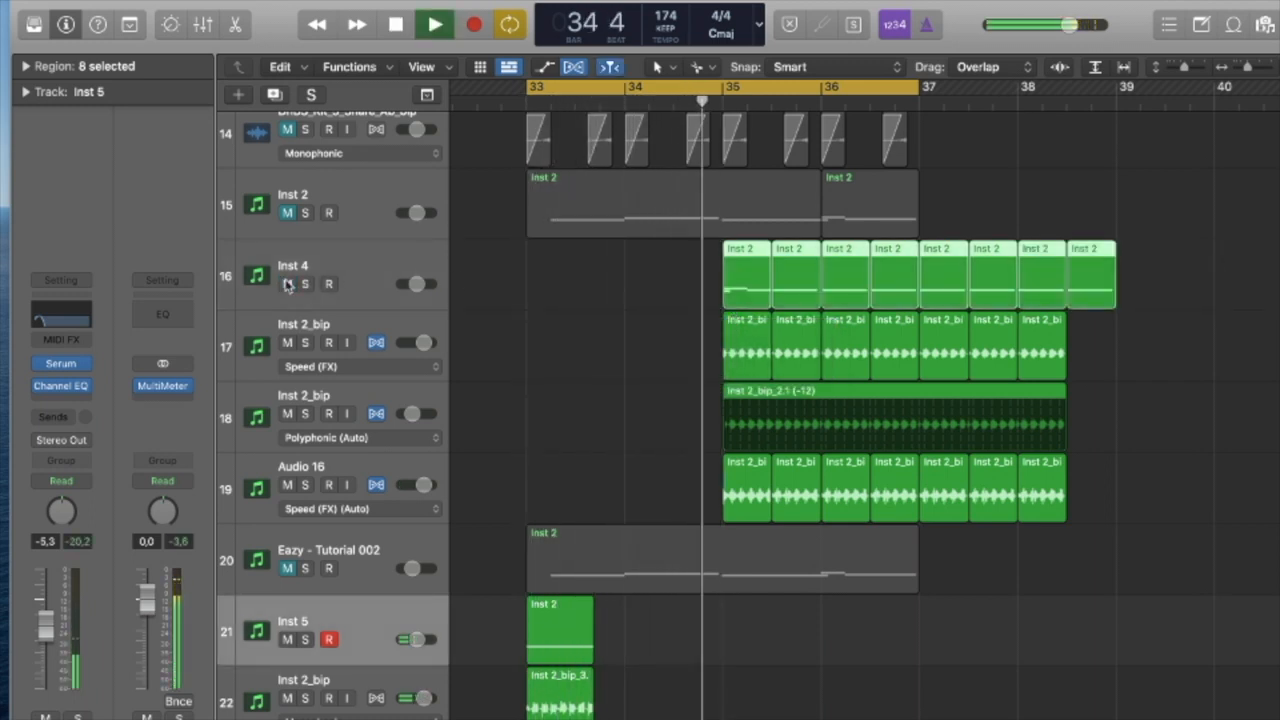
left_click(434, 24)
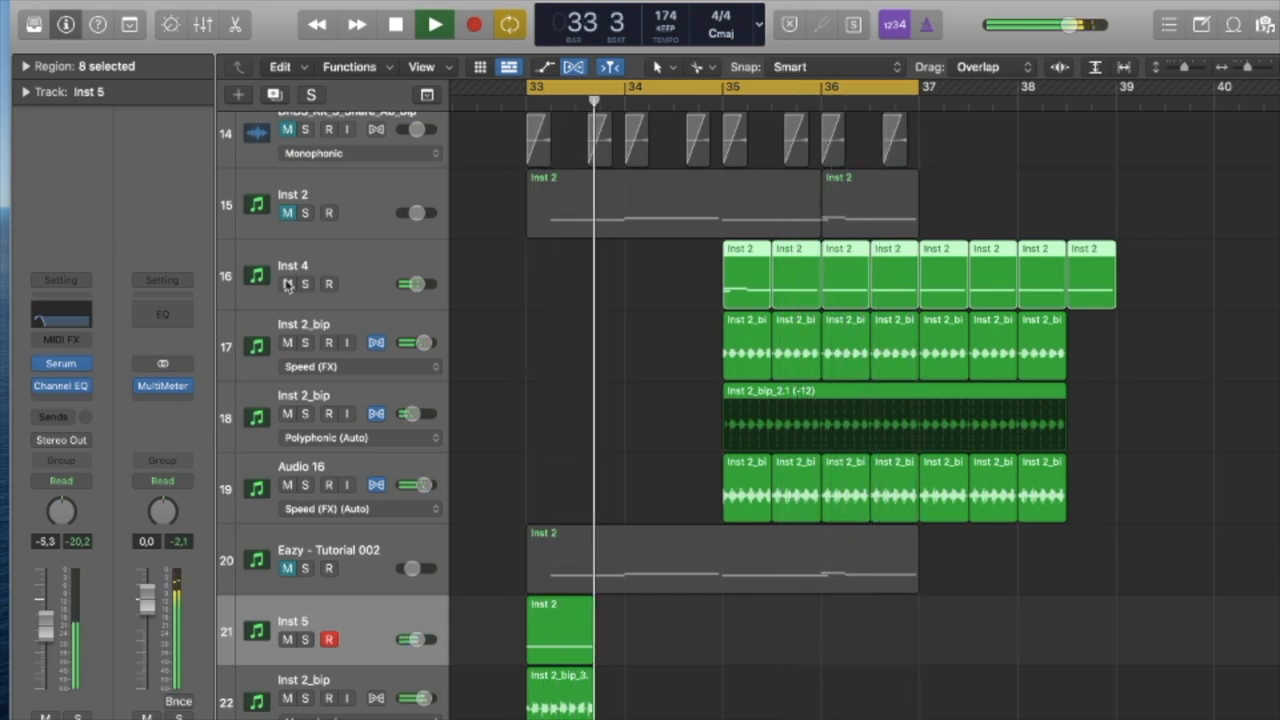
left_click(434, 24)
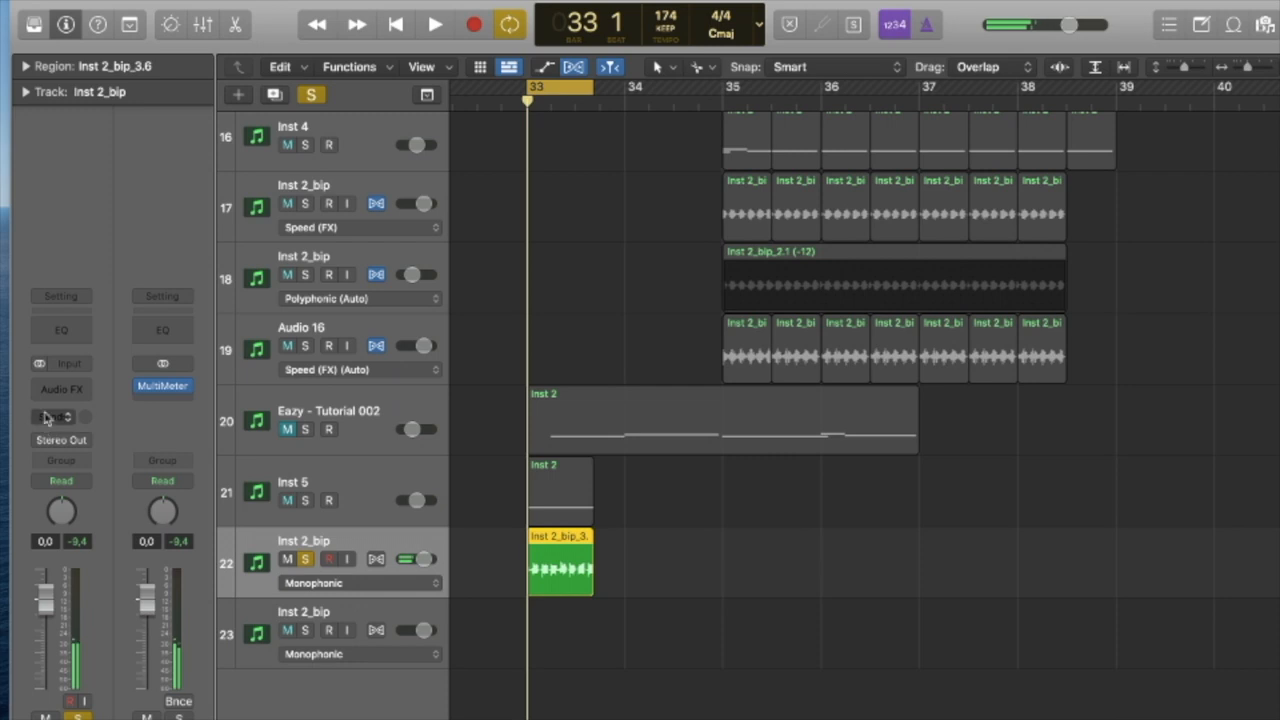
- Add a Channel EQ to Inst 2_bip and shape the 250 Hz cut to about −1.1 dB with Q 0.79
left_click(61, 389)
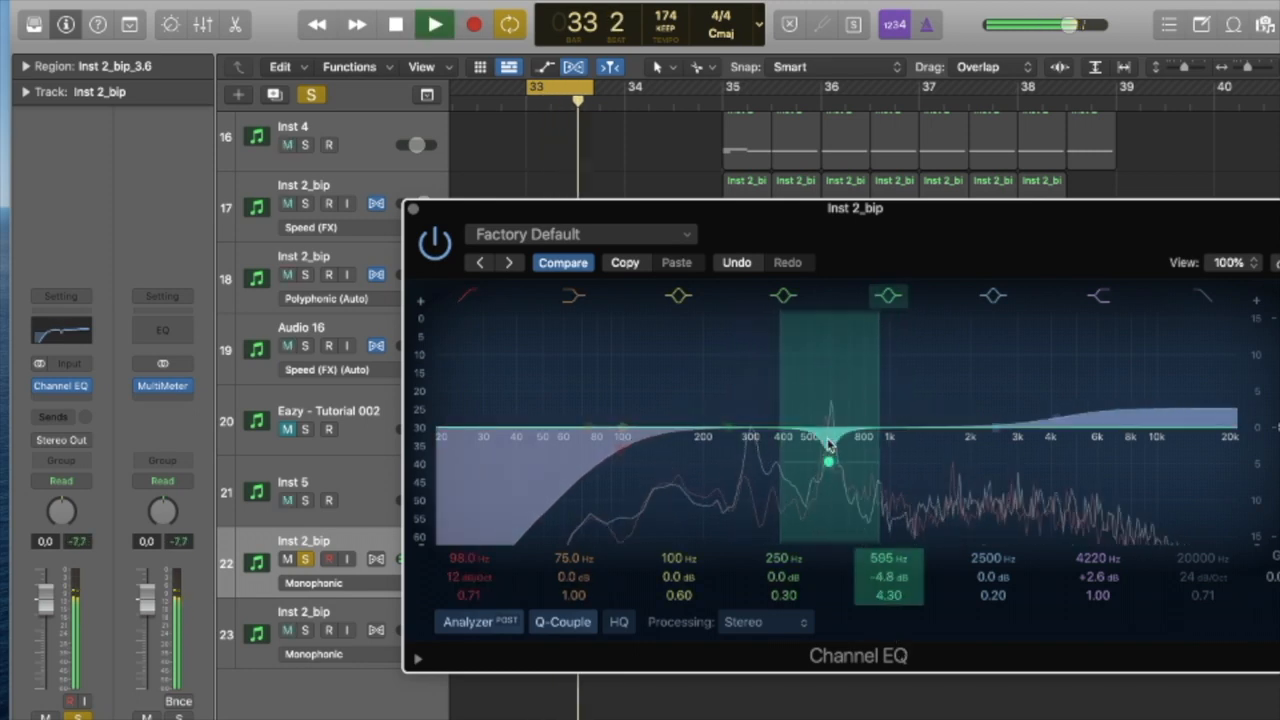
left_click_drag(830, 455, 830, 413)
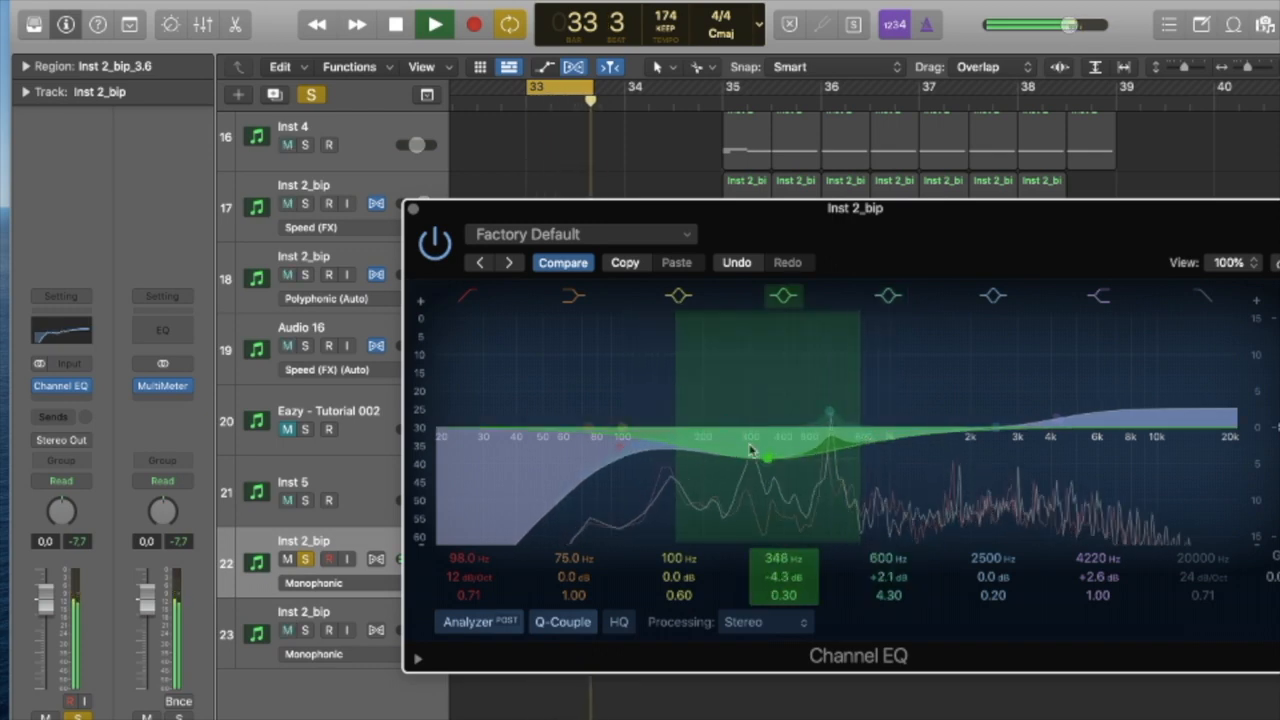
left_click_drag(783, 437, 730, 437)
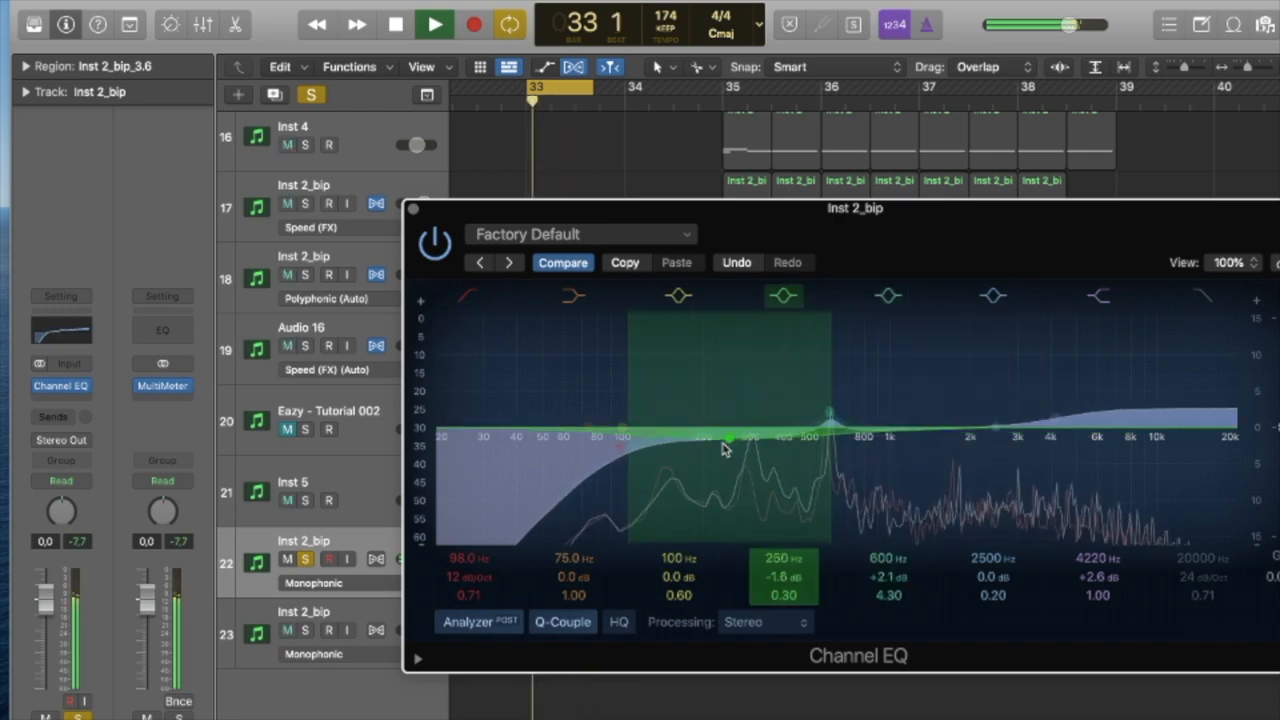
left_click_drag(730, 435, 730, 437)
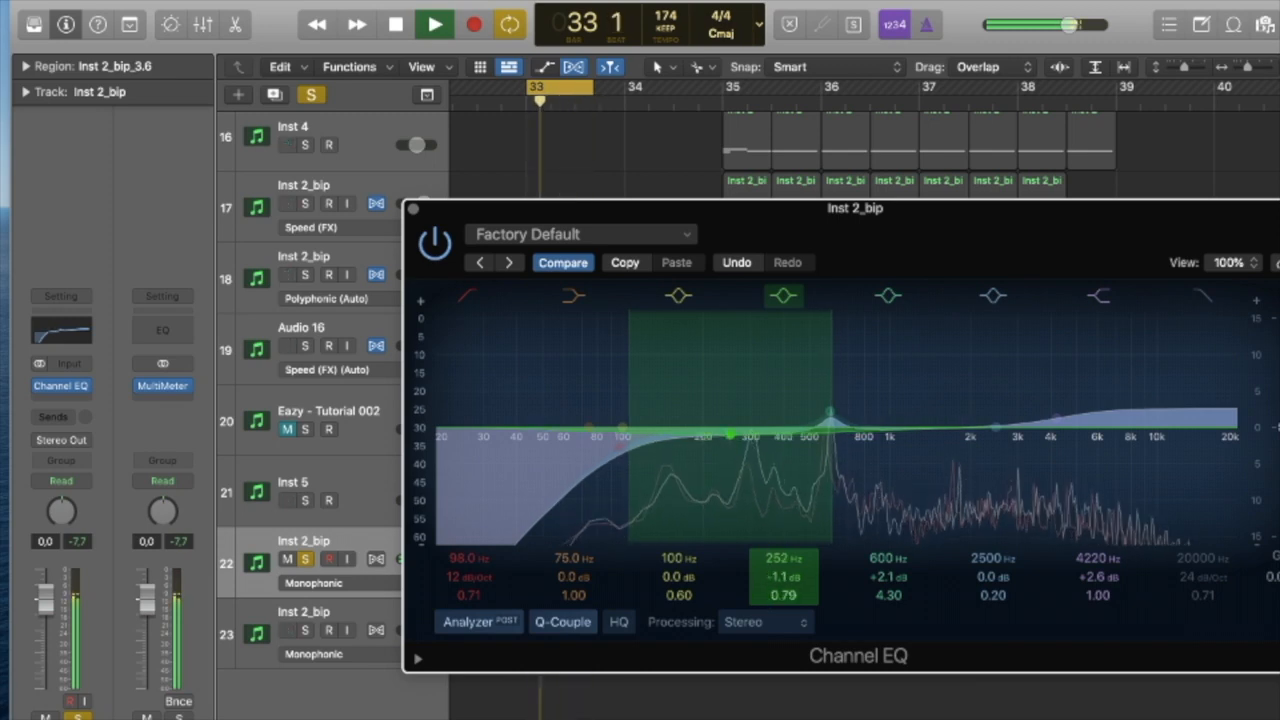
left_click_drag(830, 410, 750, 467)
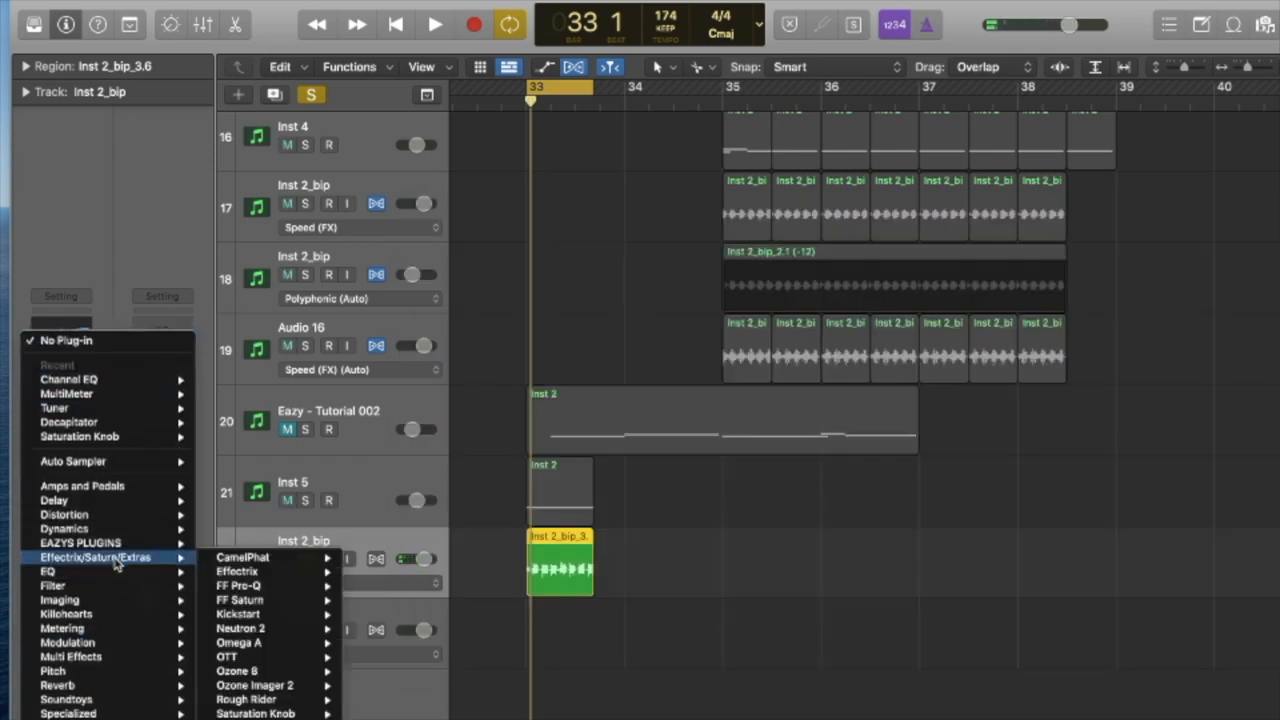
mouse_move(226, 656)
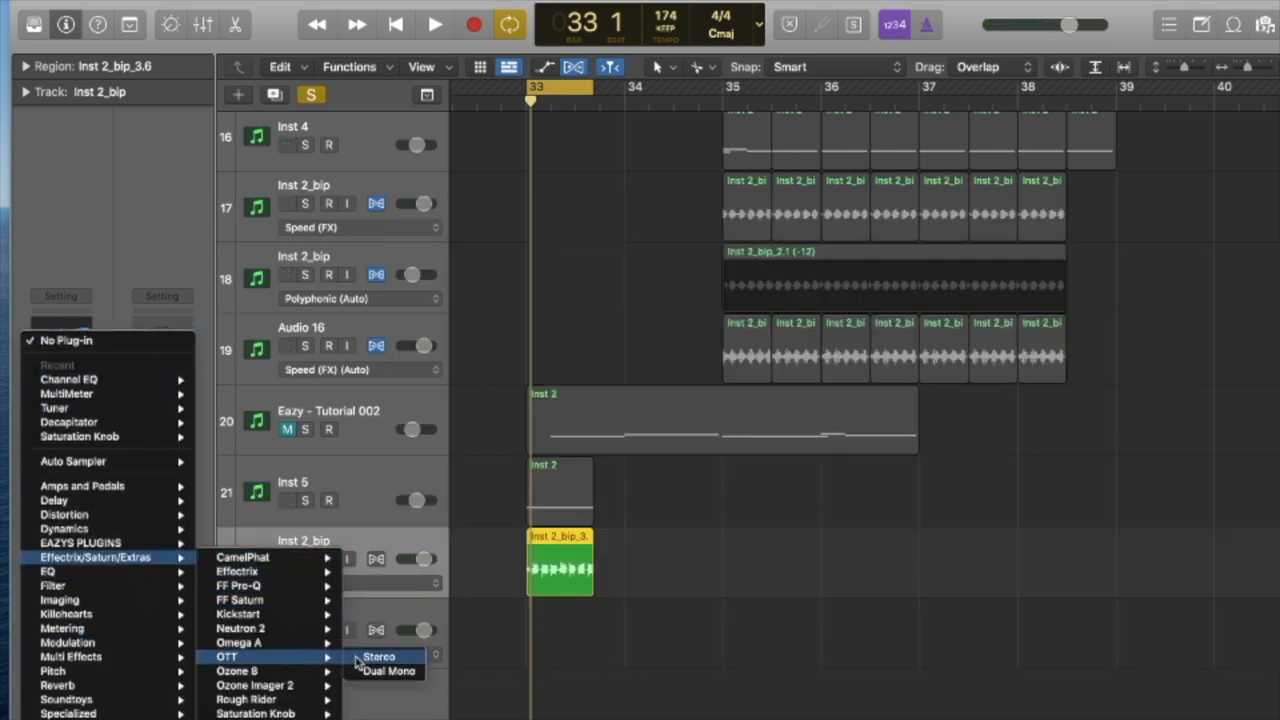
- Insert a stereo OTT after the Channel EQ and send Inst 2_bip to Bus 2 and Bus 5
left_click(378, 656)
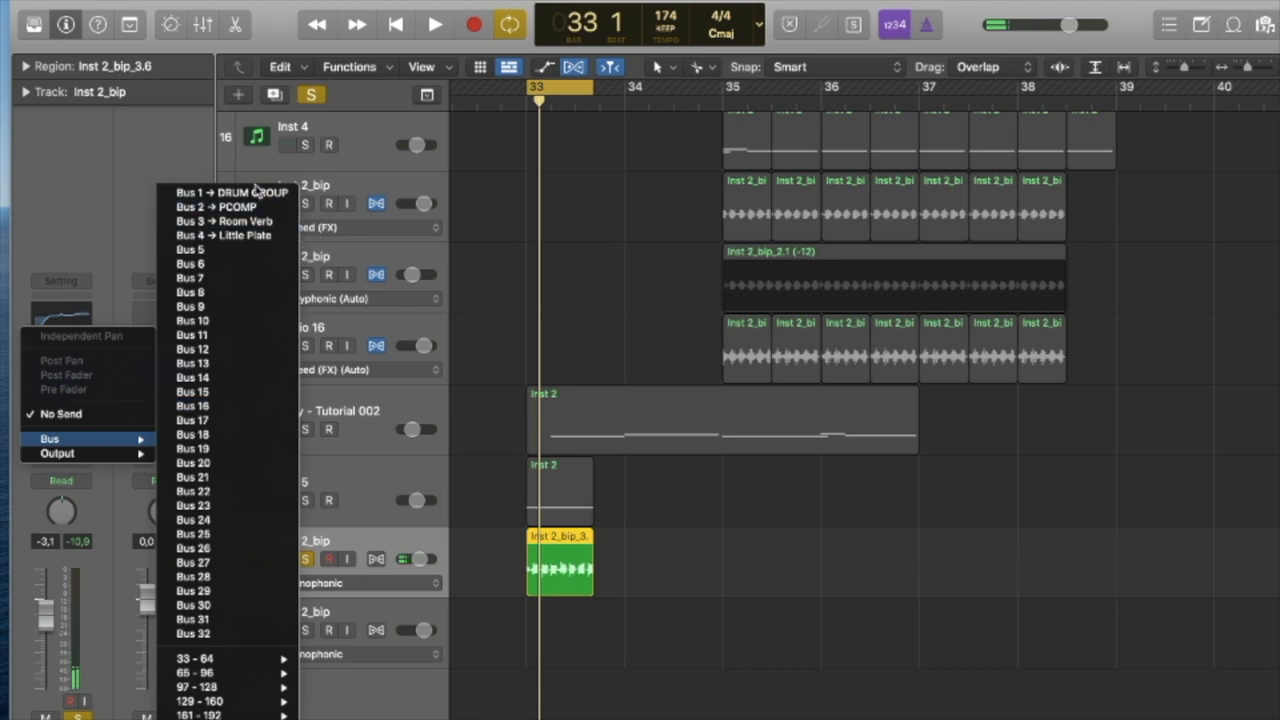
left_click(434, 24)
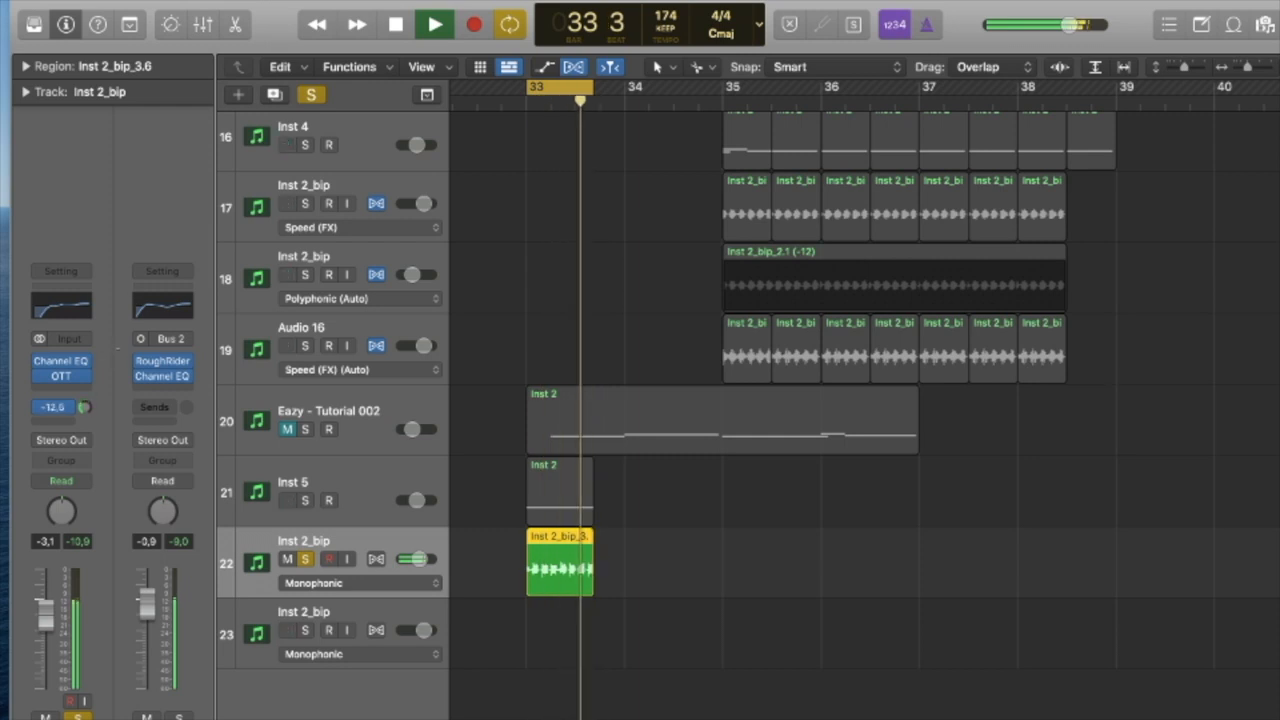
left_click(154, 407)
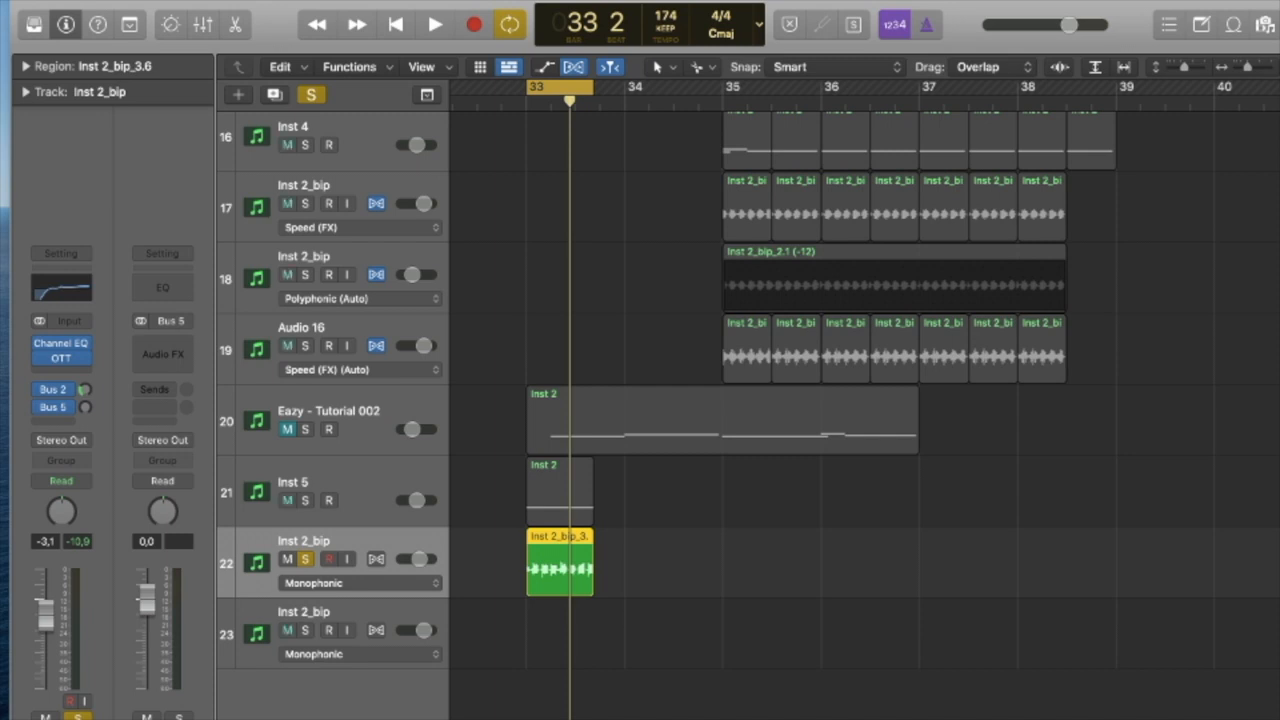
mouse_move(182, 308)
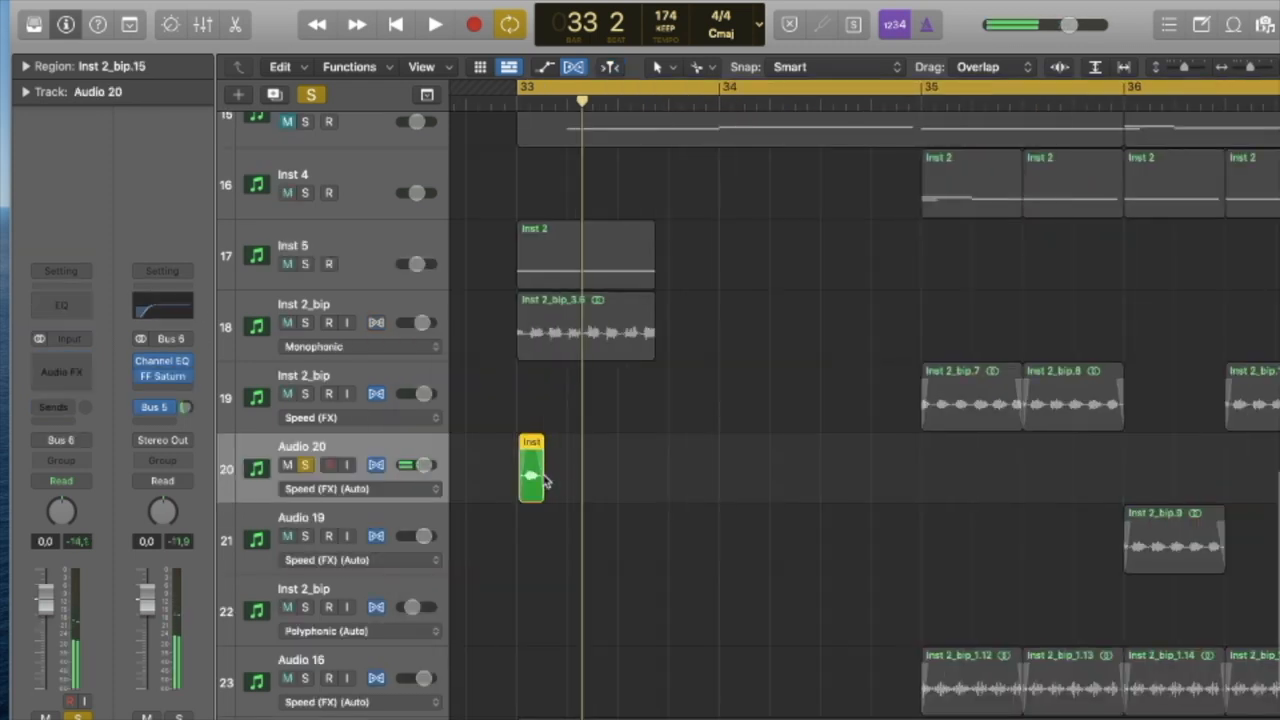
- Copy the Audio 20 hit to before bar 35, add ChromaVerb with 10 s decay, and bounce it in place
left_click_drag(531, 470, 905, 470)
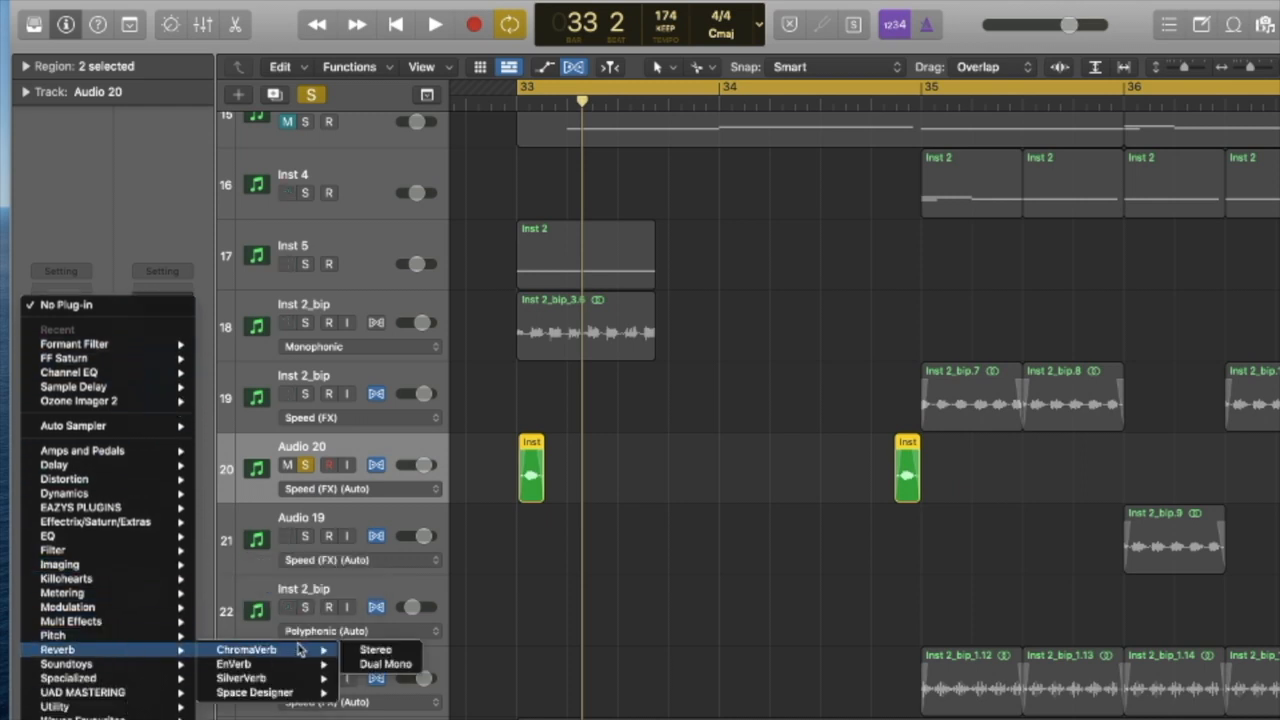
left_click(375, 649)
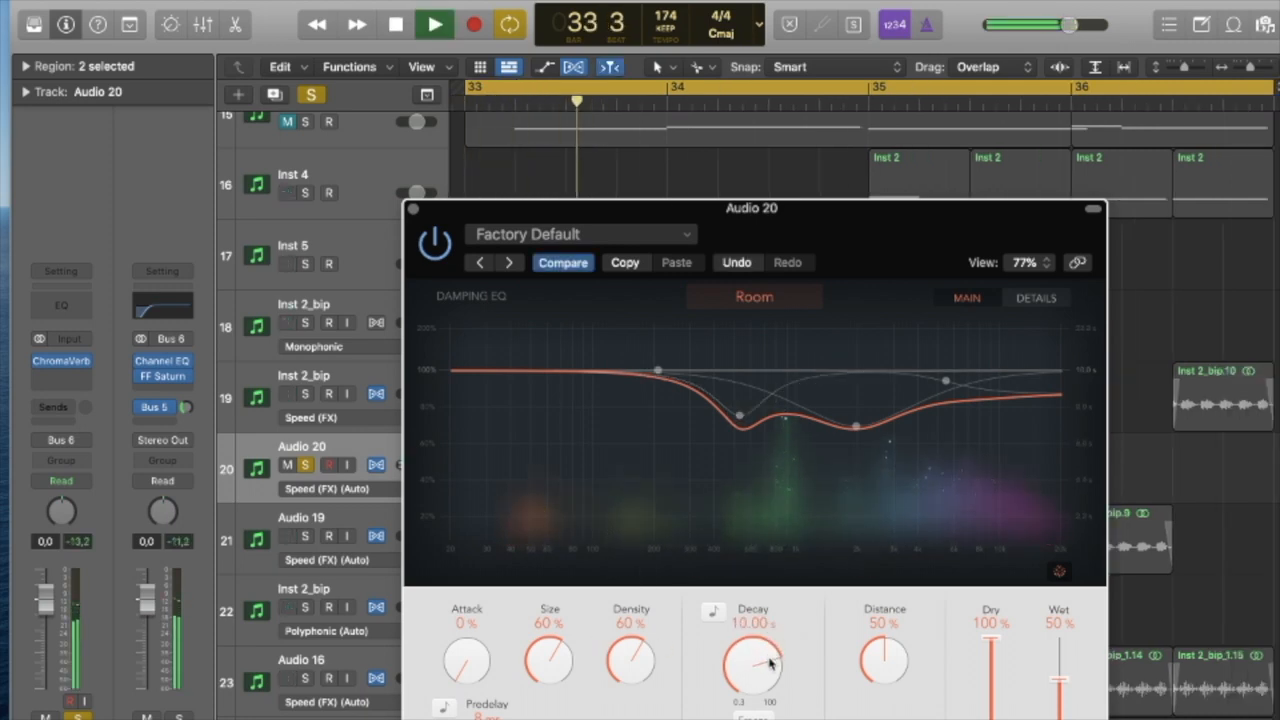
left_click_drag(753, 660, 753, 670)
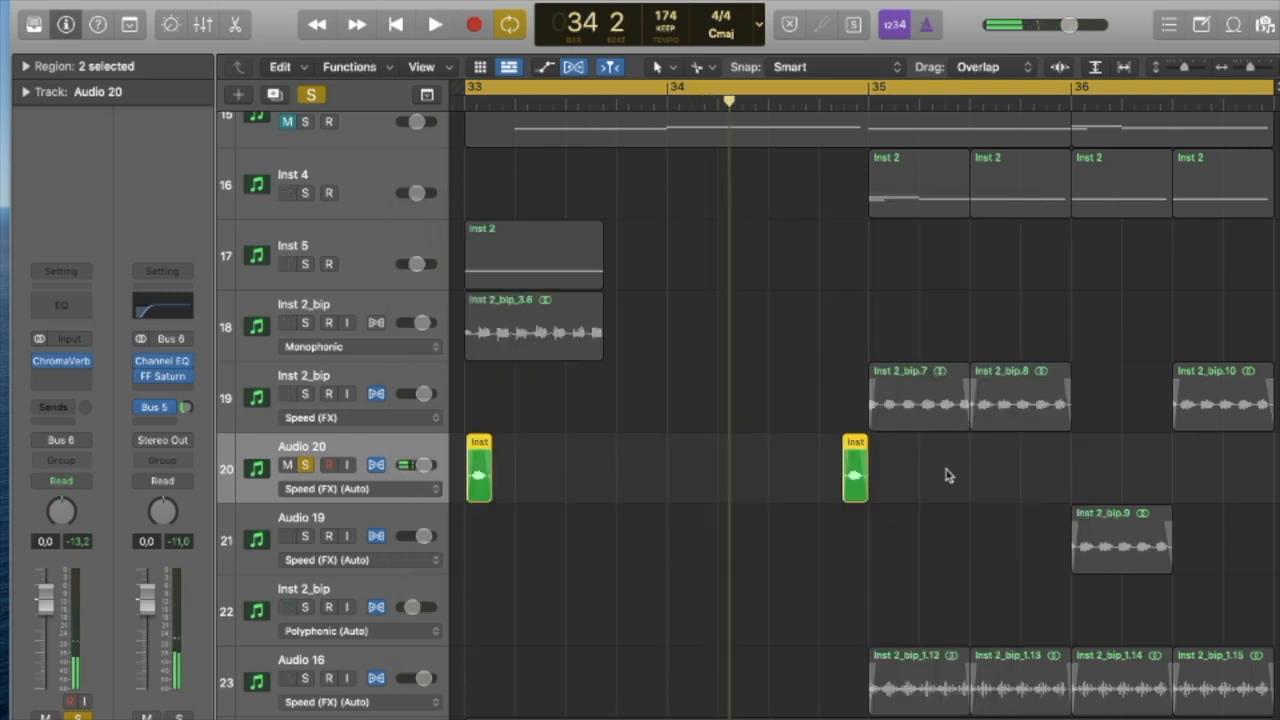
right_click(480, 470)
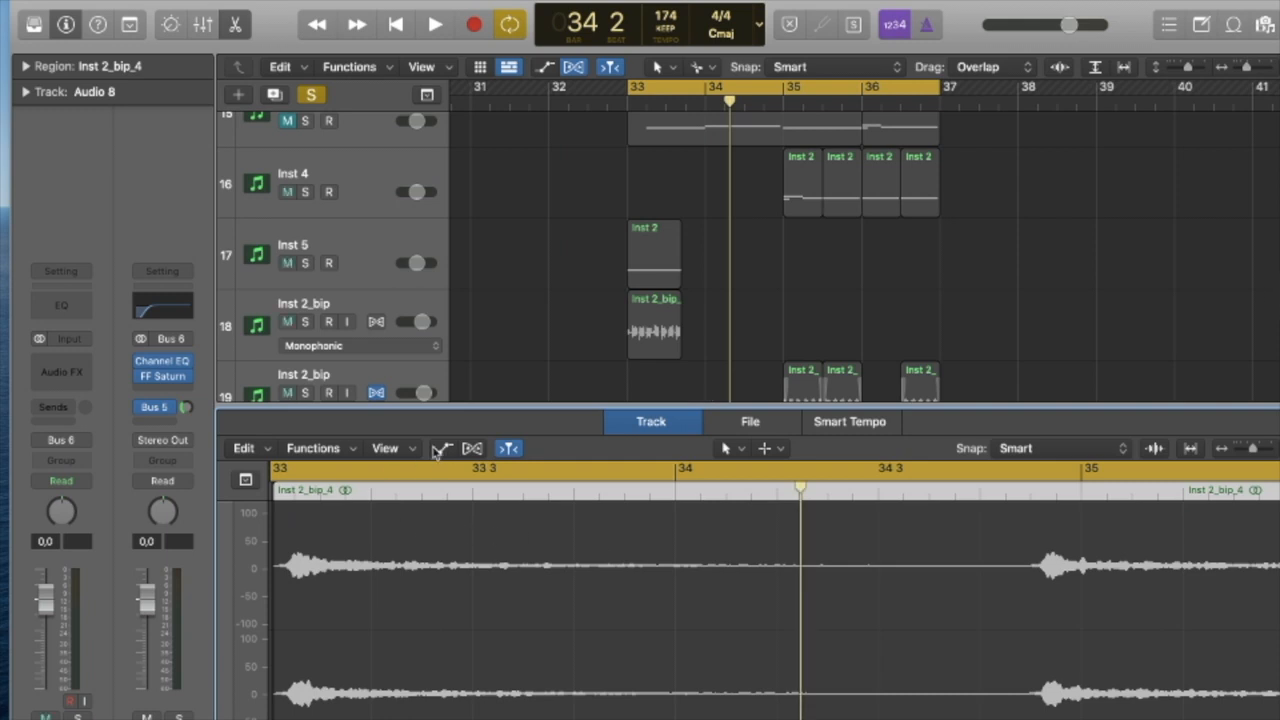
- Set the cycle to bar 34 and split the bounced reverb region at the locators
left_click(398, 447)
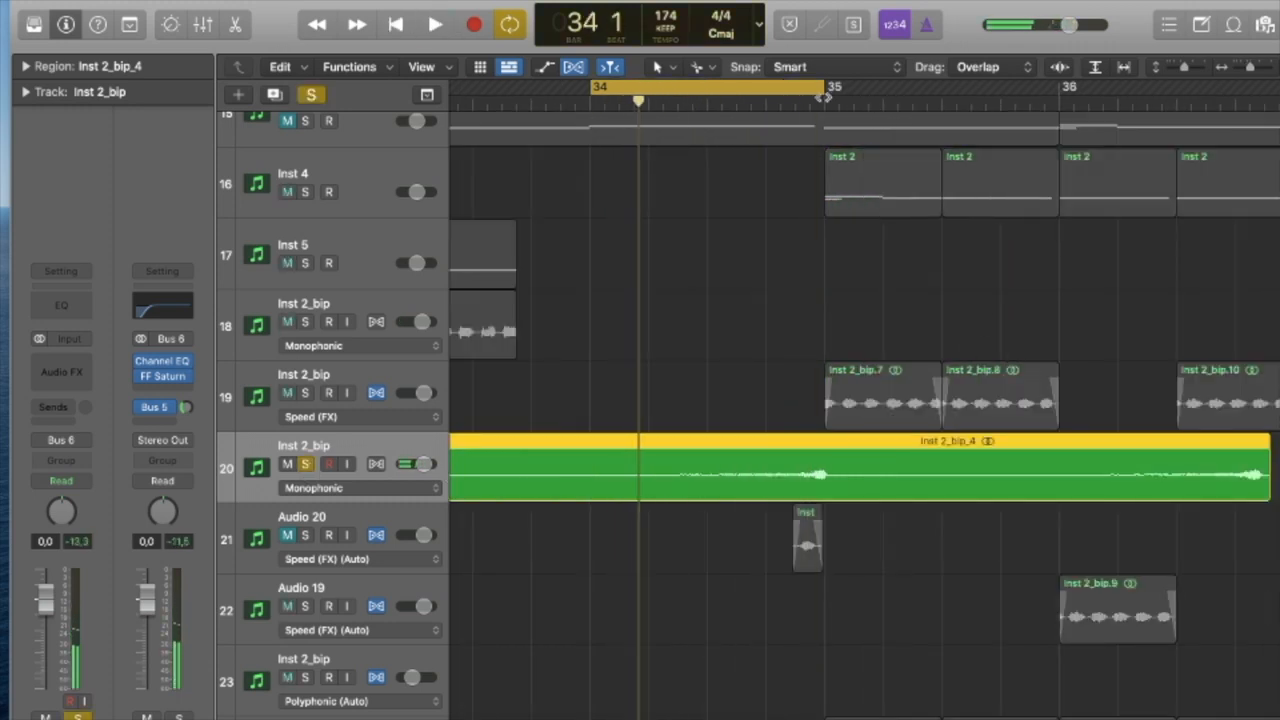
left_click_drag(823, 87, 1010, 87)
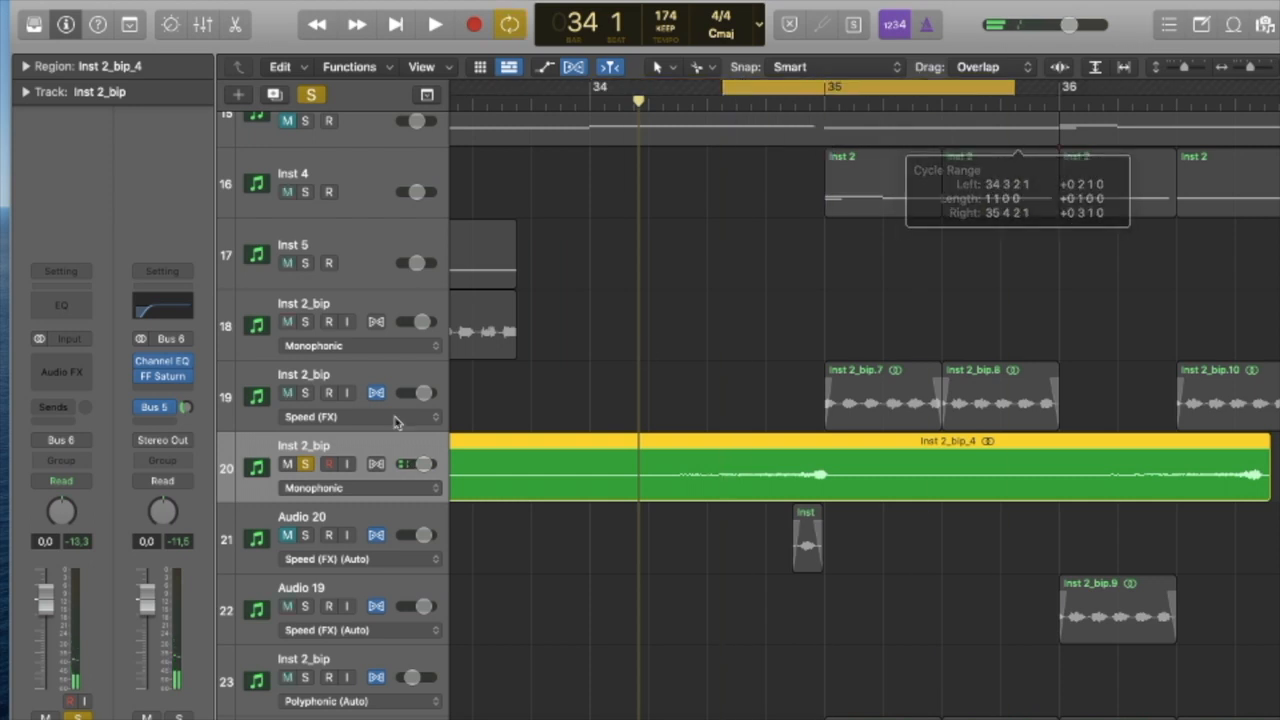
left_click(434, 24)
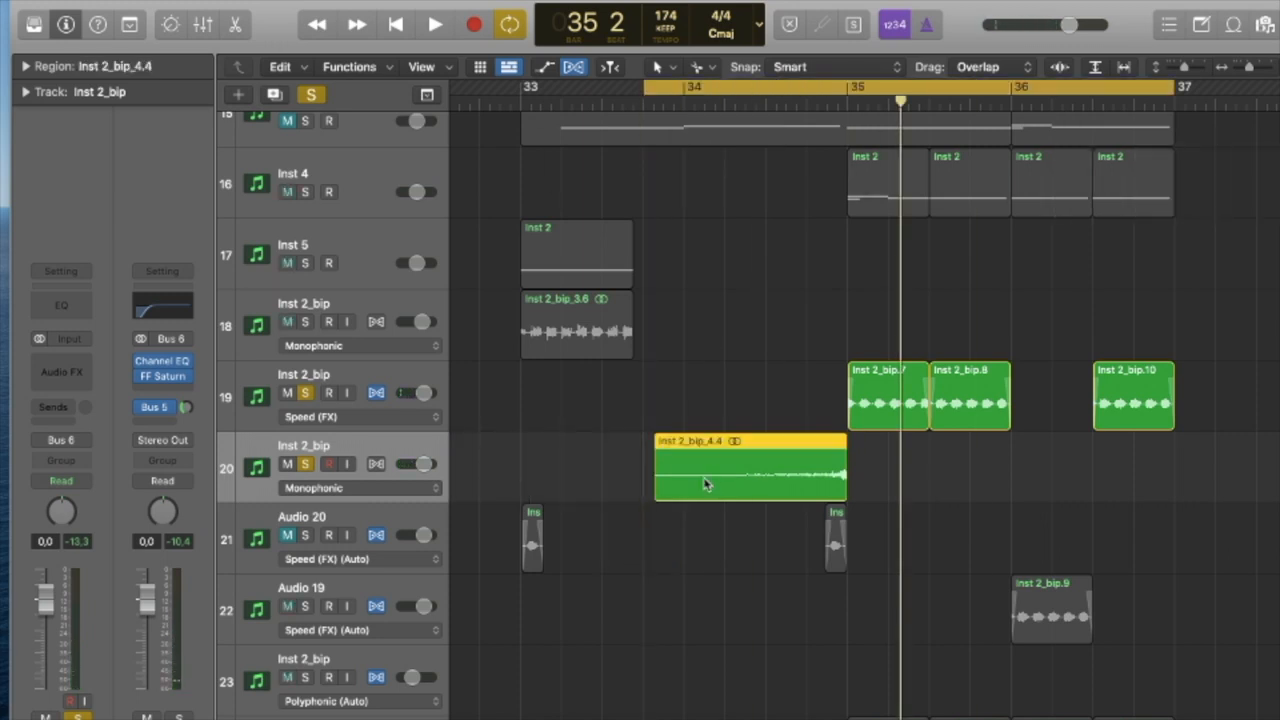
- Reverse the trimmed reverb region and lower its track fader to about −14.6 dB
double_click(750, 470)
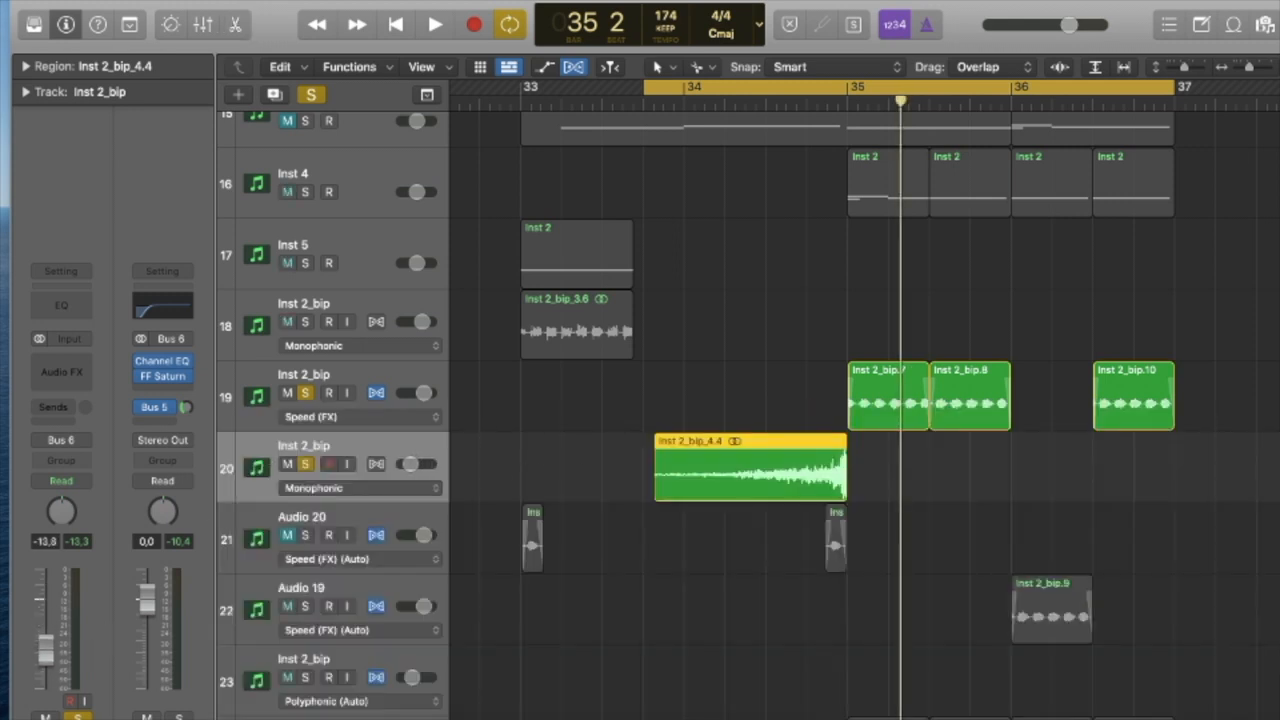
left_click(434, 24)
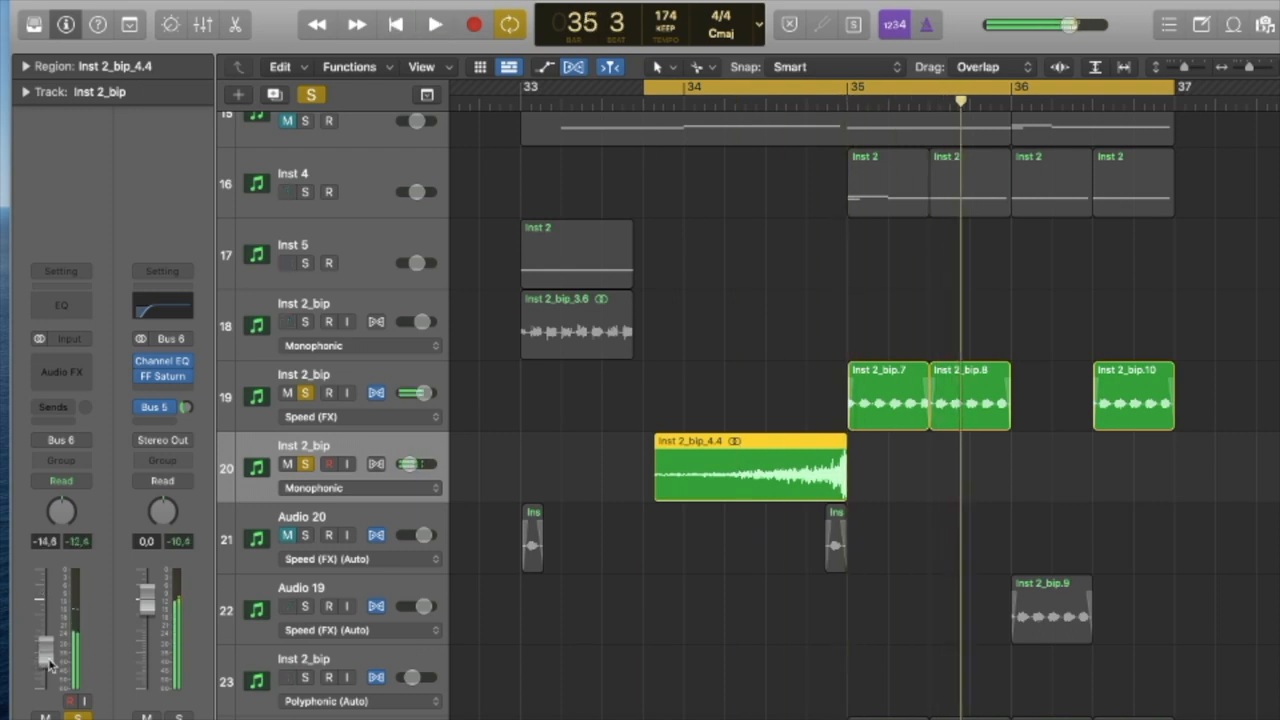
left_click(434, 24)
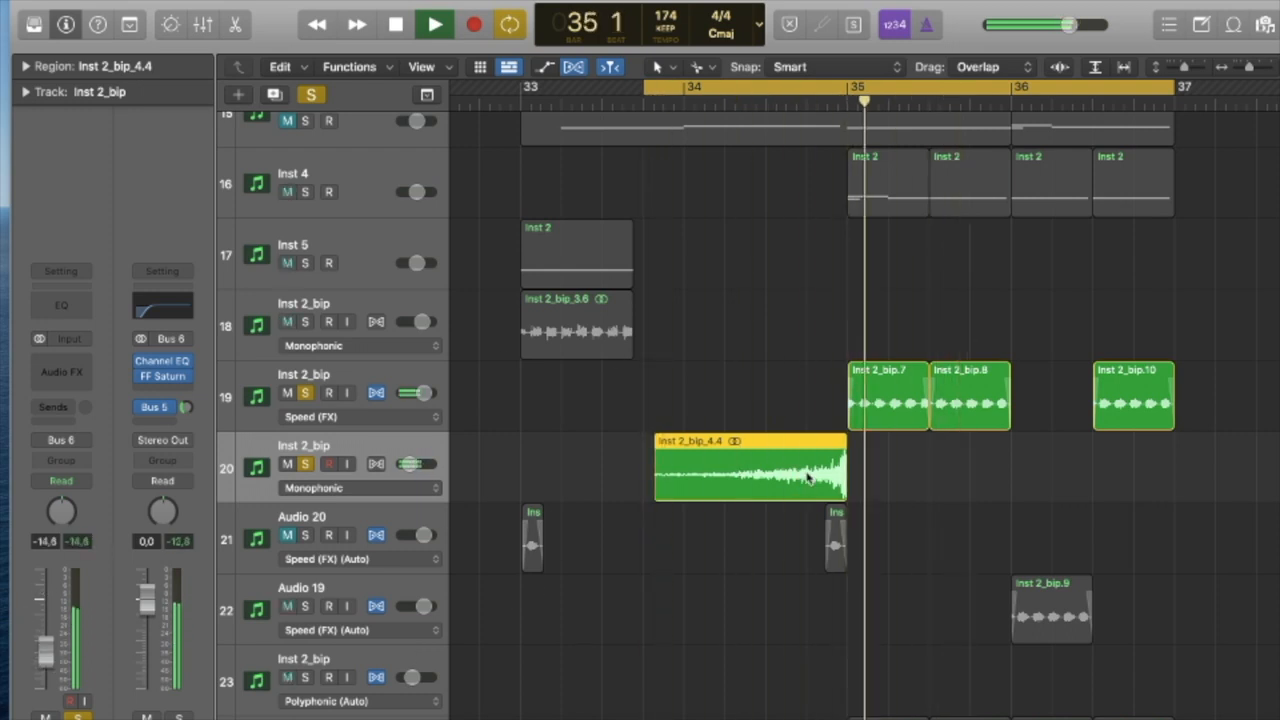
- Audition the riser into bar 35 with the cycle set to bars 33–37
left_click(663, 67)
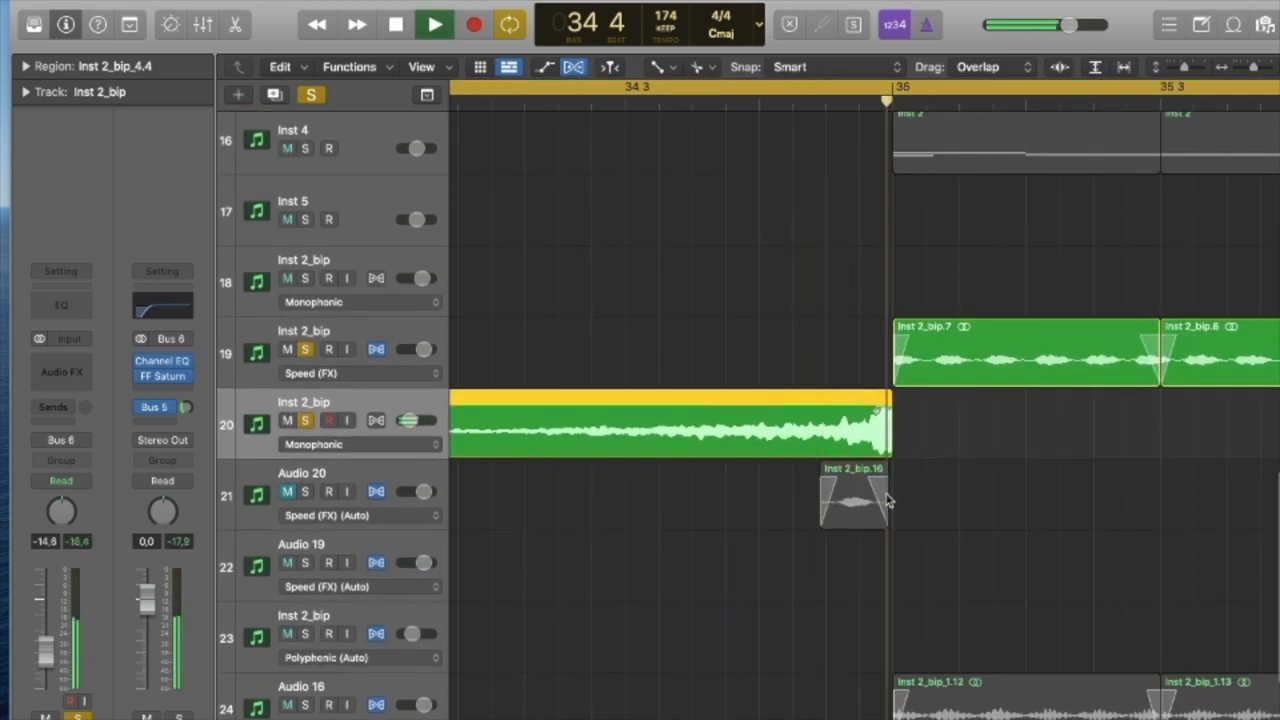
left_click(434, 24)
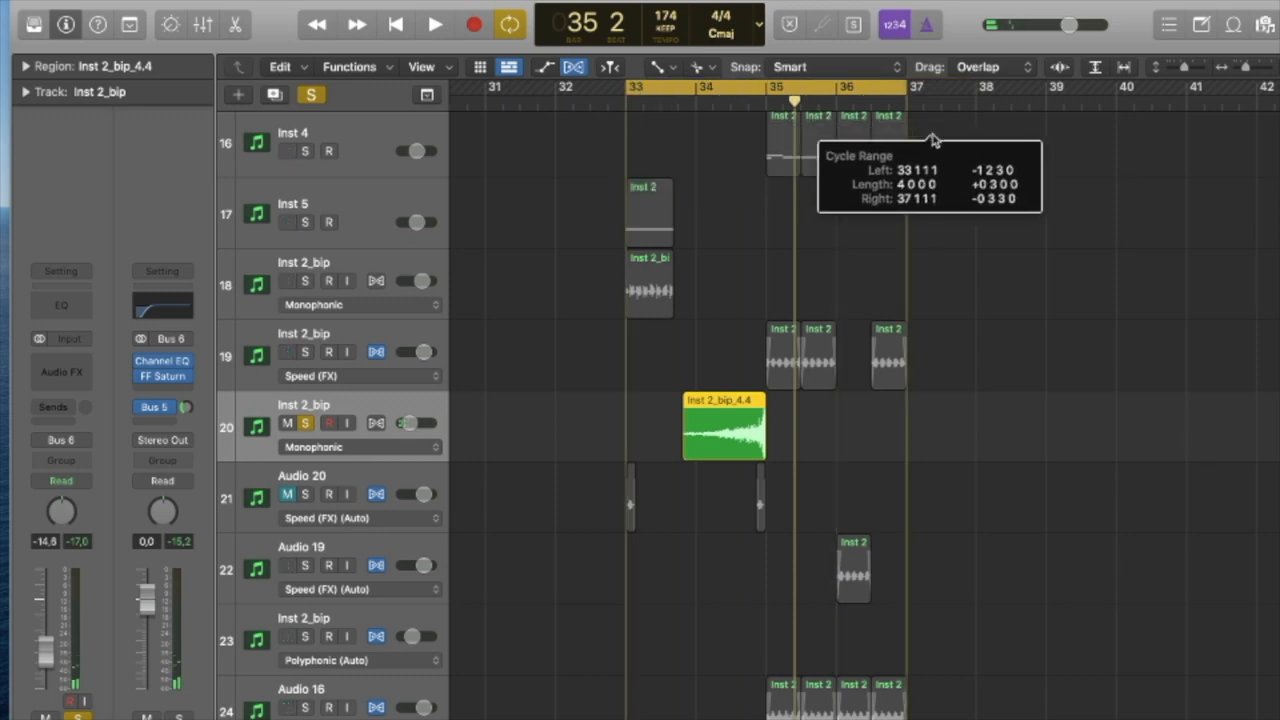
left_click(434, 24)
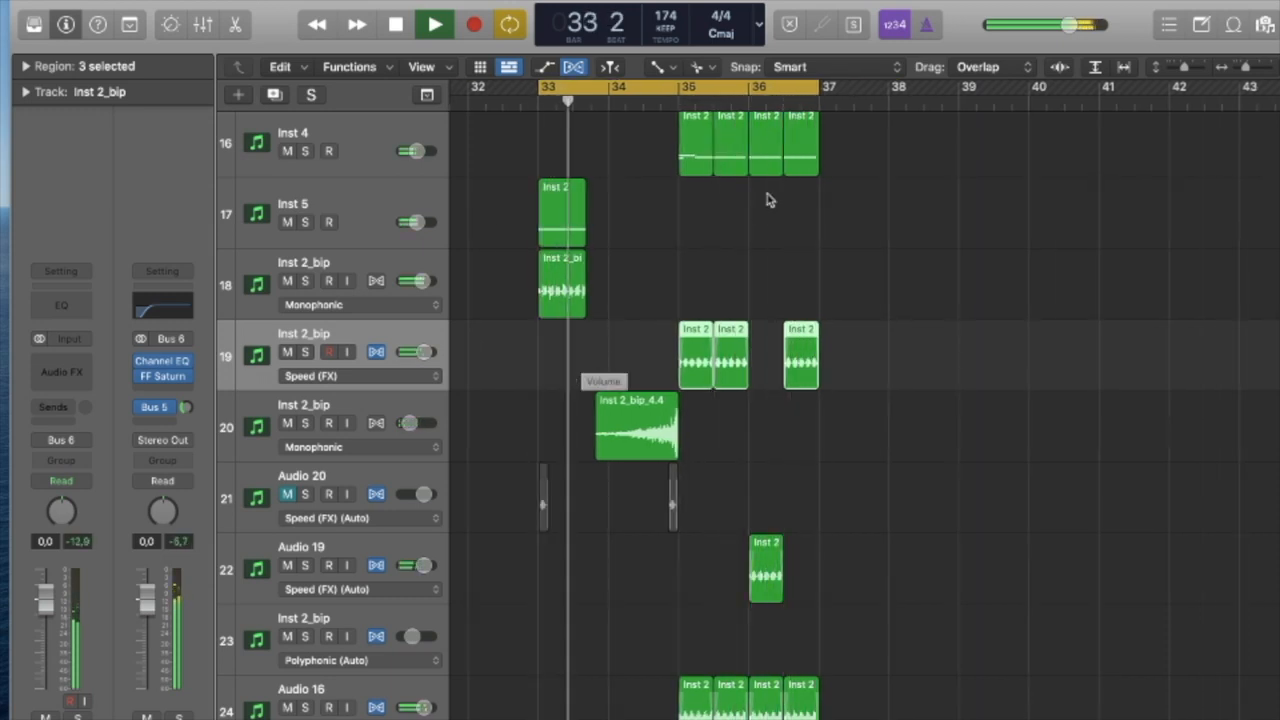
- Align the riser region to start at bar 34 and take its track out of solo
left_click(434, 24)
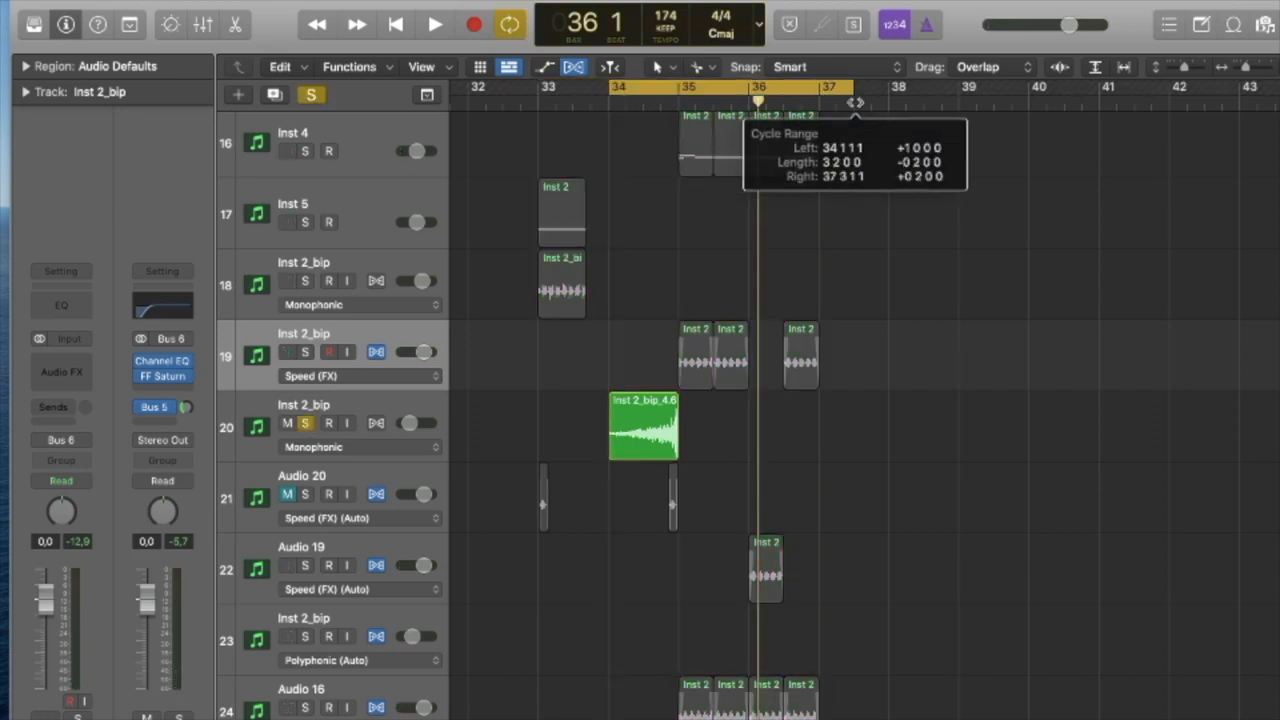
left_click(434, 24)
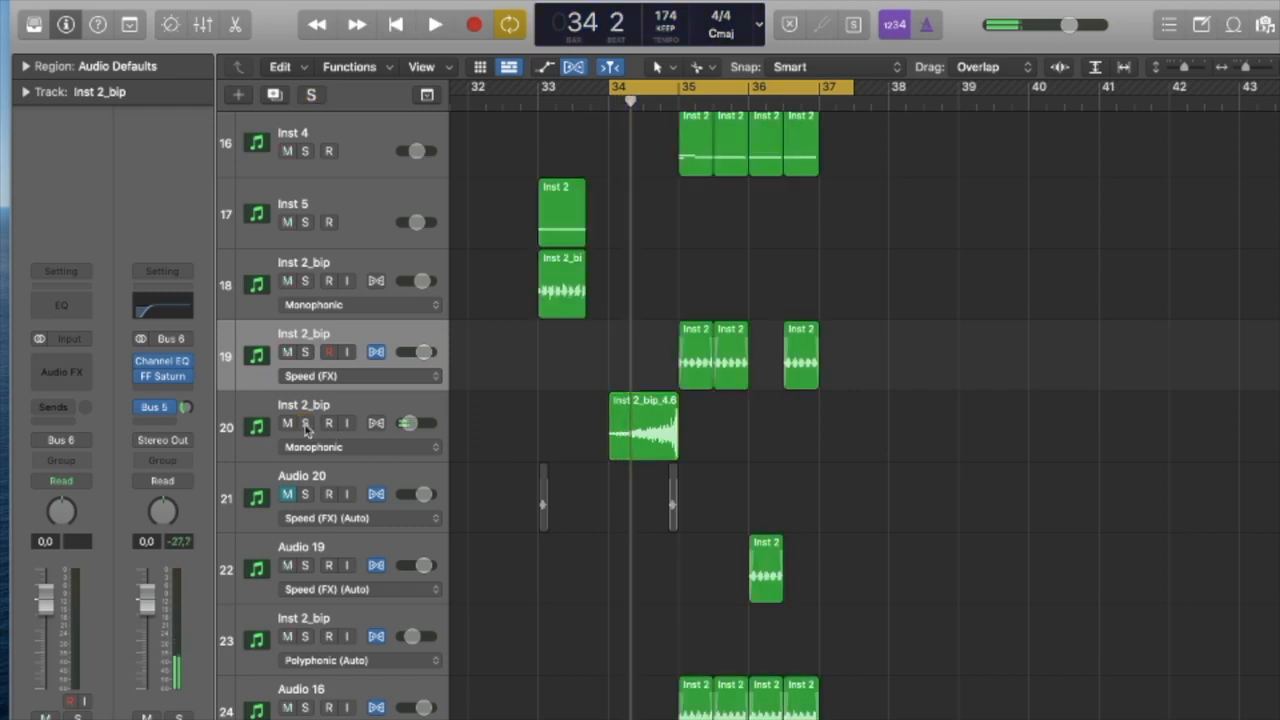
left_click(434, 24)
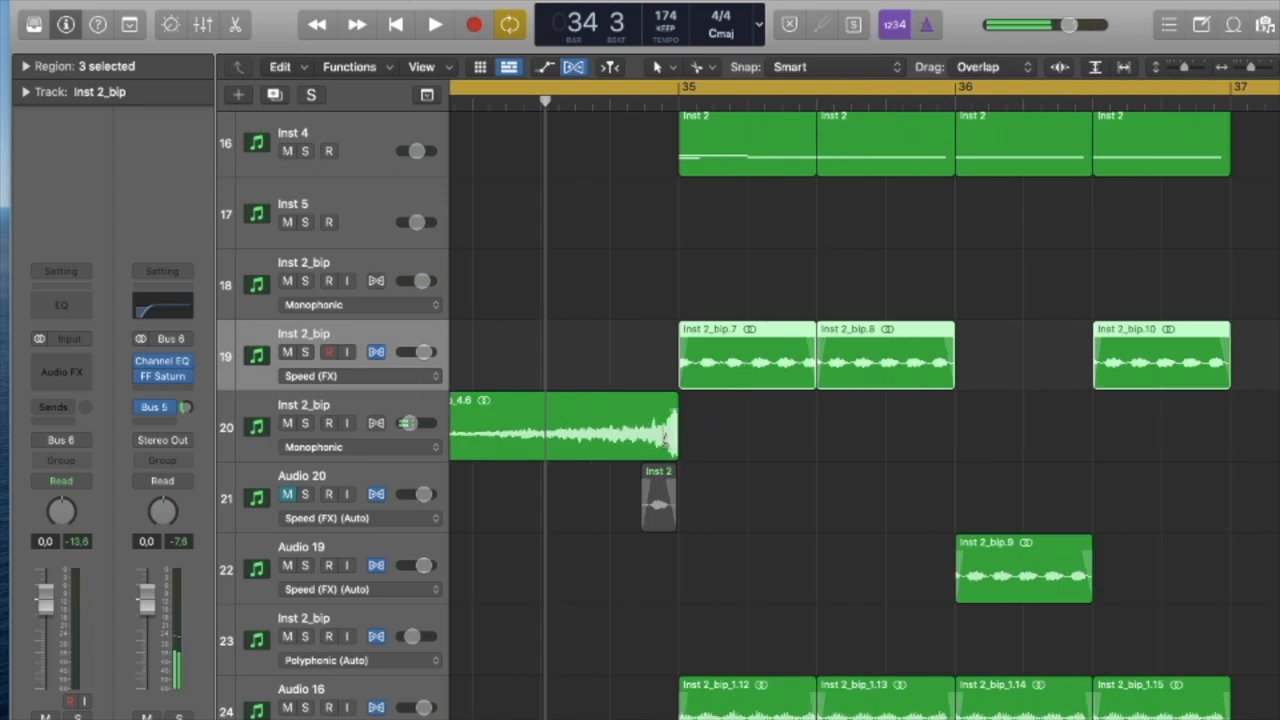
- Insert a Tremolo on the riser track and play back the bars 33–37 cycle
left_click(560, 430)
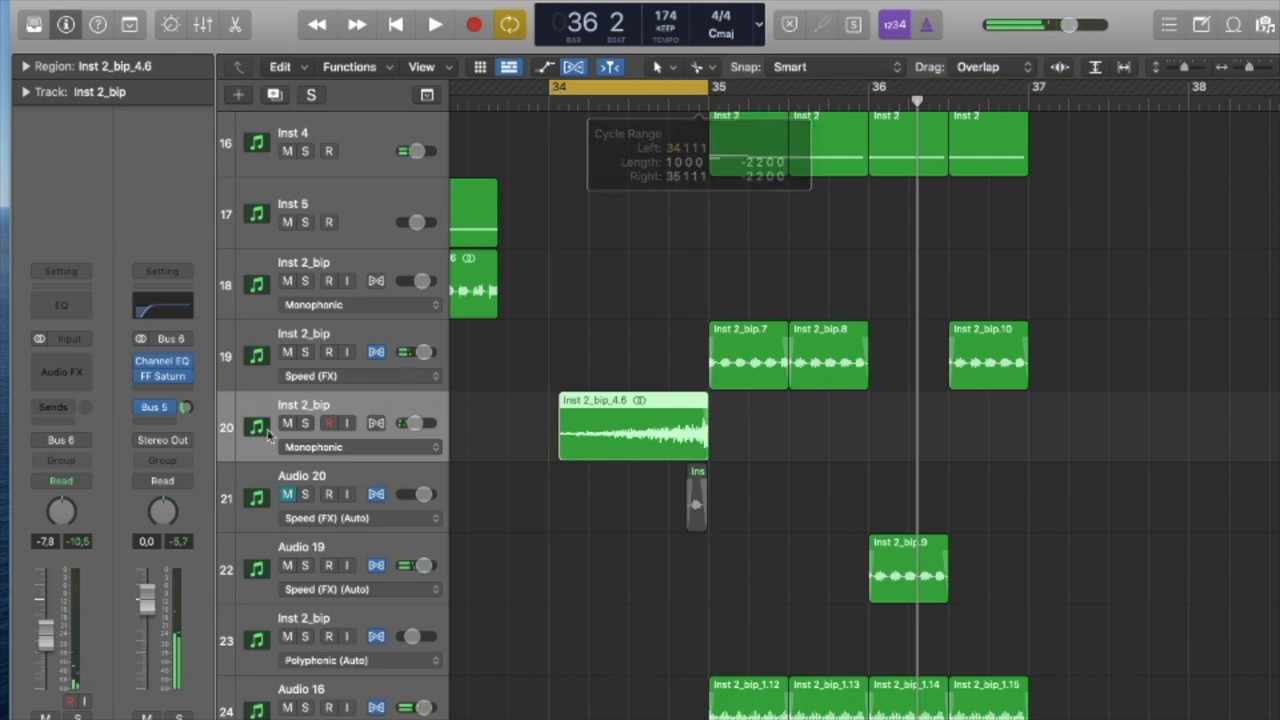
left_click(61, 371)
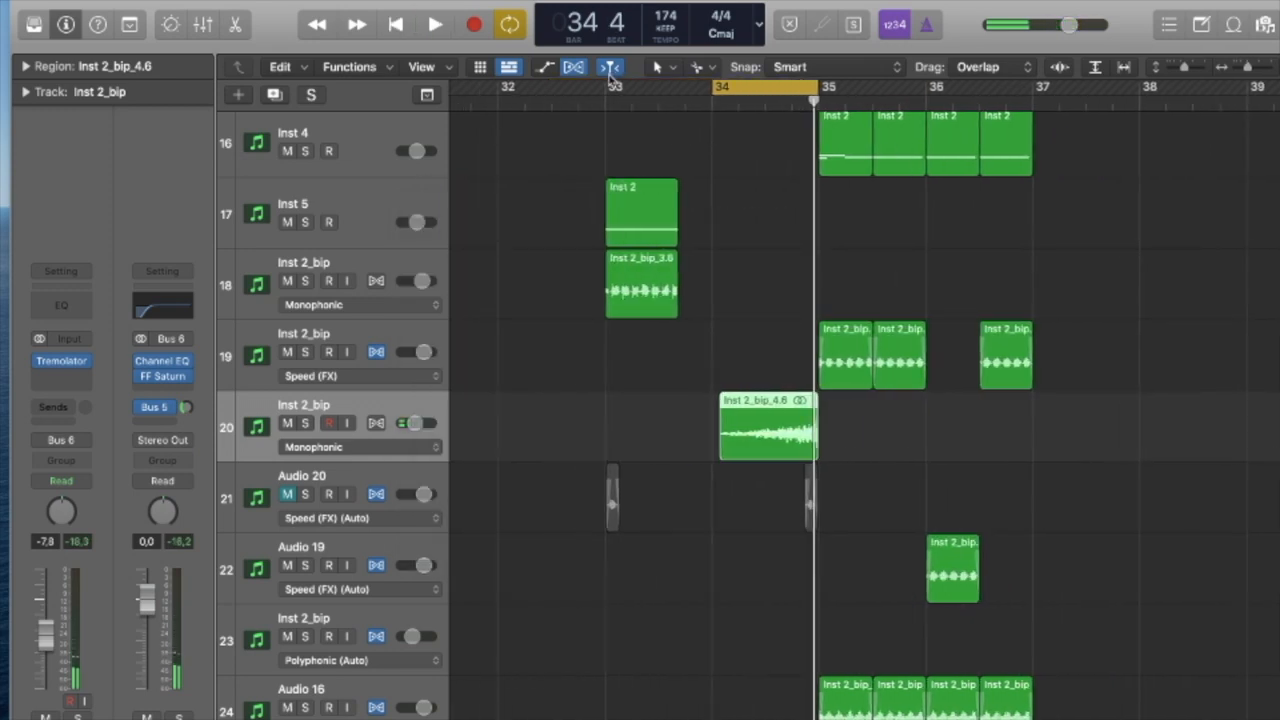
left_click(434, 24)
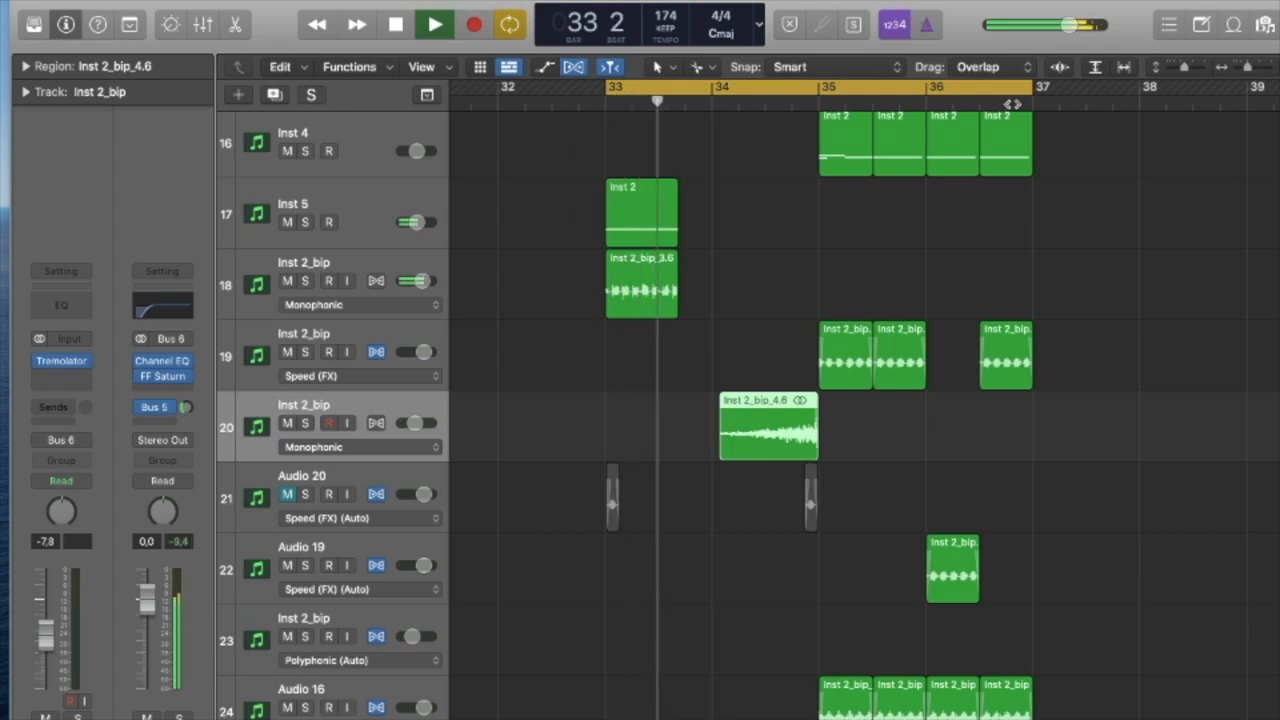